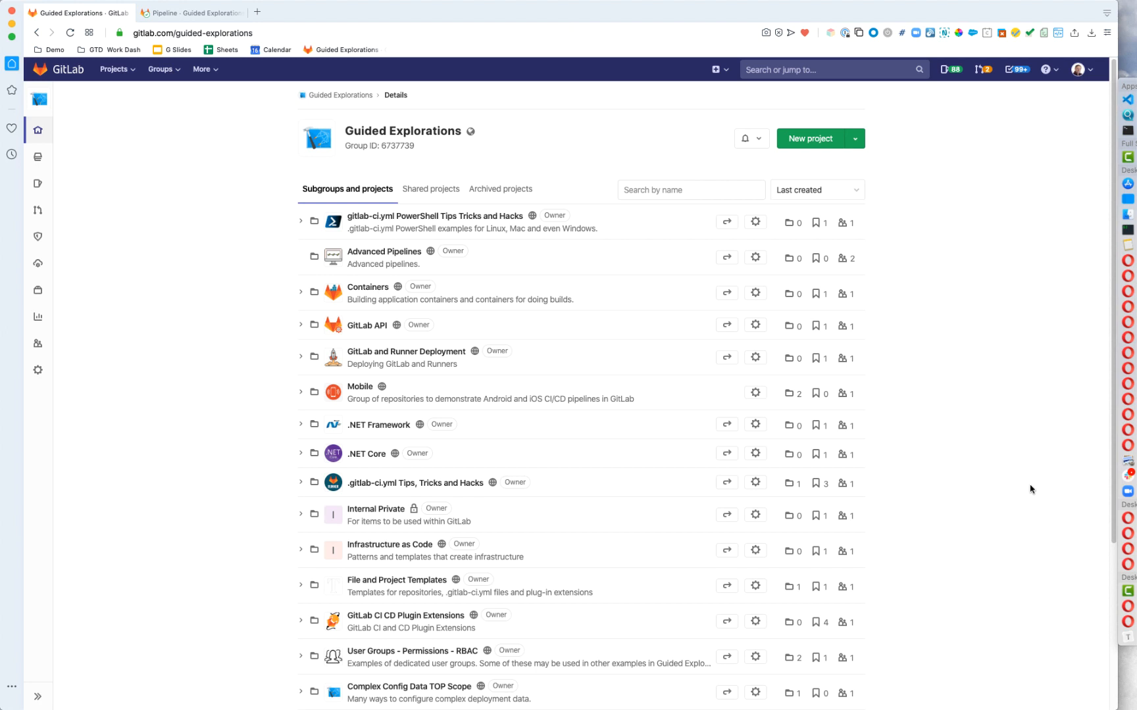
mouse_move(367, 241)
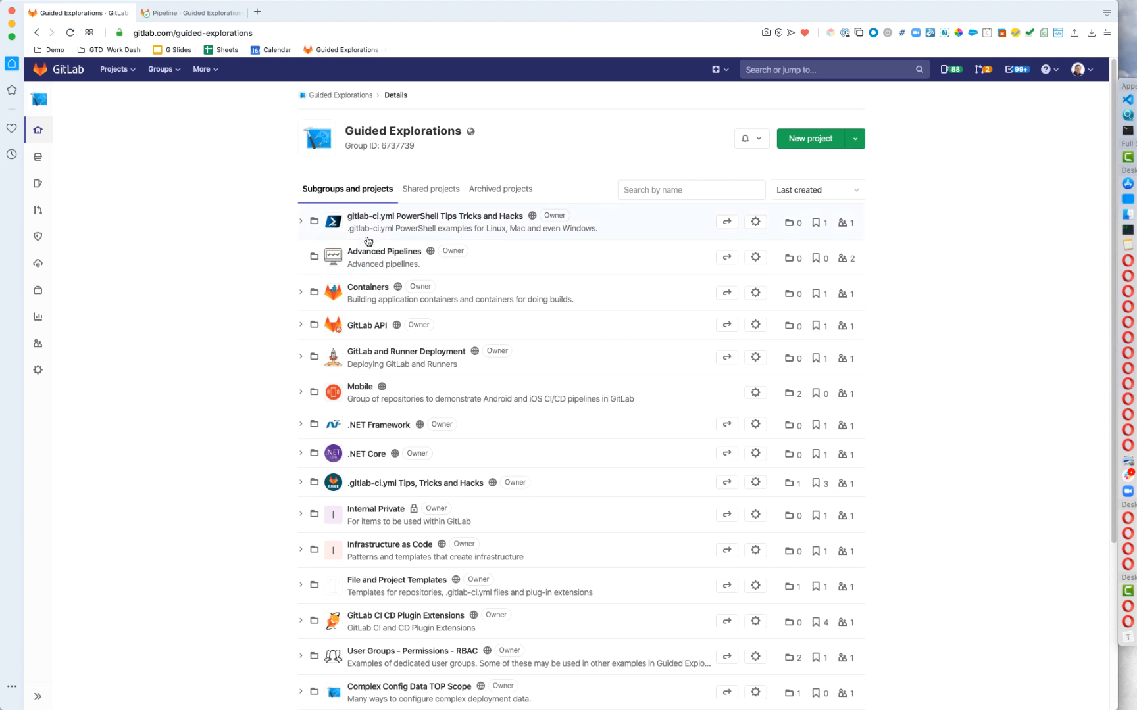
Step: Open the PowerShell Pipelines on GitLab CI project from the PowerShell Tips subgroup
left_click(300, 221)
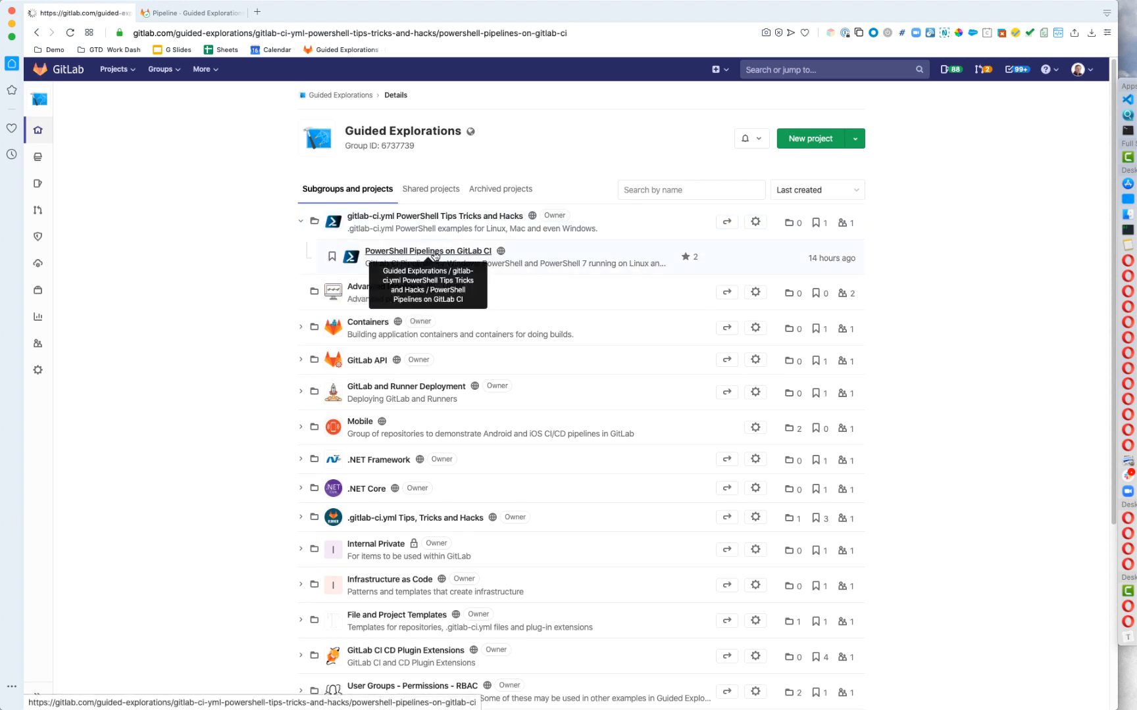
left_click(428, 252)
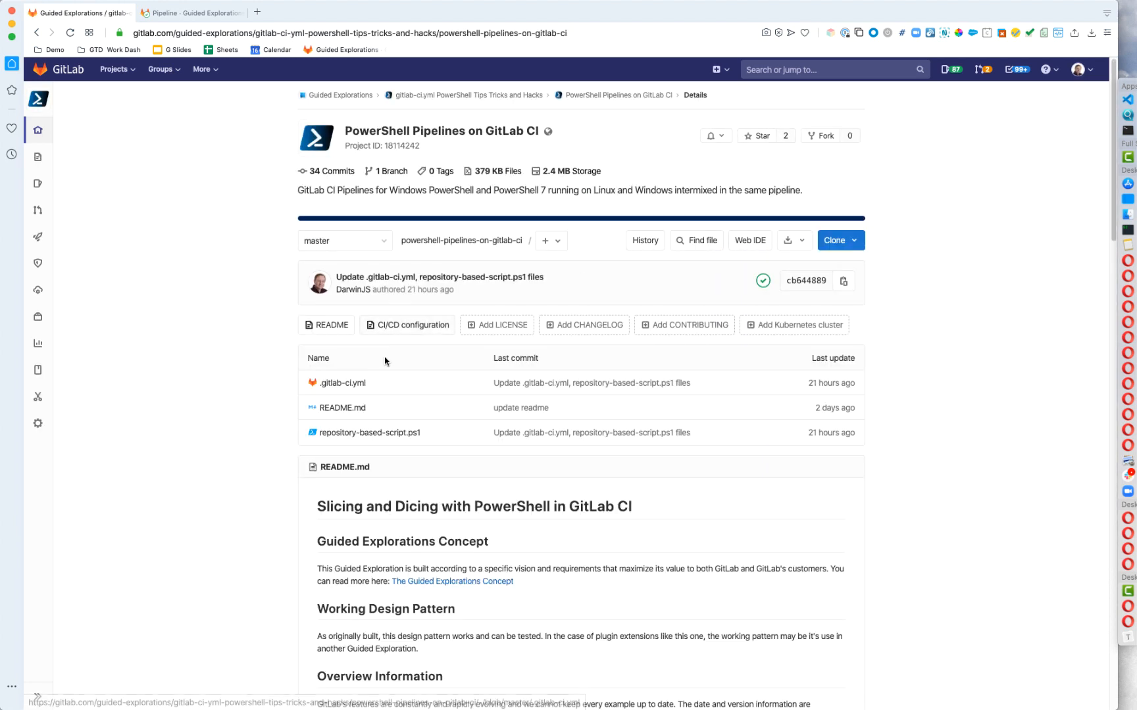
Step: Read through the project's README on PowerShell pipelines and return to the top
scroll("down", 3)
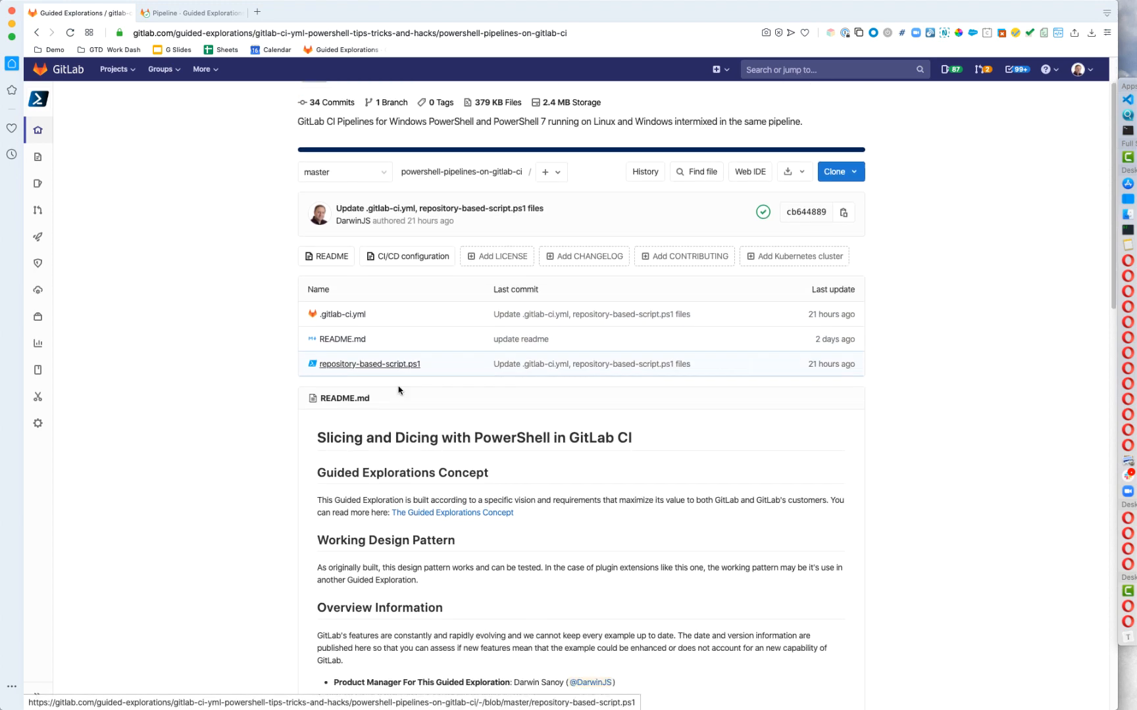
scroll("down", 3)
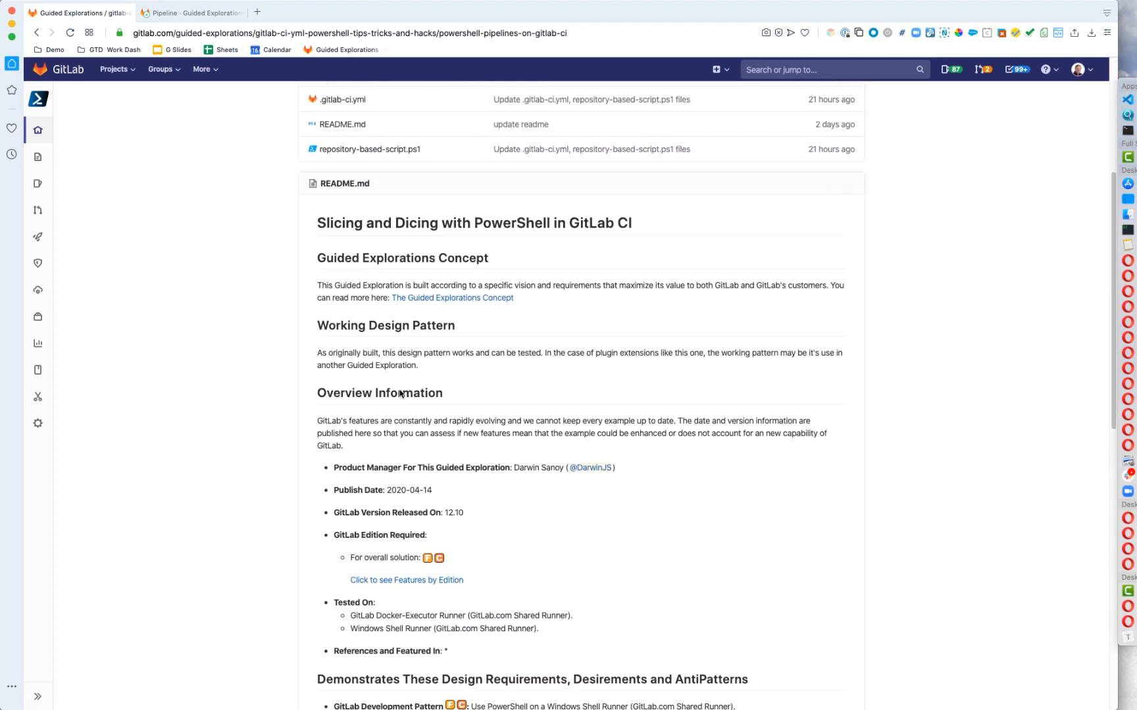
scroll("down", 3)
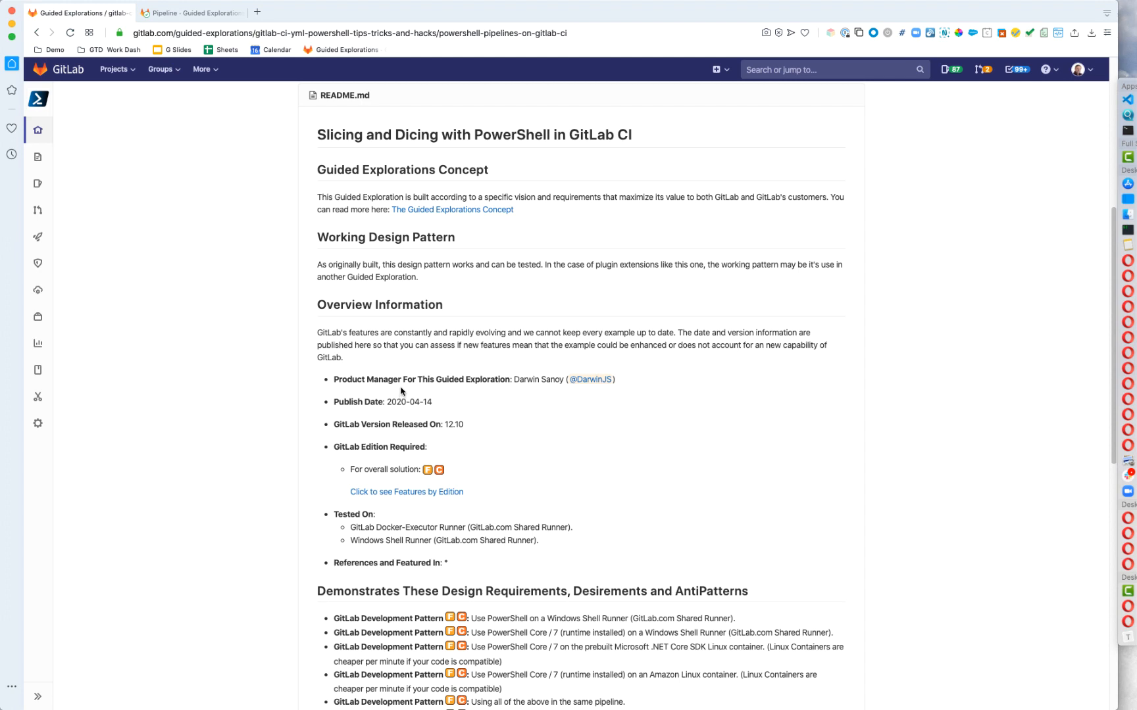
scroll("down", 3)
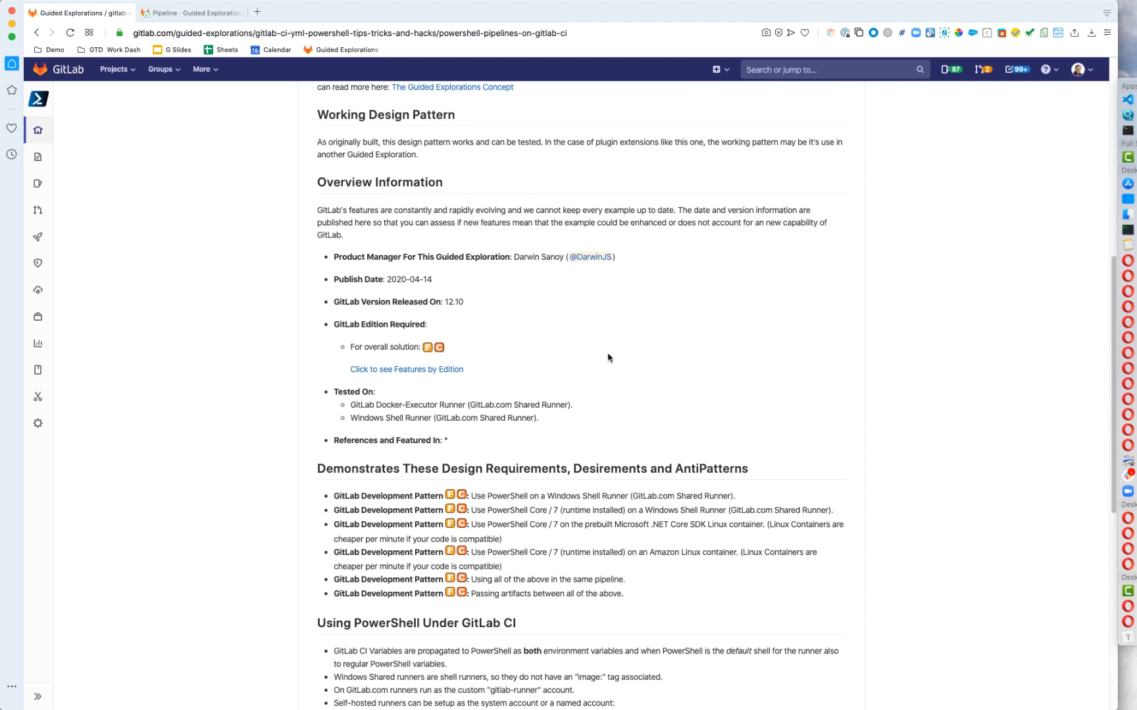
scroll("down", 3)
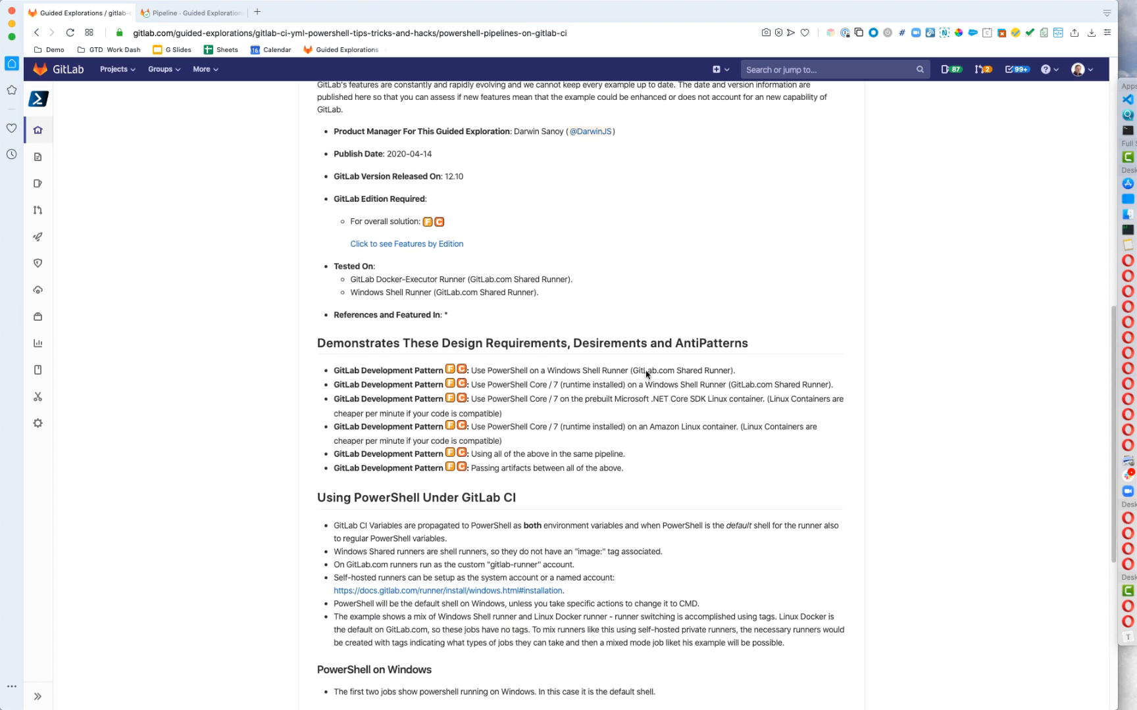
scroll("down", 3)
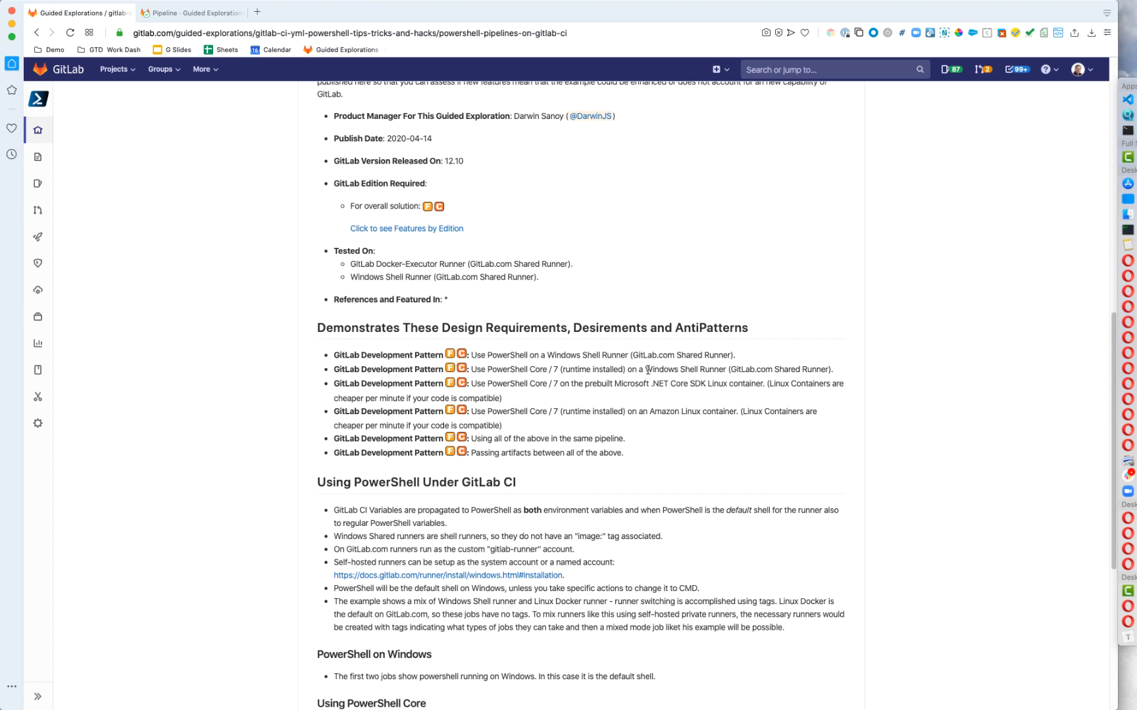
scroll("down", 3)
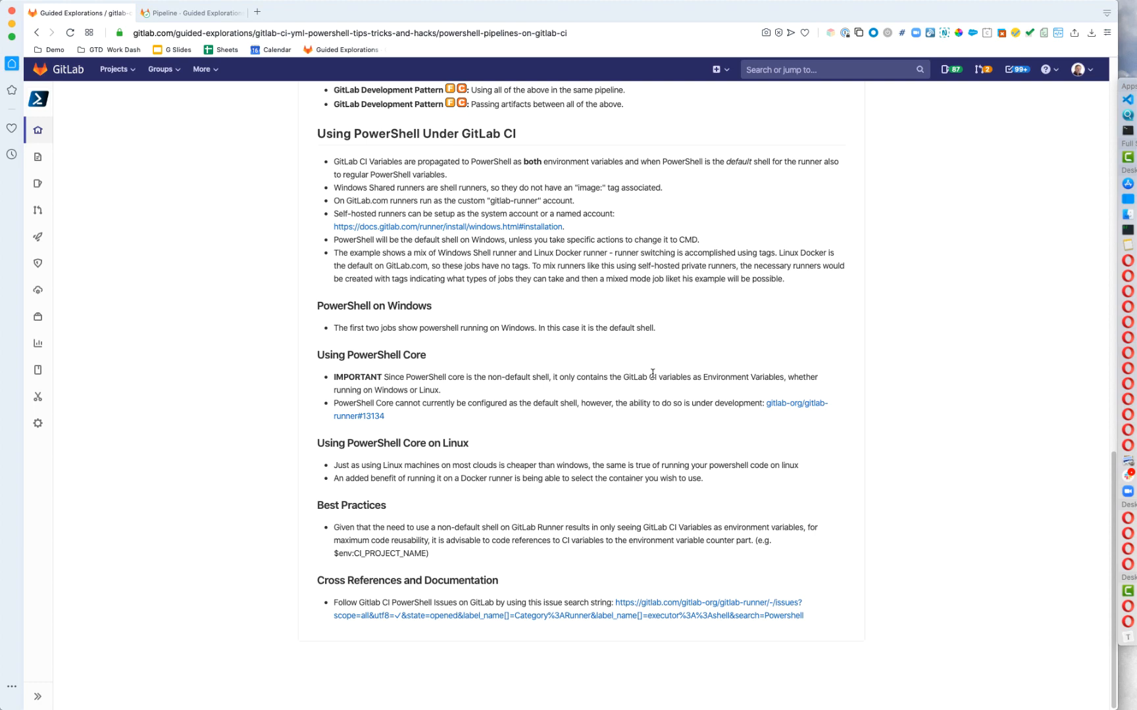
scroll("up", 3)
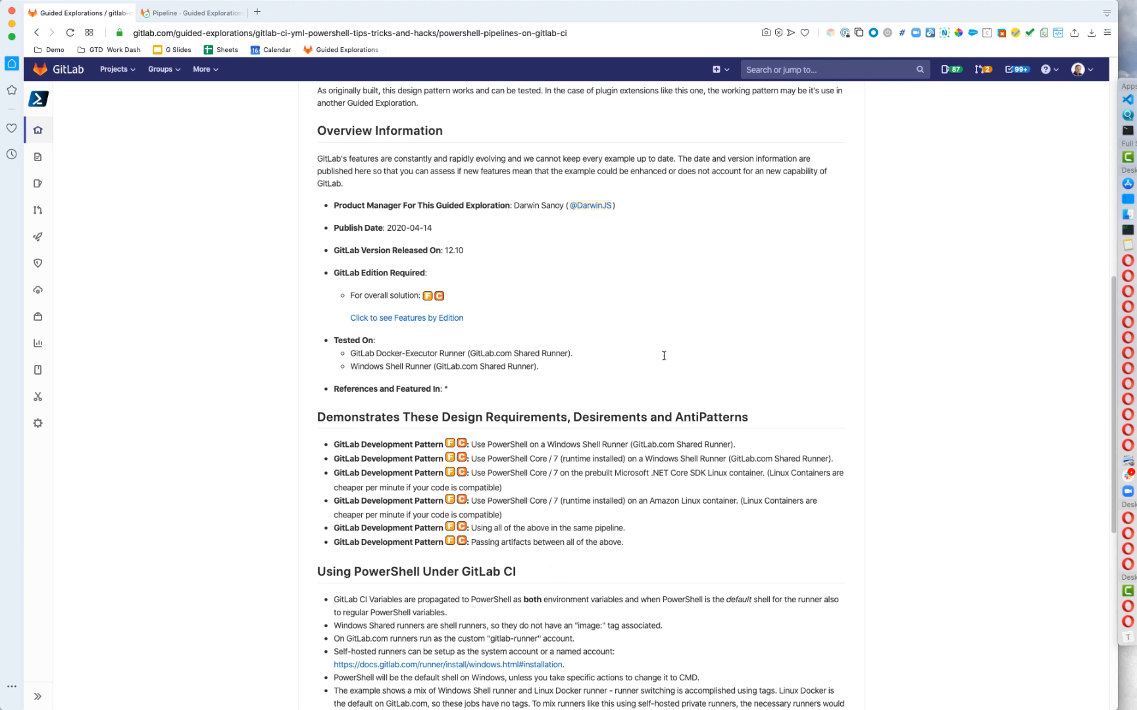
scroll("up", 3)
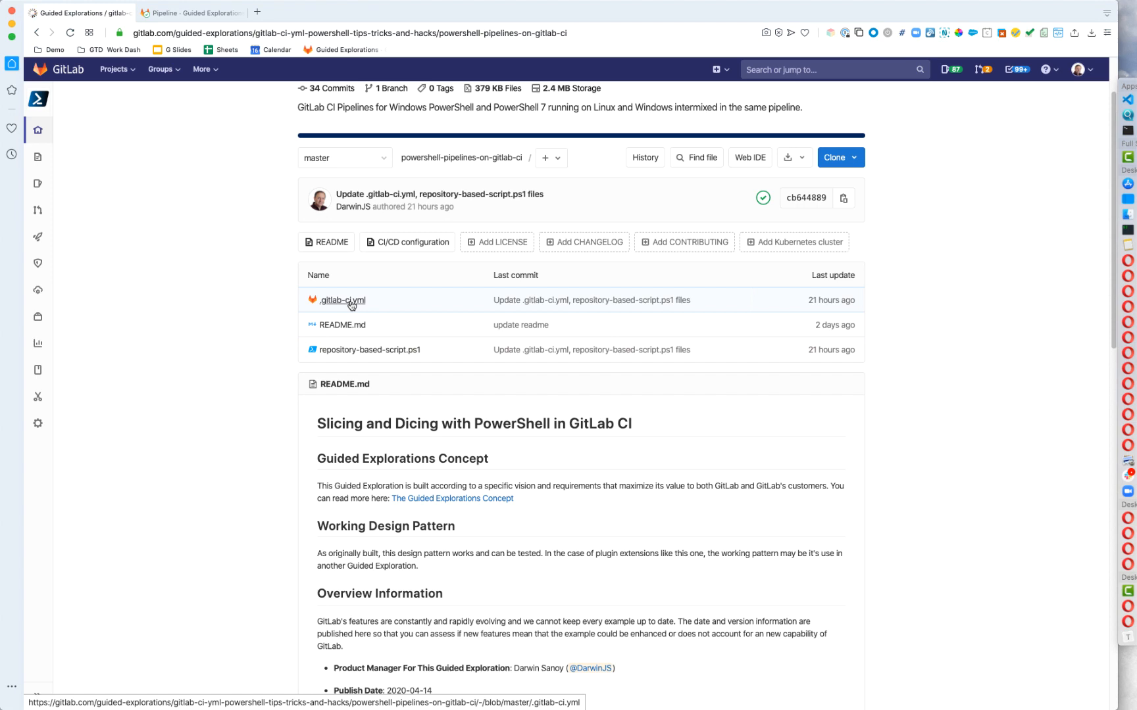
Step: View .gitlab-ci.yml's stages and the first Windows job with its tags and inline script
left_click(342, 300)
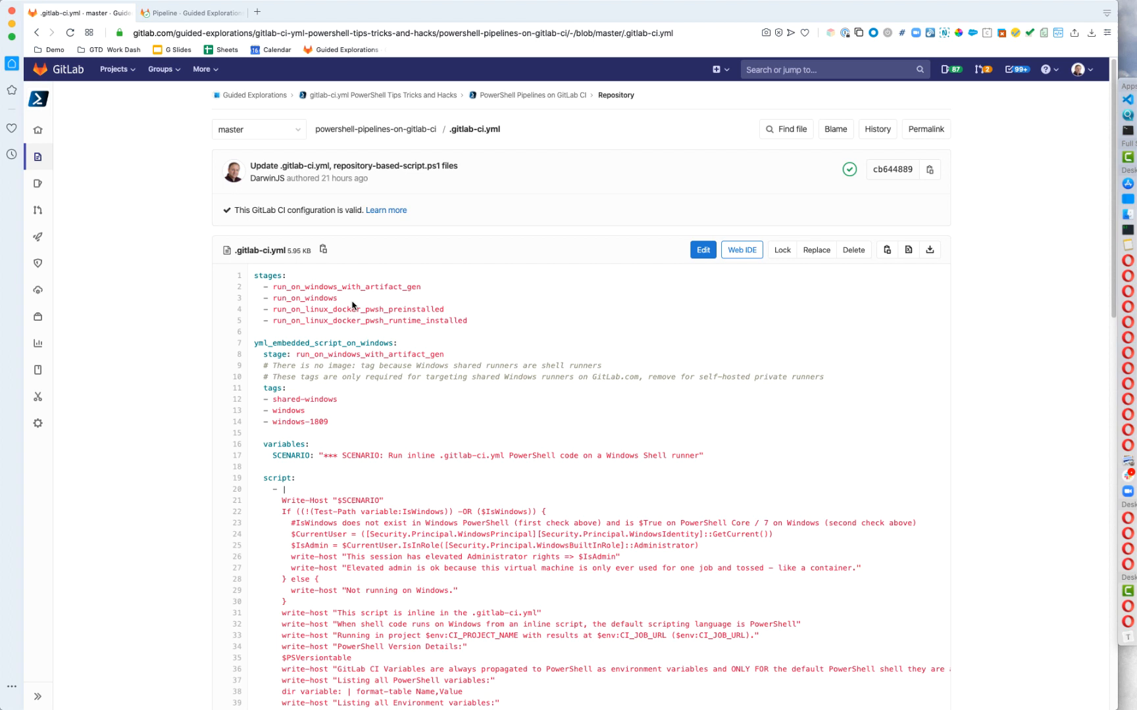
scroll("down", 3)
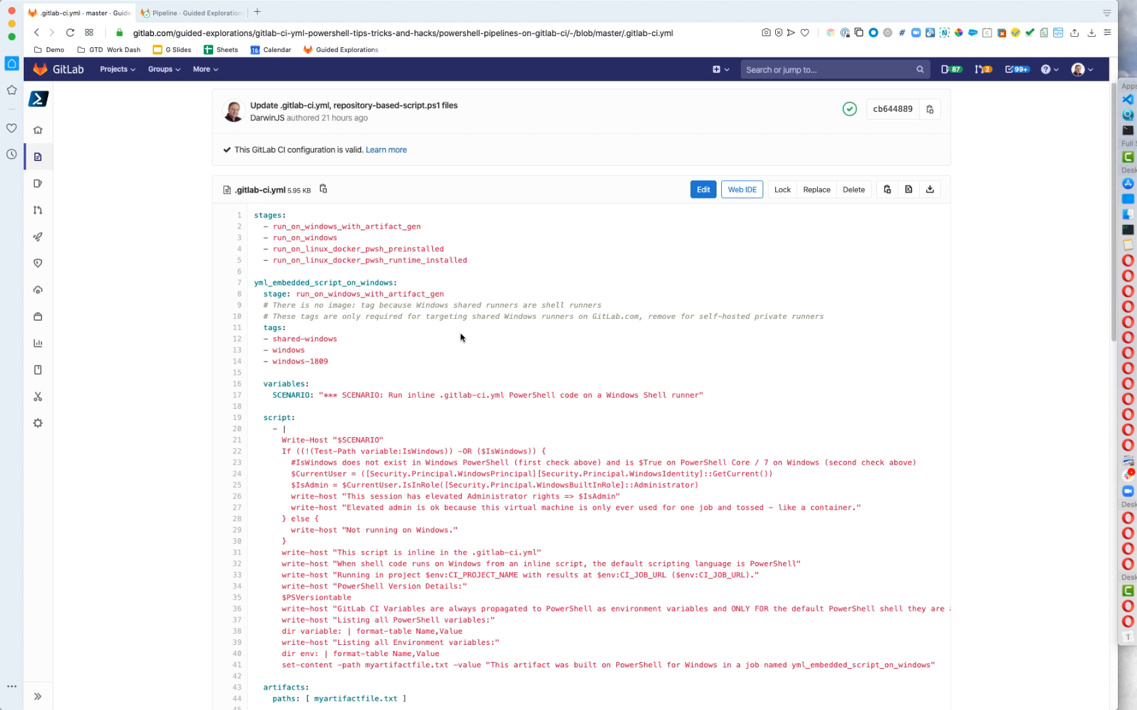
mouse_move(341, 366)
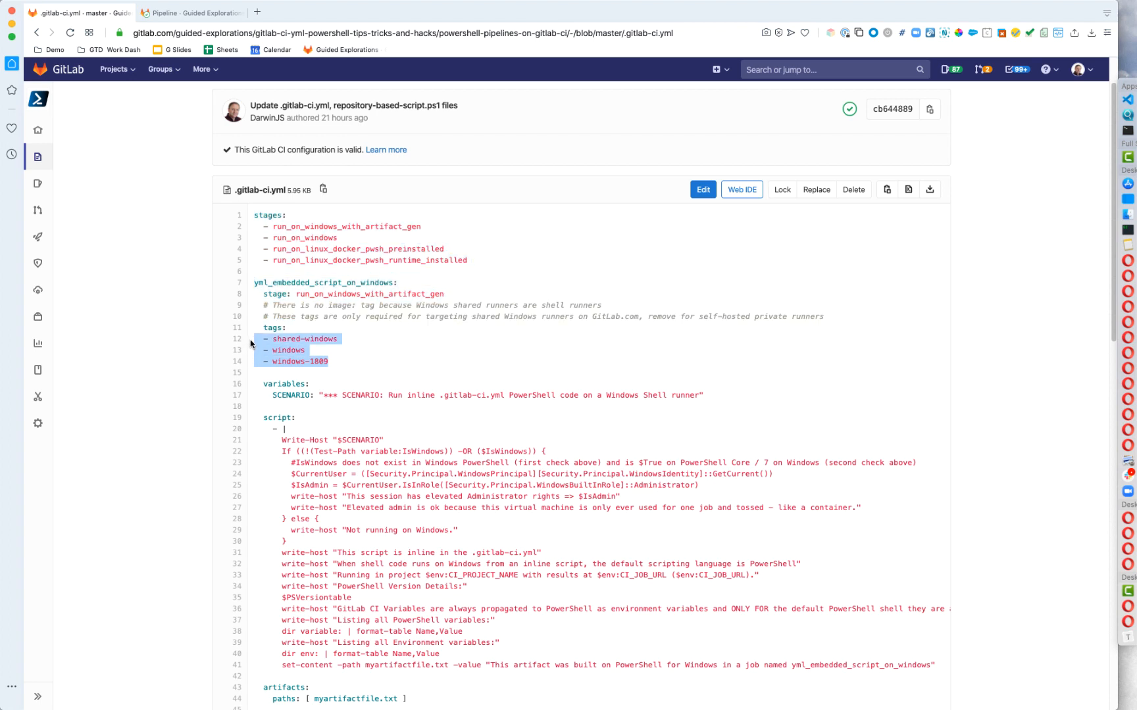
right_click(298, 360)
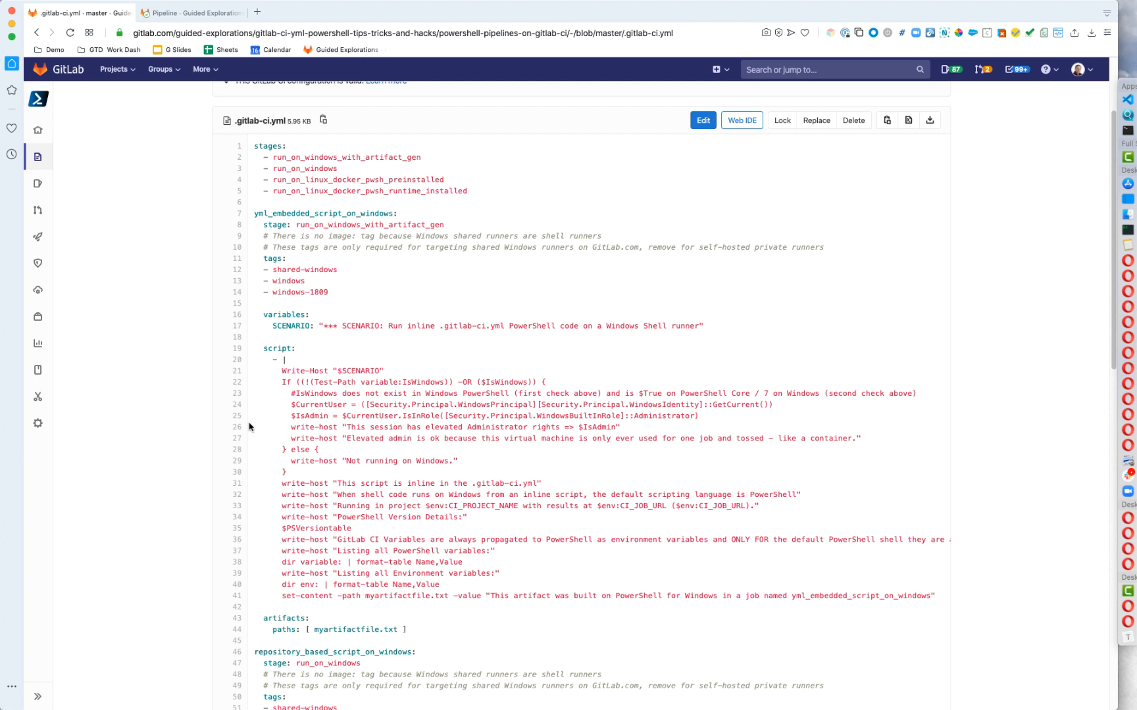
mouse_move(252, 422)
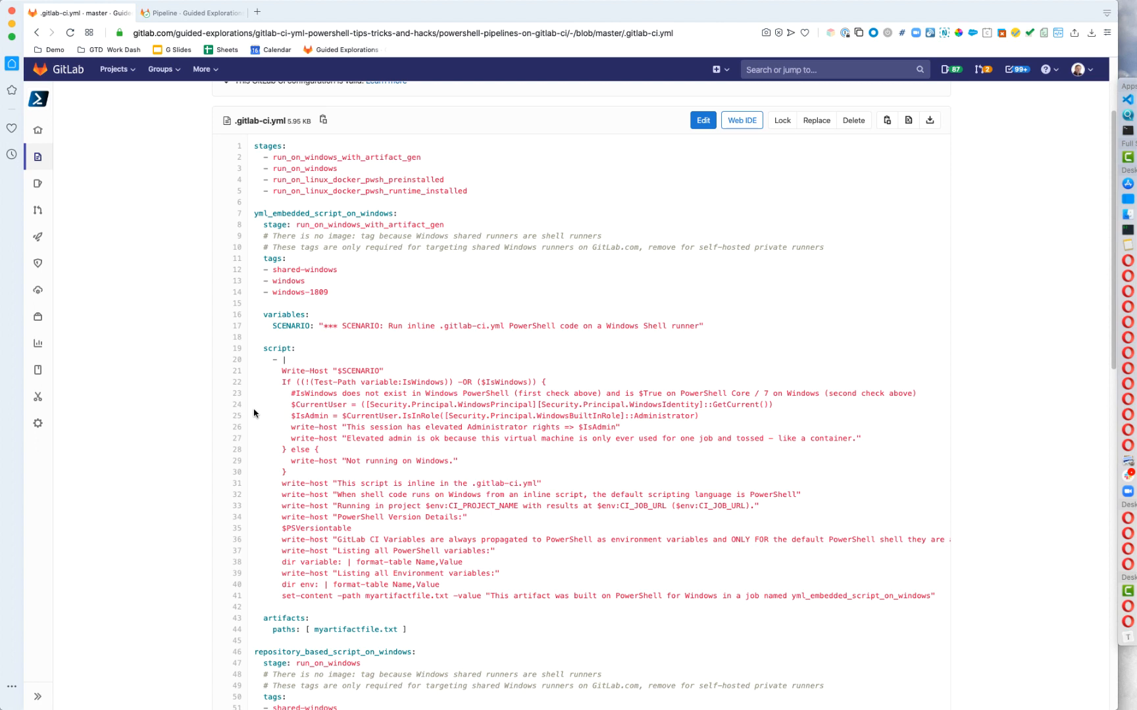
mouse_move(280, 382)
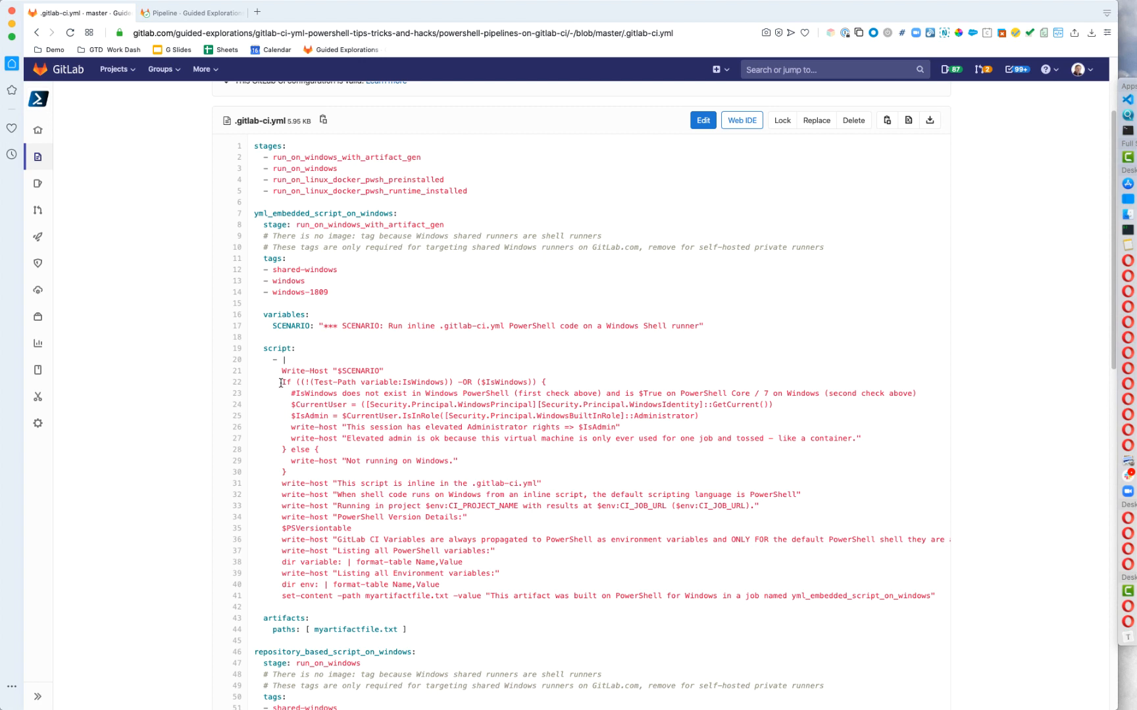
double_click(413, 382)
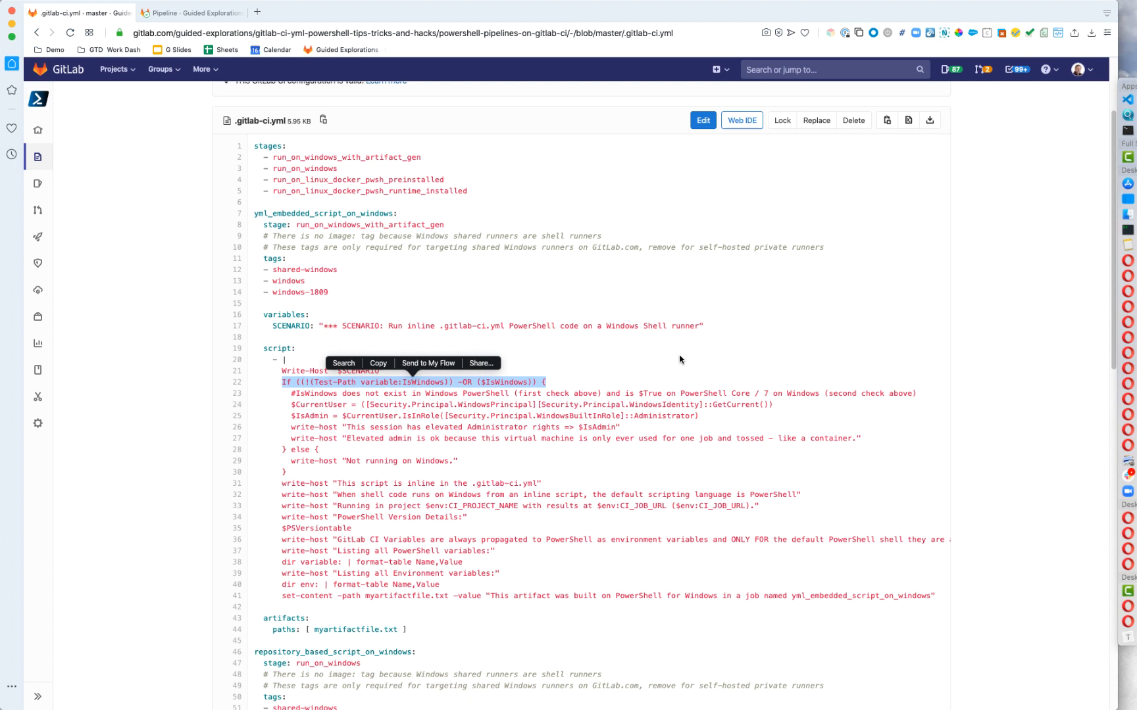
mouse_move(733, 406)
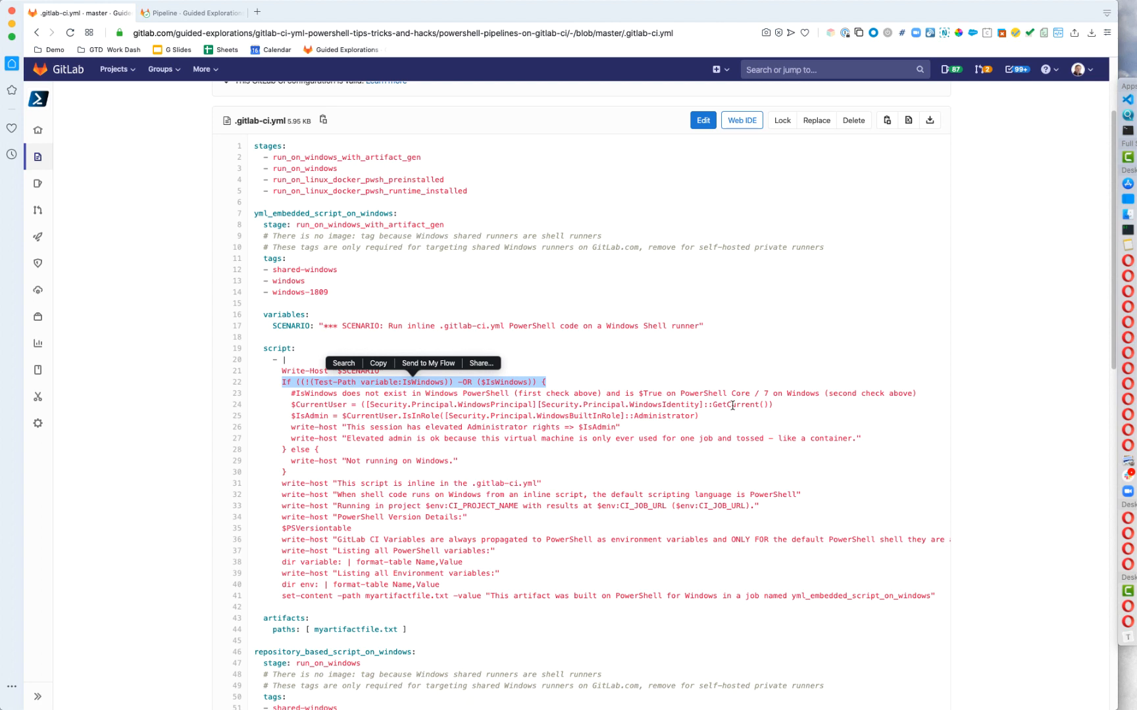
mouse_move(602, 506)
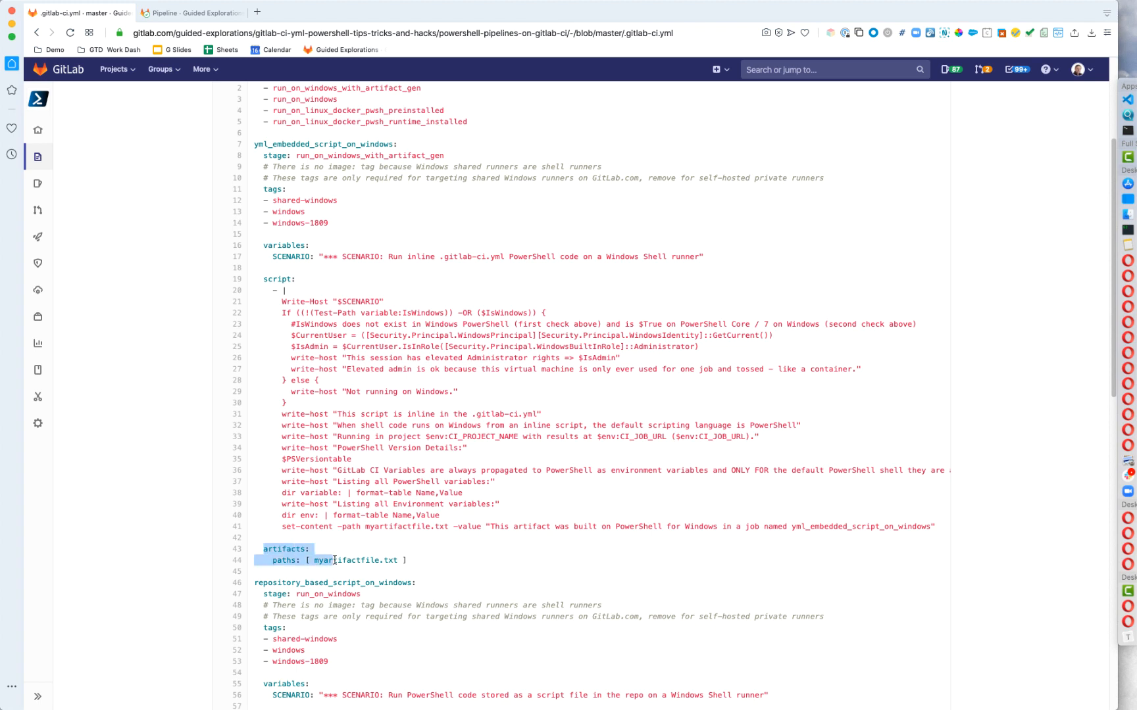
left_click(495, 526)
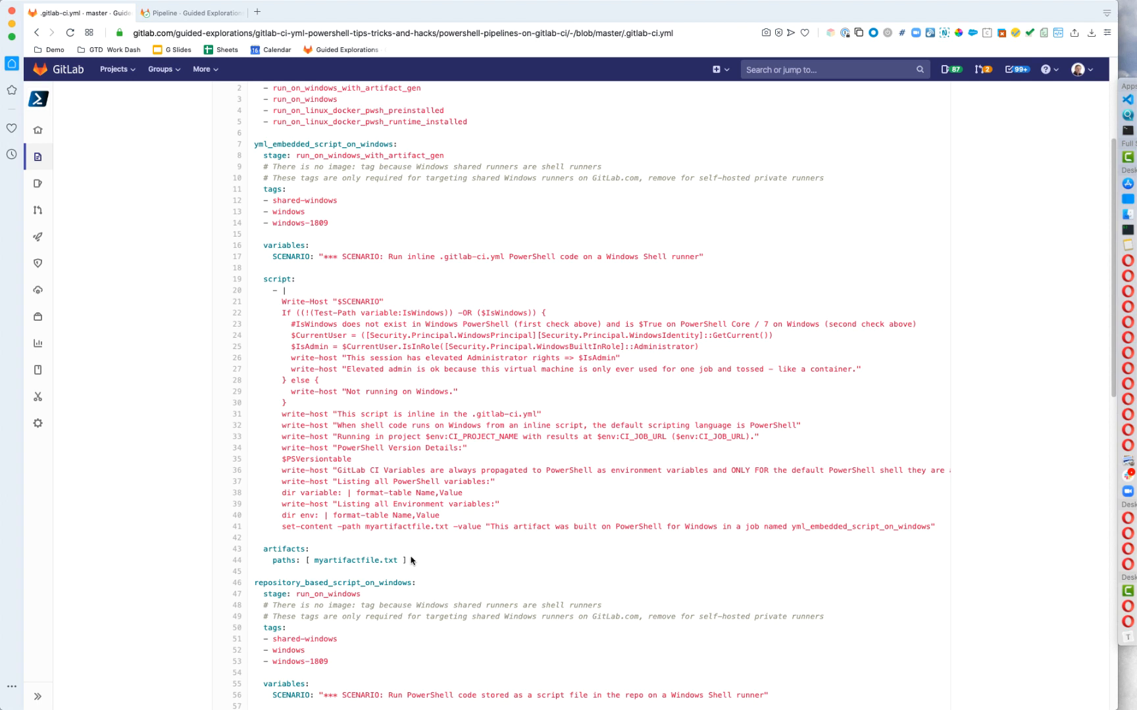
mouse_move(409, 560)
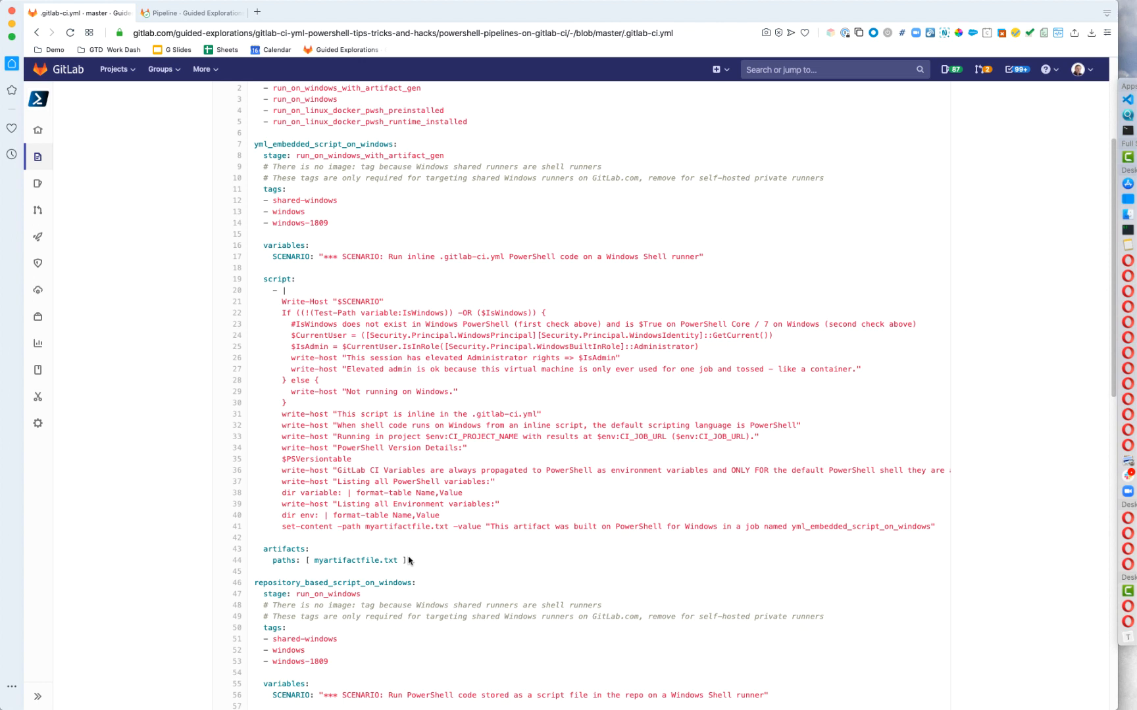
mouse_move(397, 539)
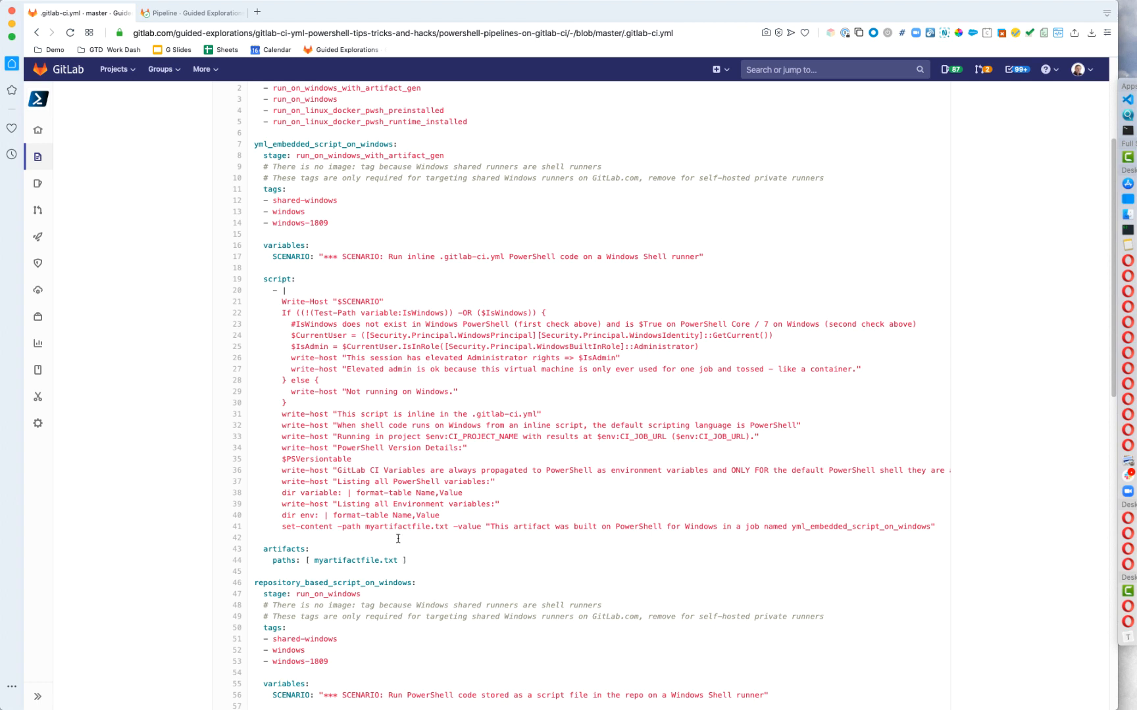
mouse_move(193, 13)
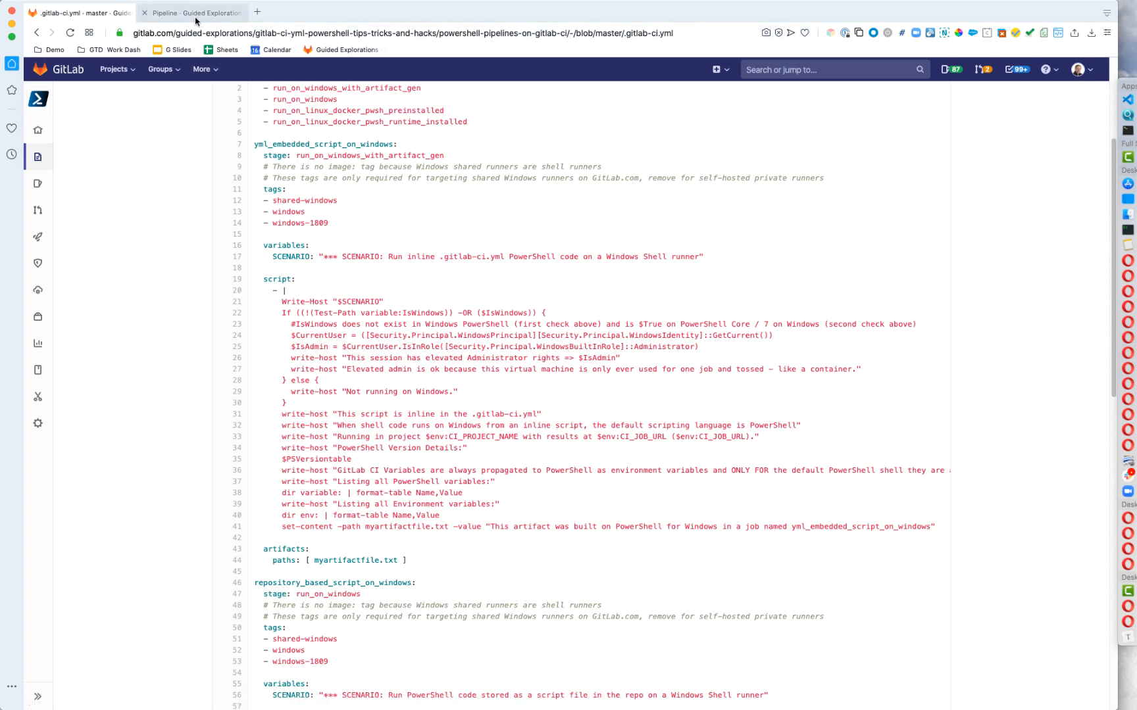
mouse_move(192, 12)
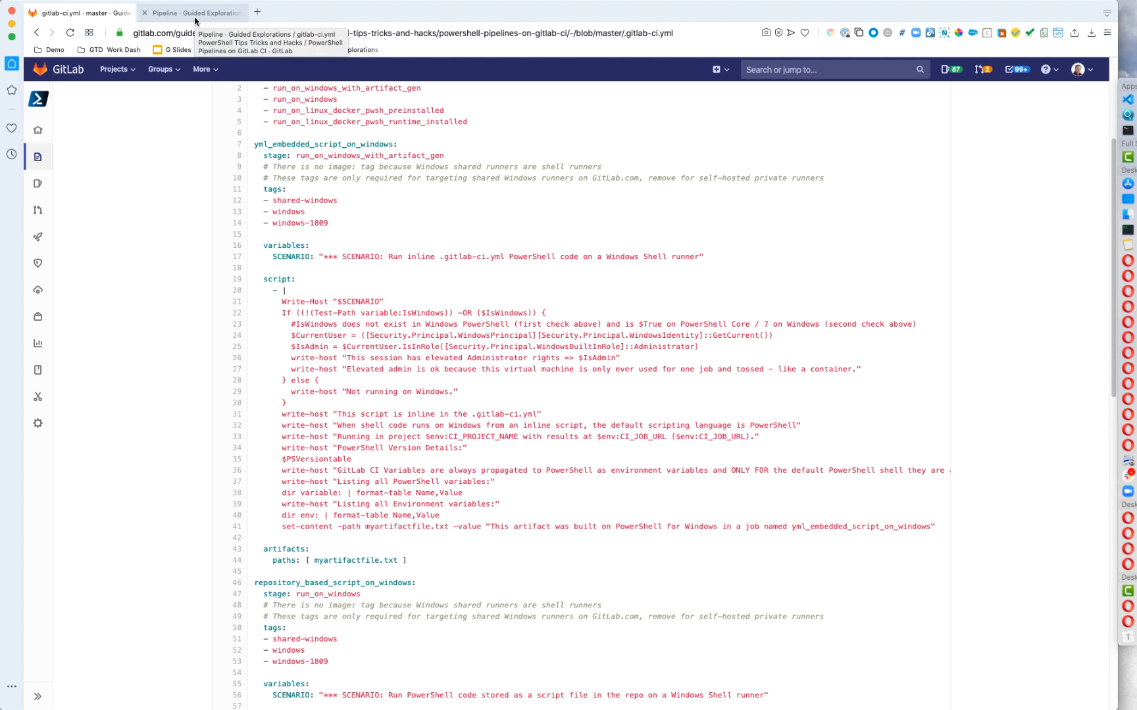
Step: Open the yml_embedded_script_on_windows job from the pipeline graph and read its log from the start
left_click(192, 14)
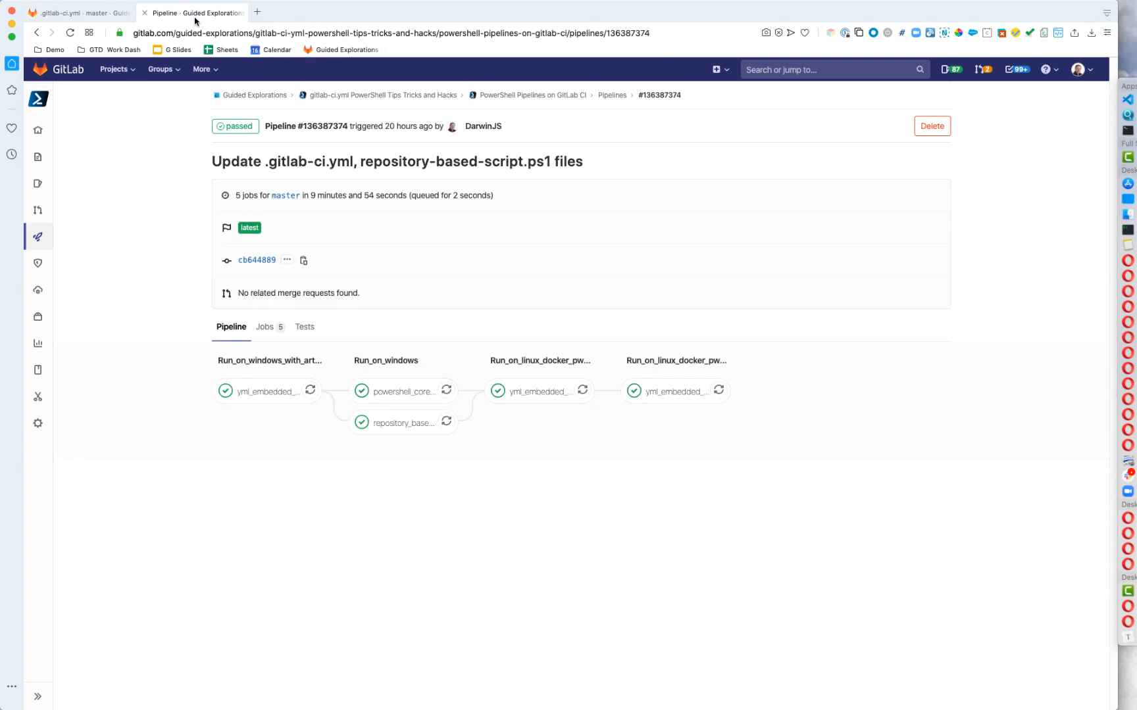
mouse_move(266, 392)
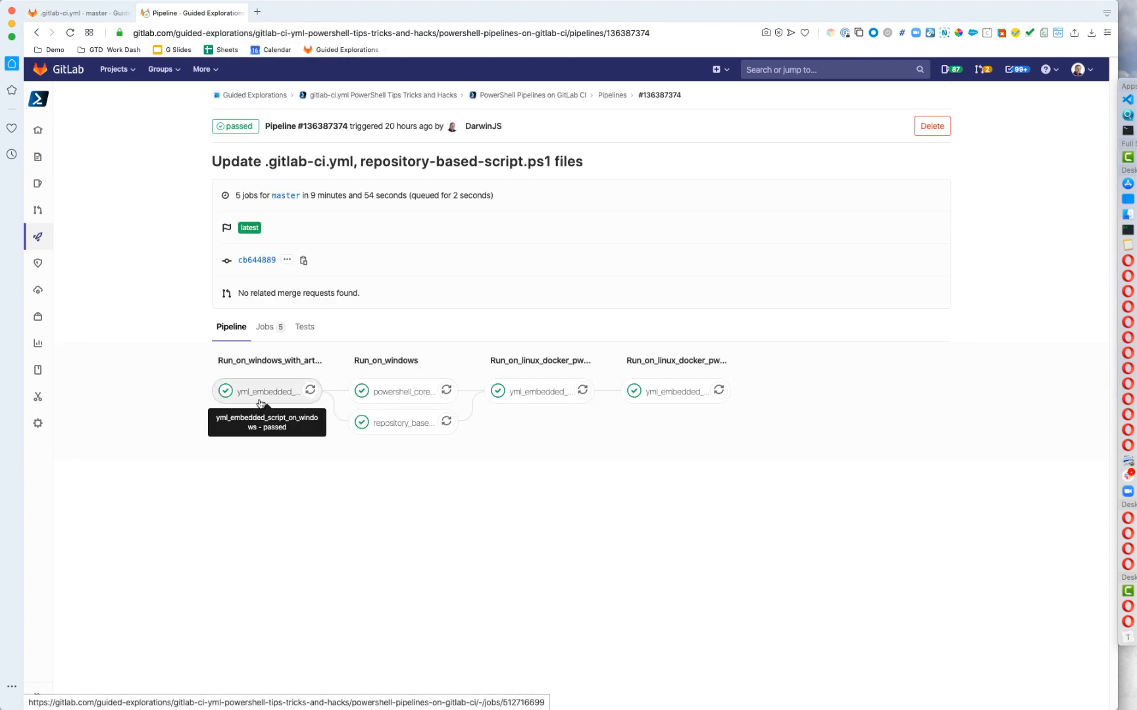
left_click(266, 392)
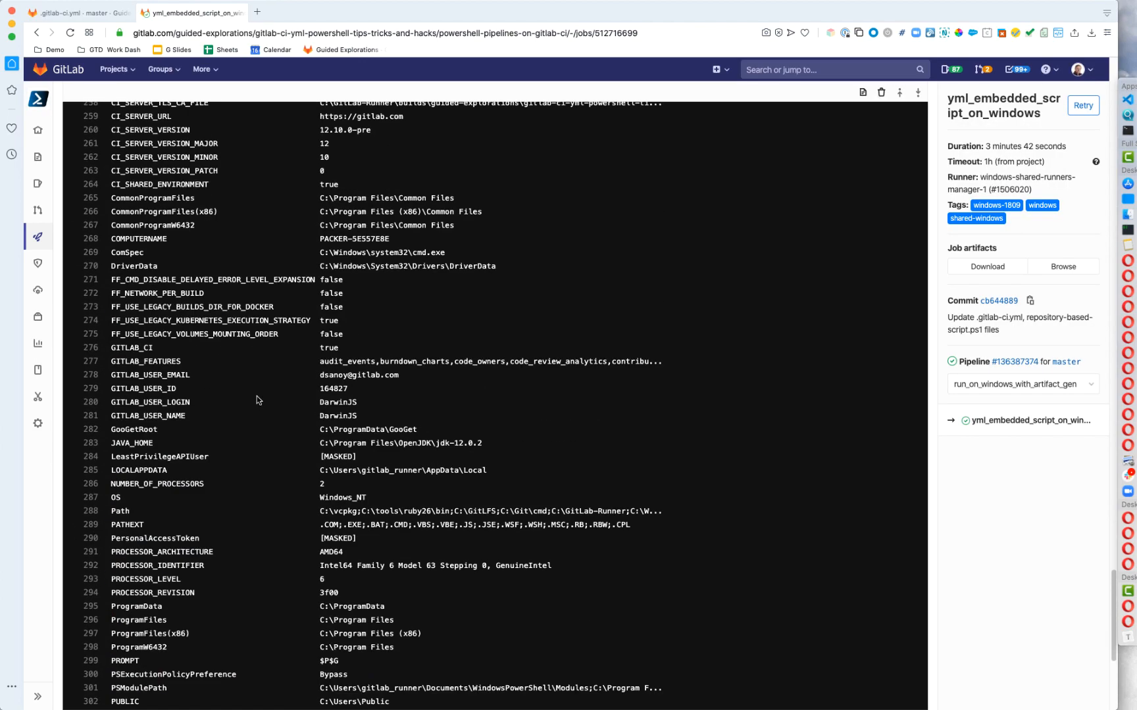
scroll("up", 3)
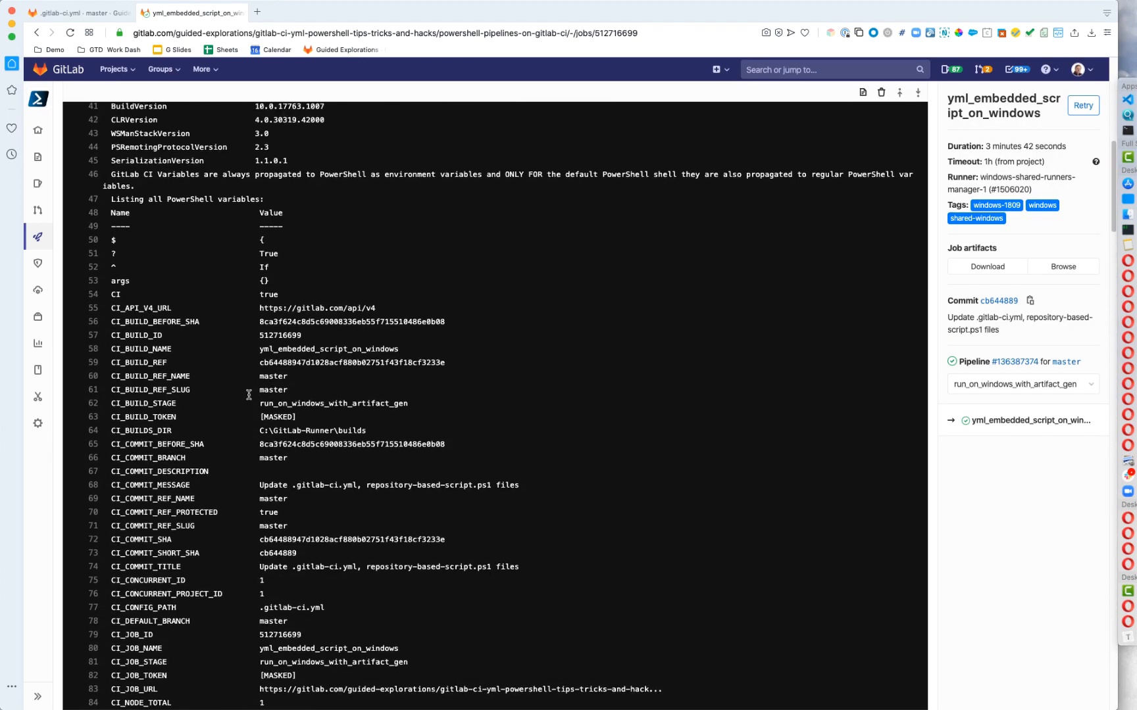
scroll("up", 3)
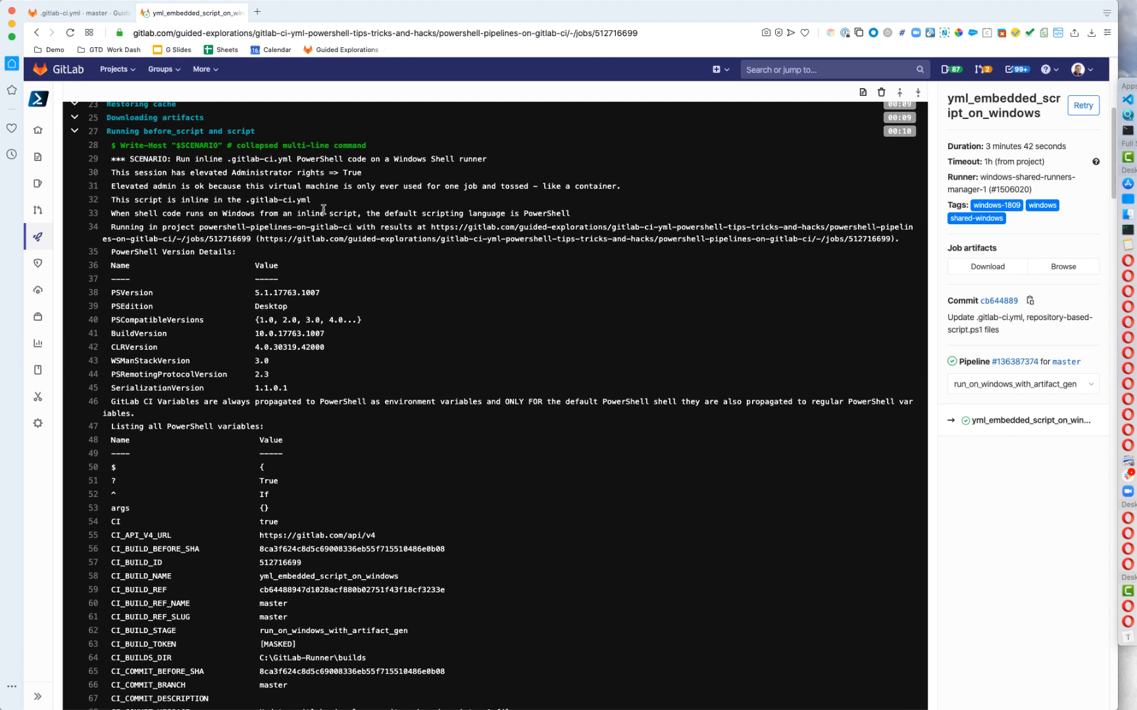
mouse_move(226, 227)
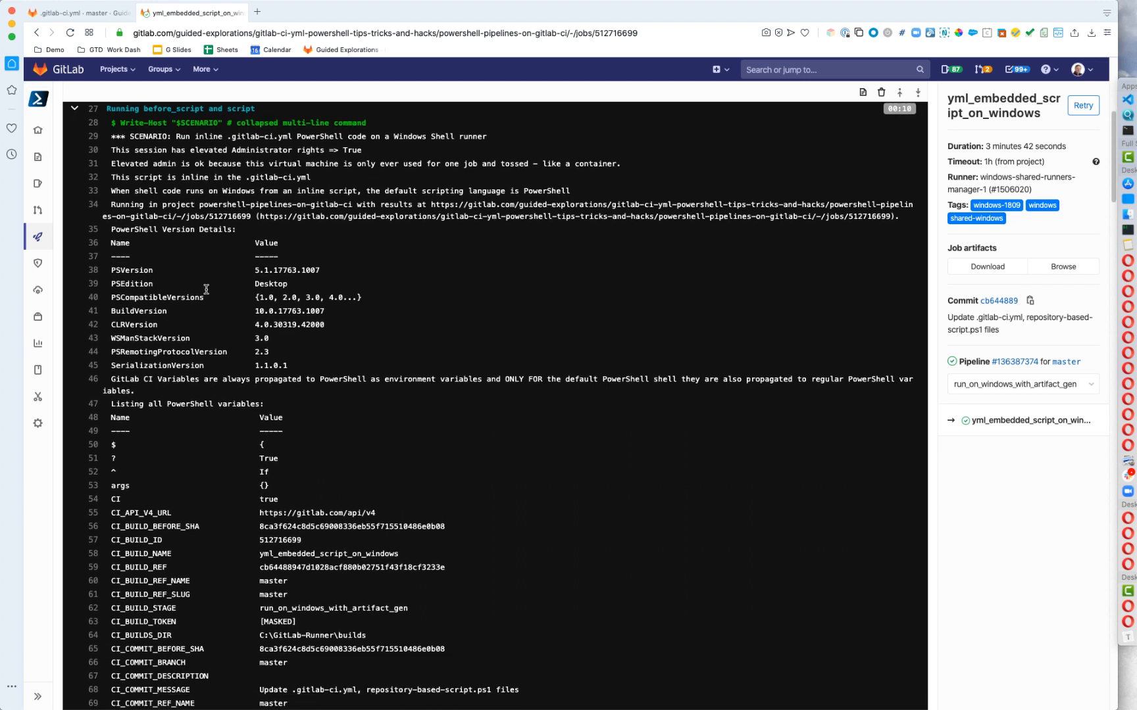
scroll("down", 3)
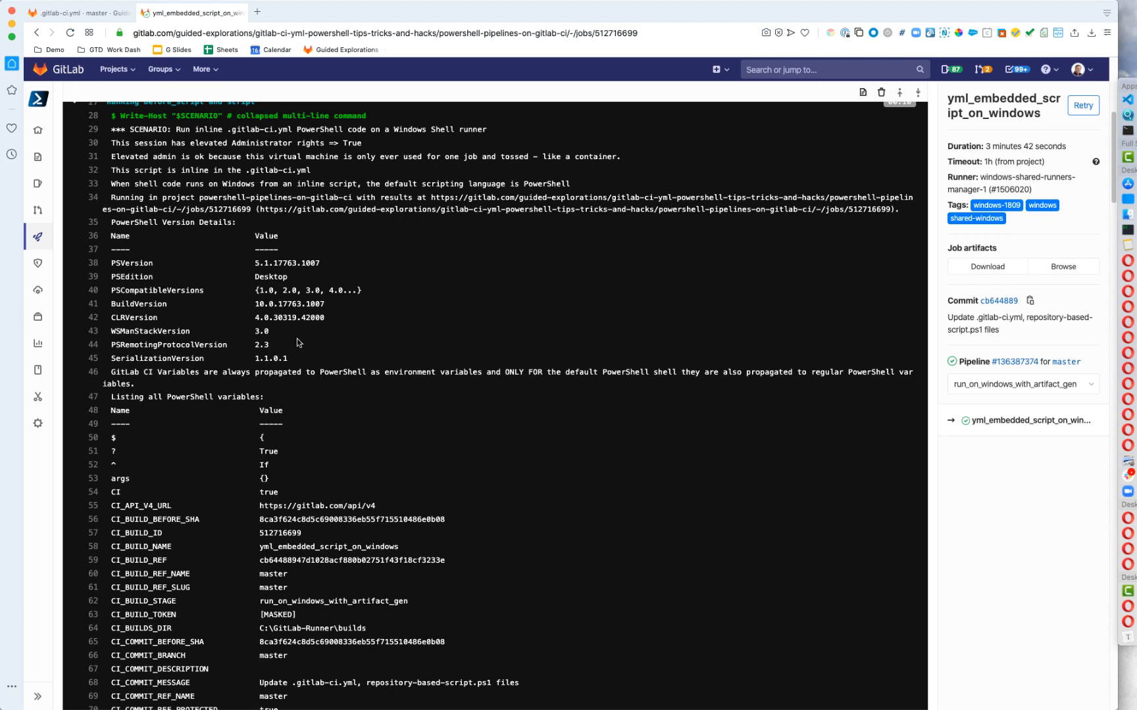
mouse_move(302, 357)
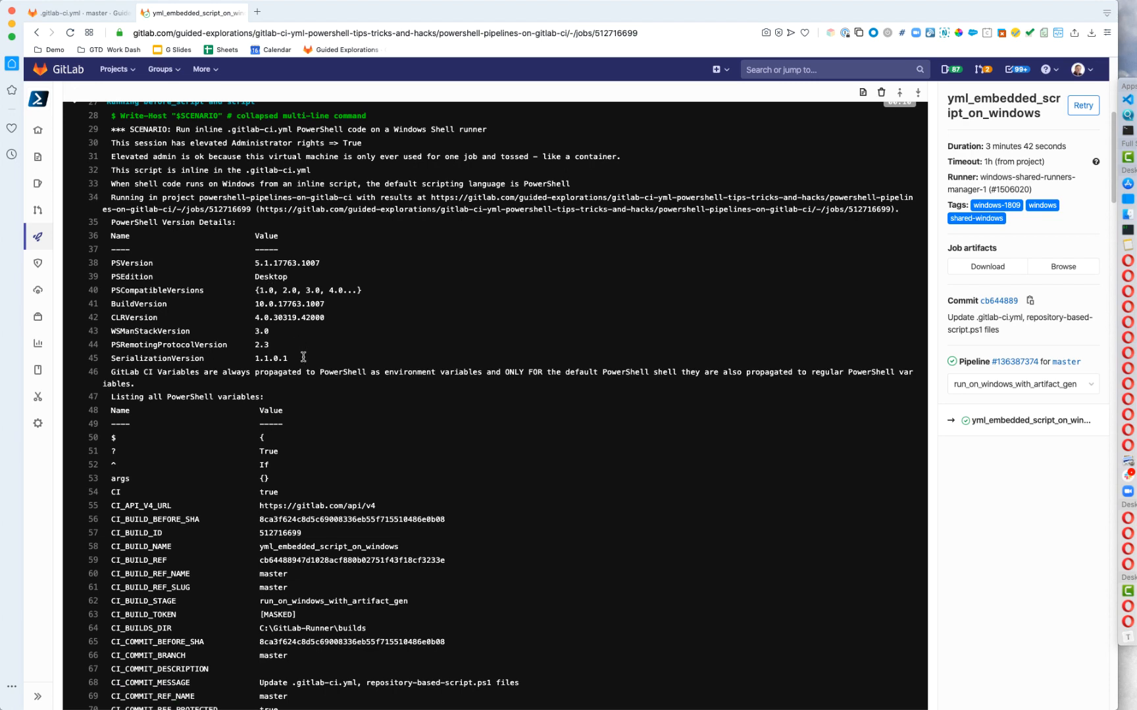
scroll("down", 3)
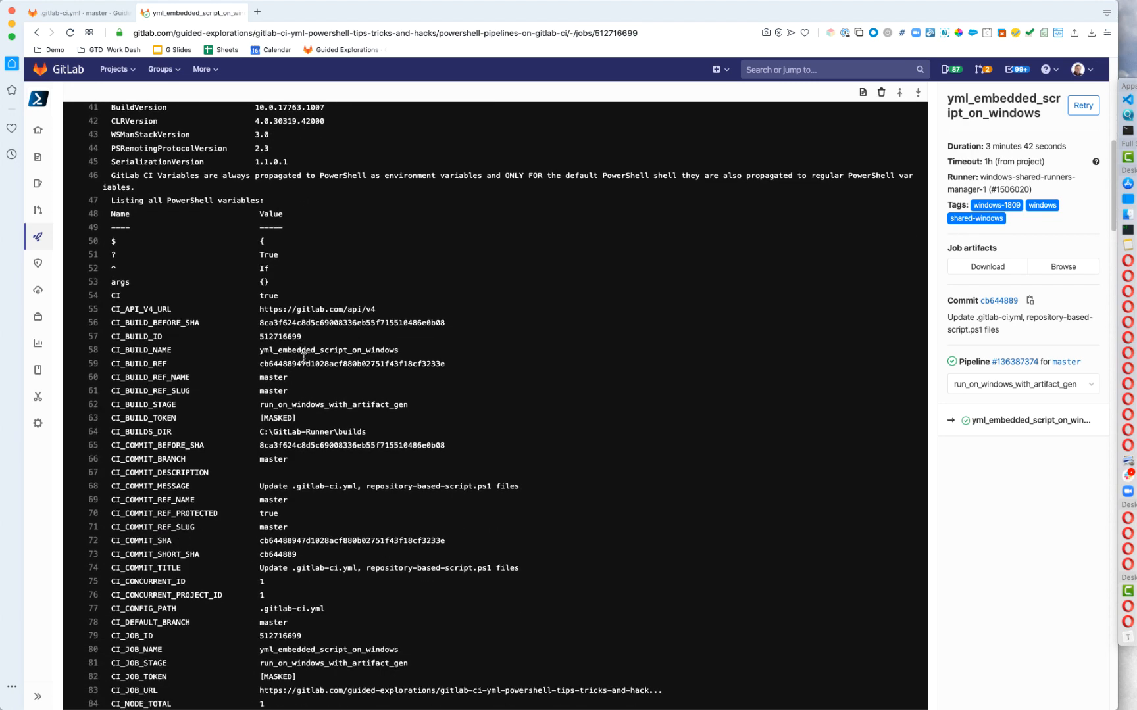
scroll("down", 3)
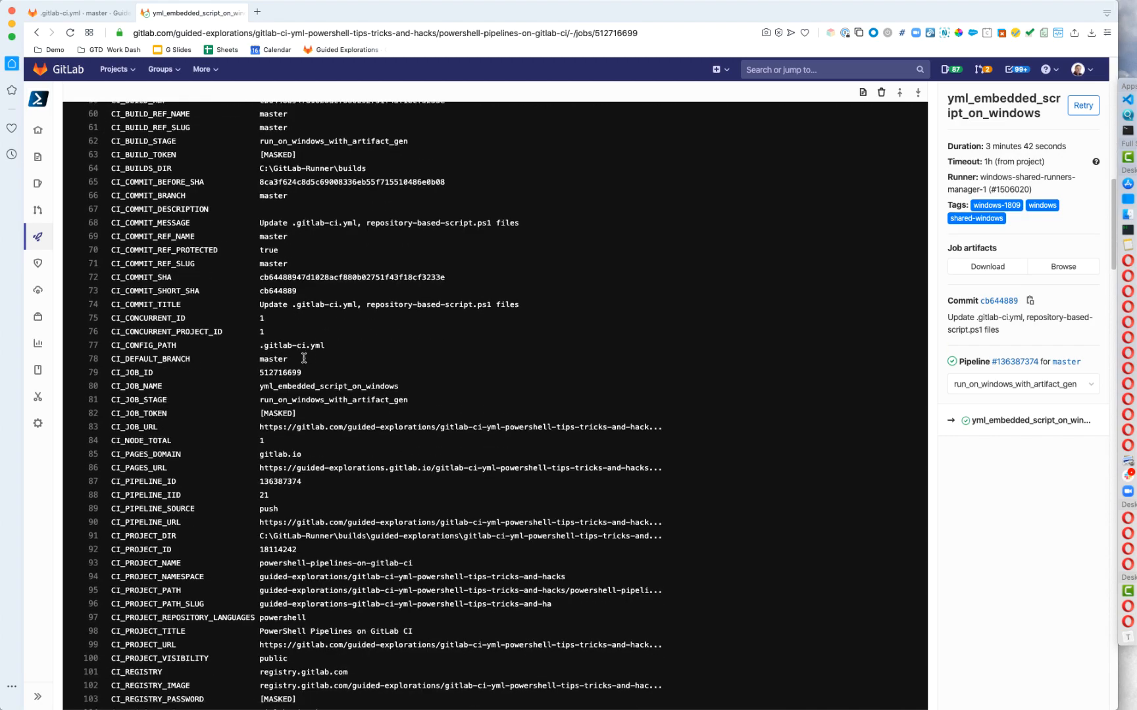
scroll("down", 3)
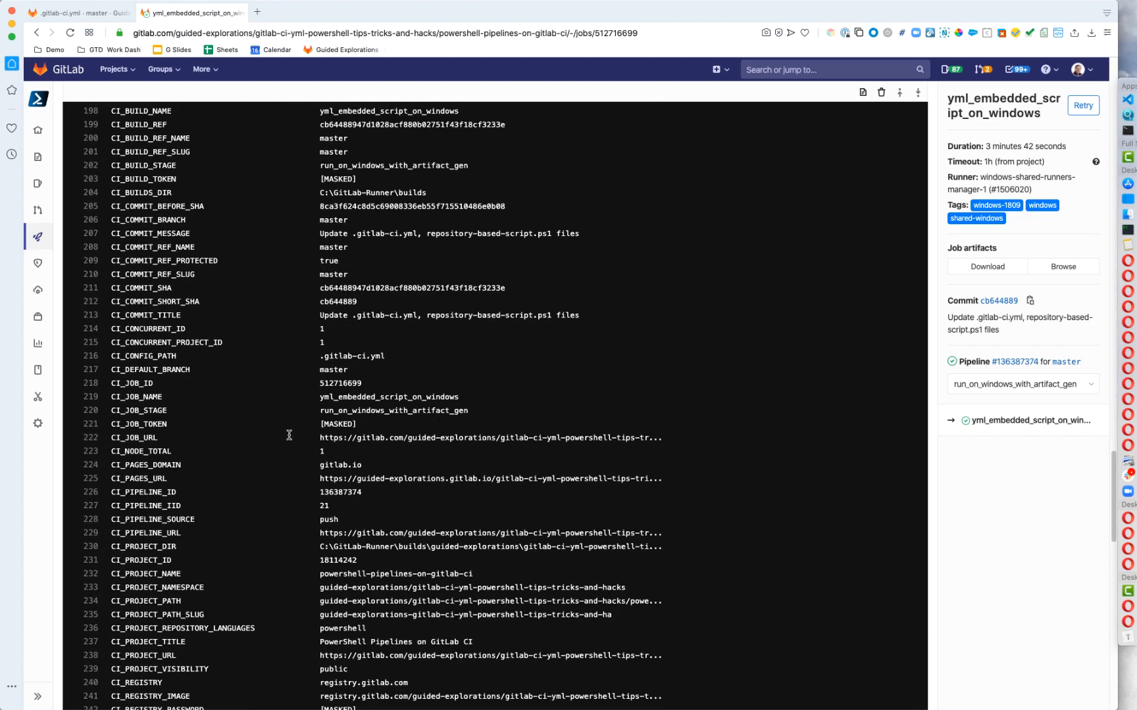
Step: Read down to the artifacts upload line and Job succeeded, then return to the pipeline overview
scroll("up", 3)
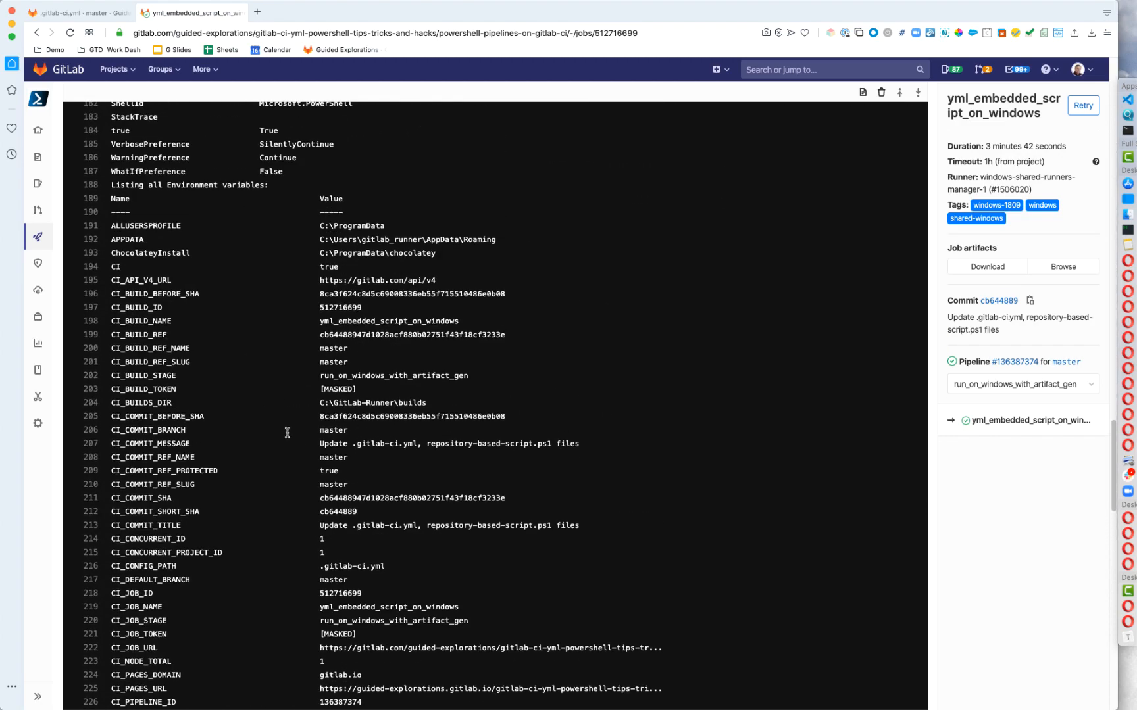
scroll("down", 3)
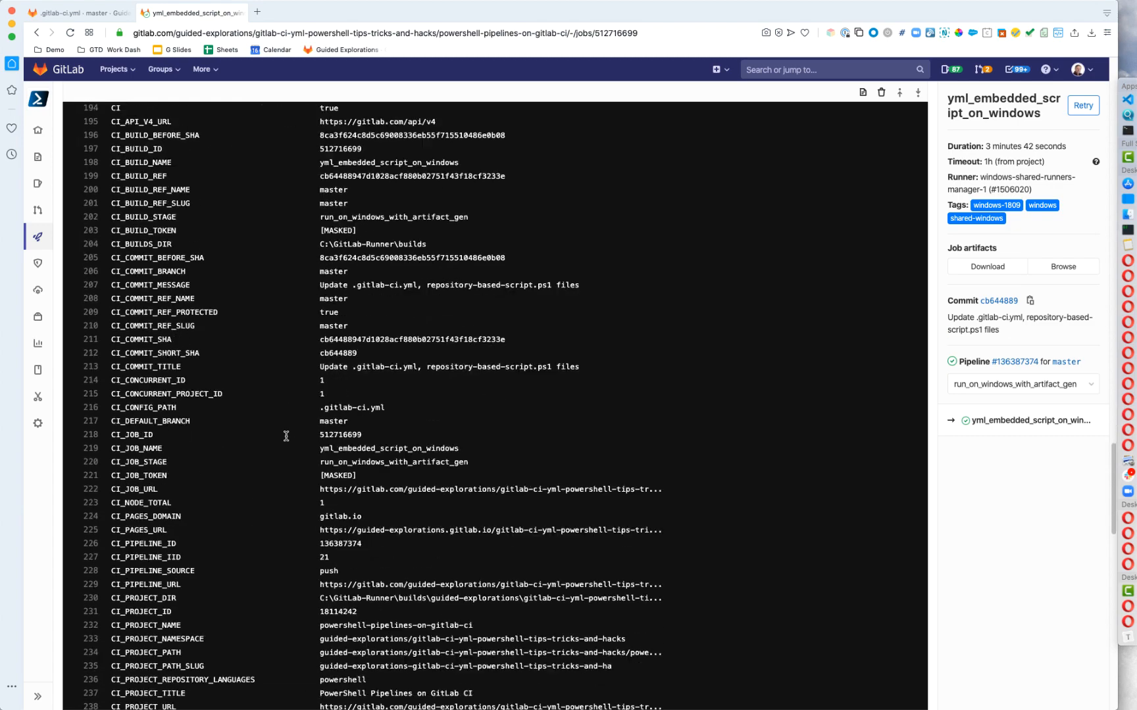
scroll("down", 3)
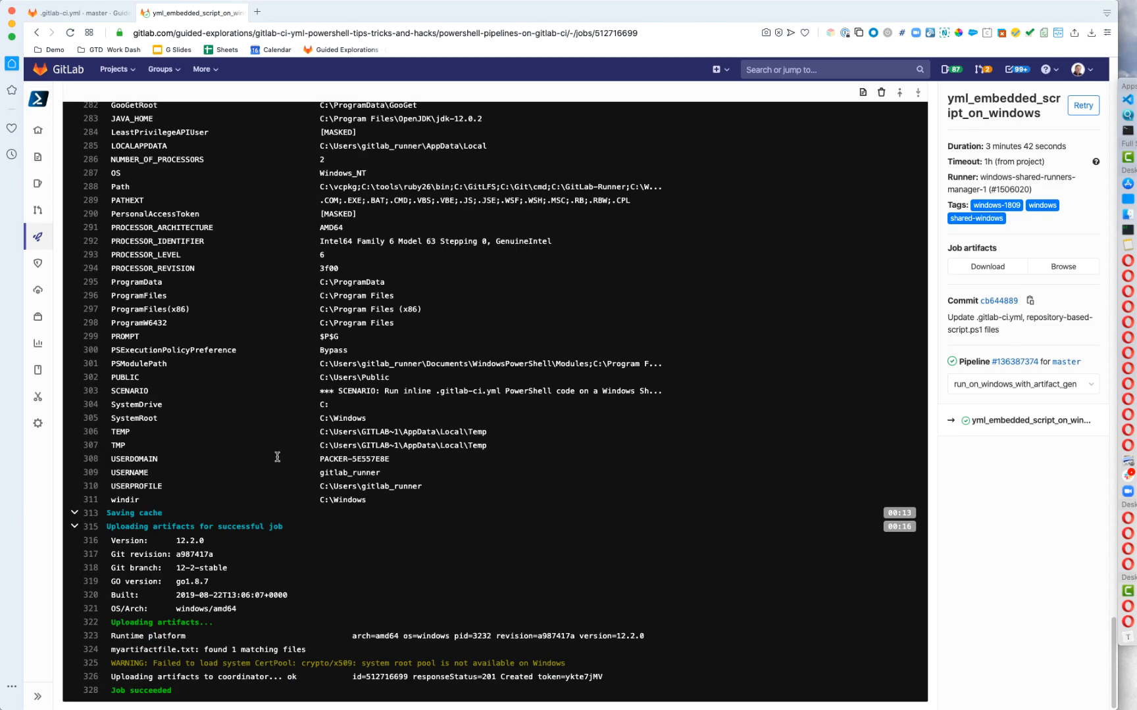
double_click(167, 622)
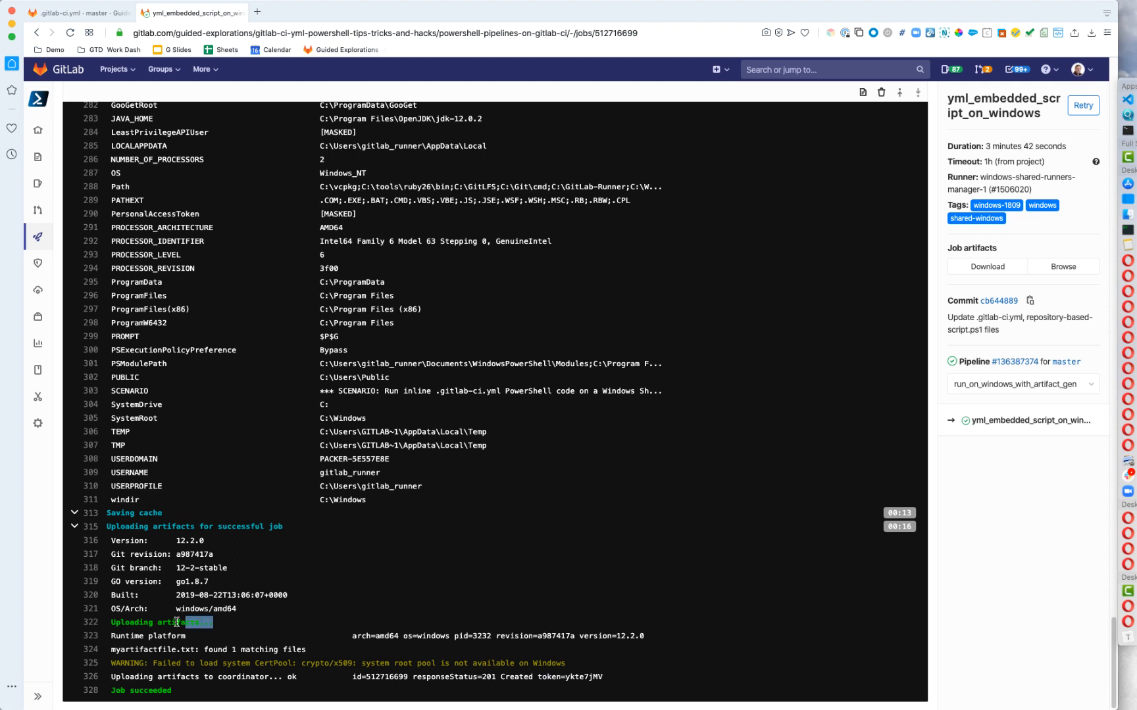
right_click(158, 622)
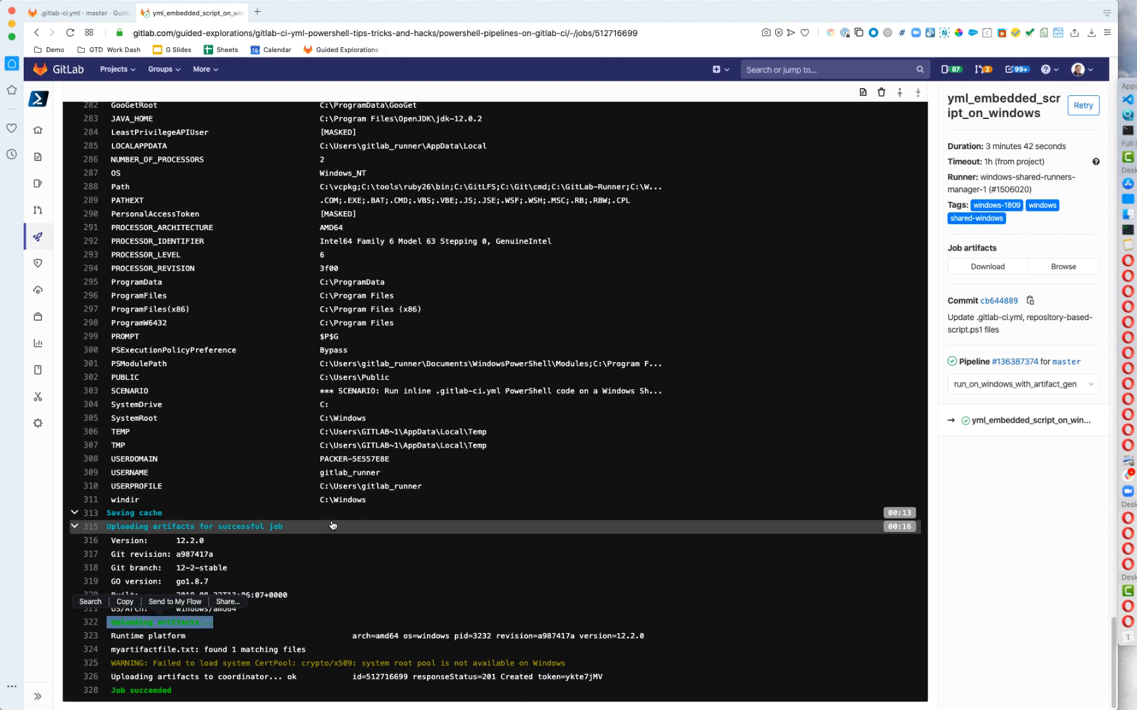
mouse_move(506, 330)
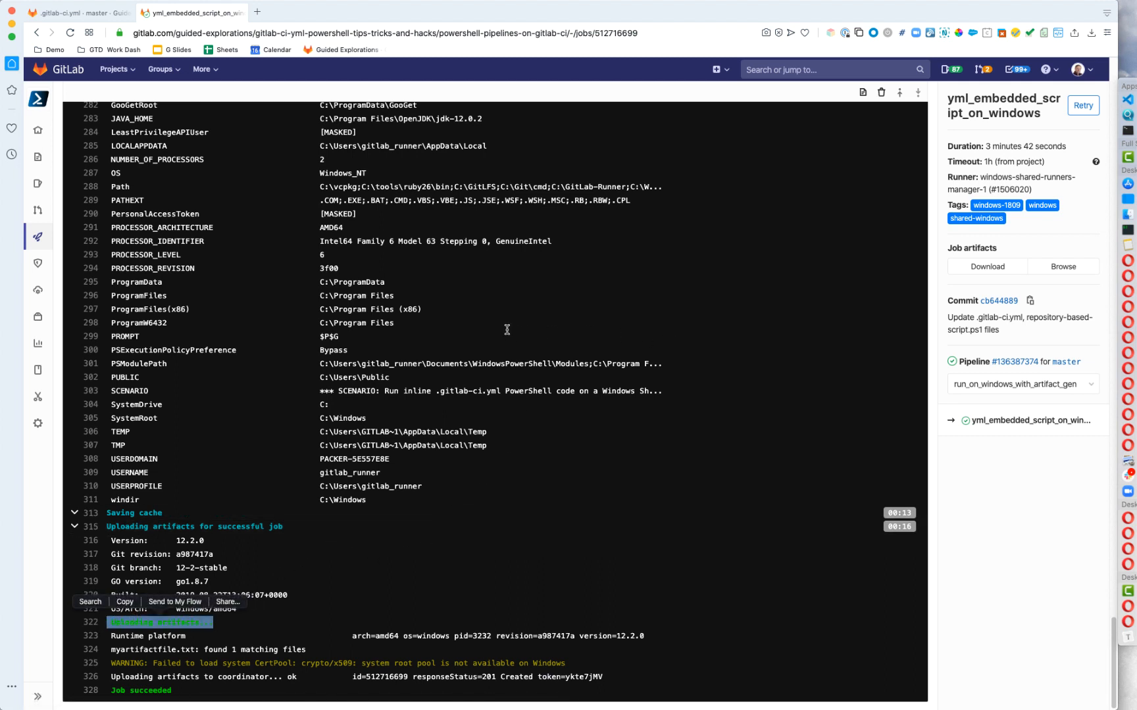
left_click(37, 33)
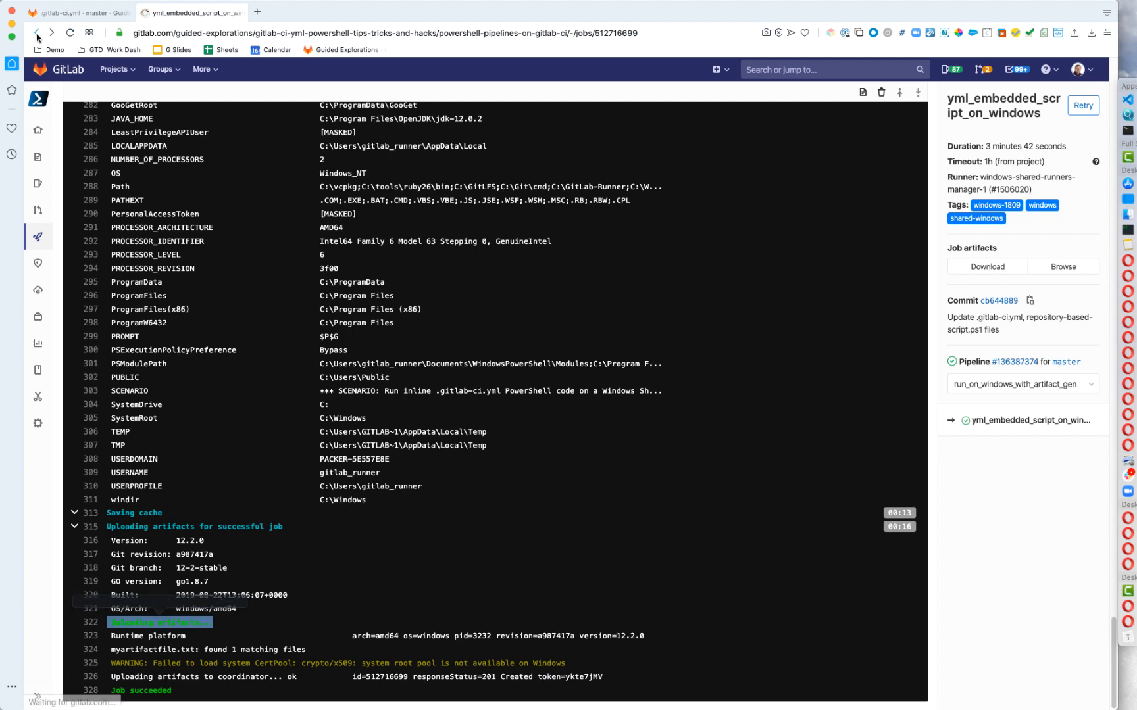
left_click(1009, 361)
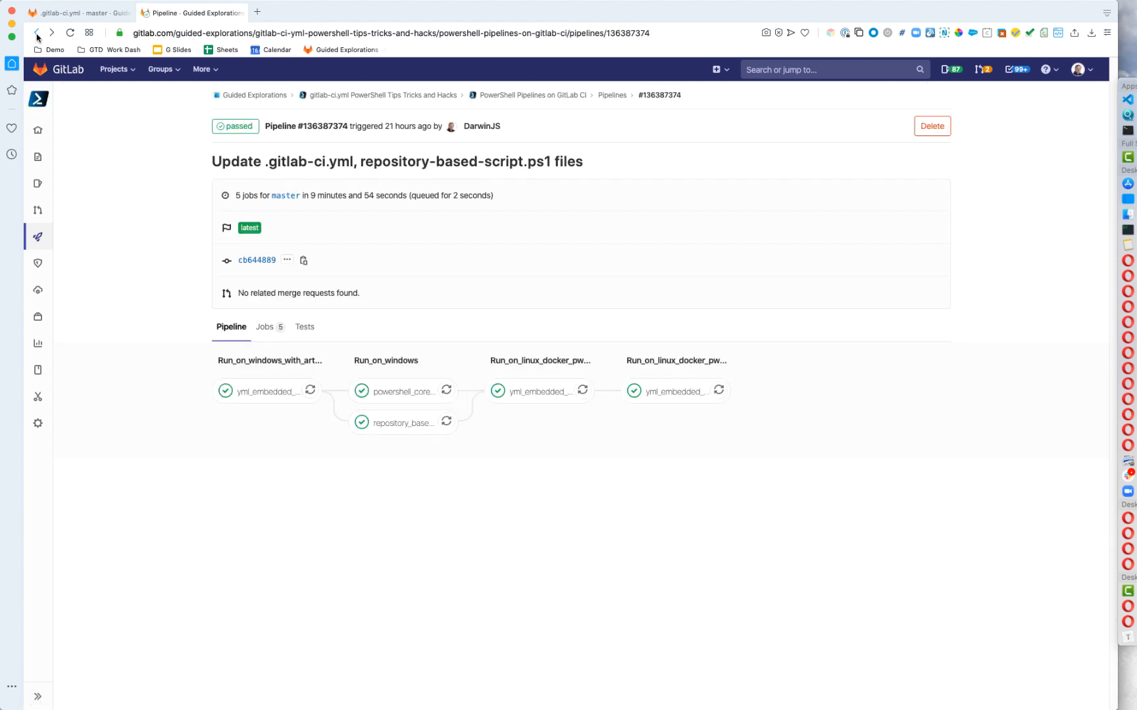
Step: Bring the repository_based_script_on_windows job and its repository-based-script.ps1 call into view
left_click(80, 12)
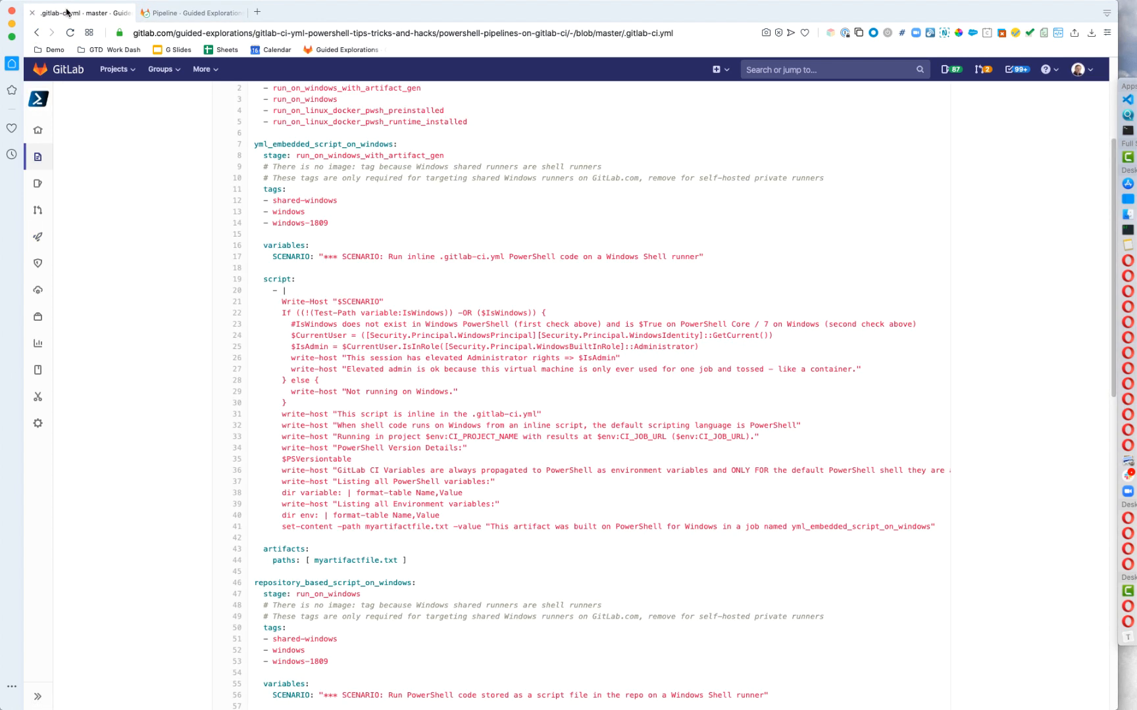
mouse_move(80, 12)
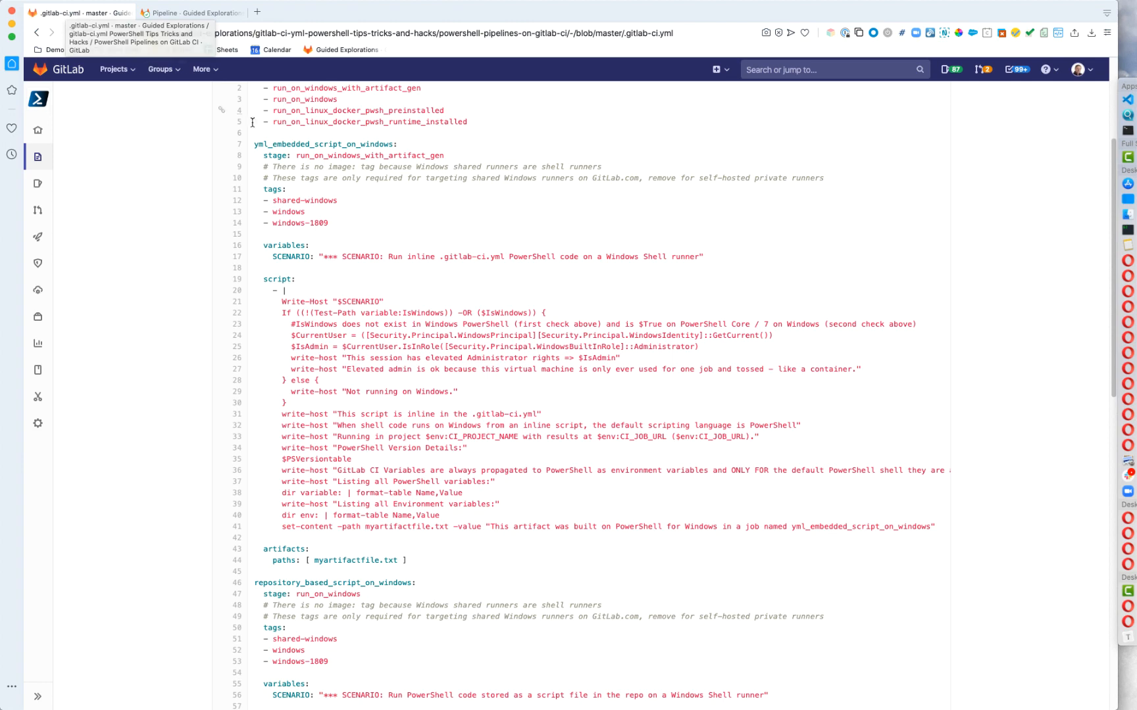
scroll("down", 3)
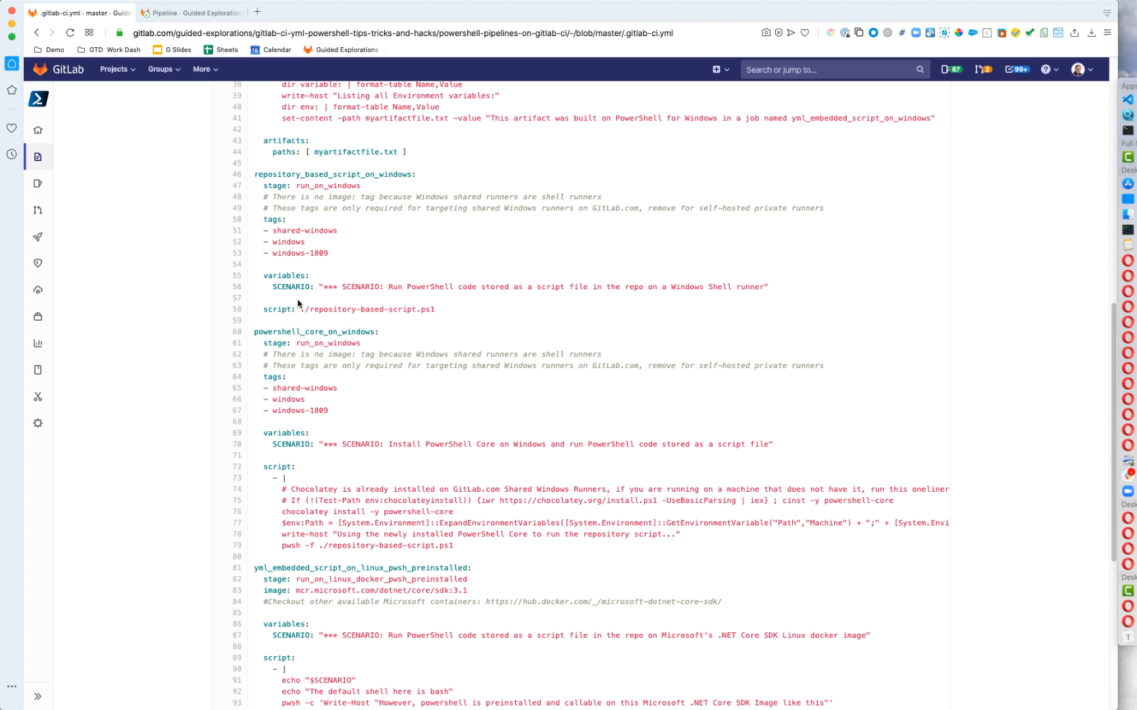
double_click(367, 309)
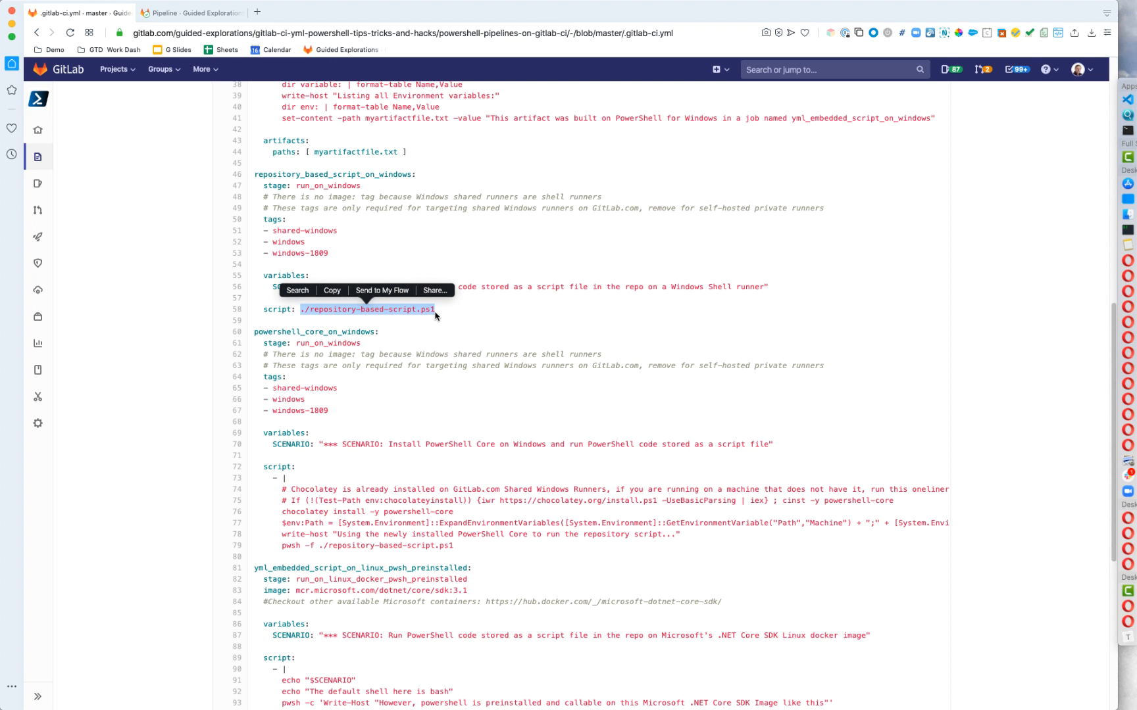
left_click(474, 303)
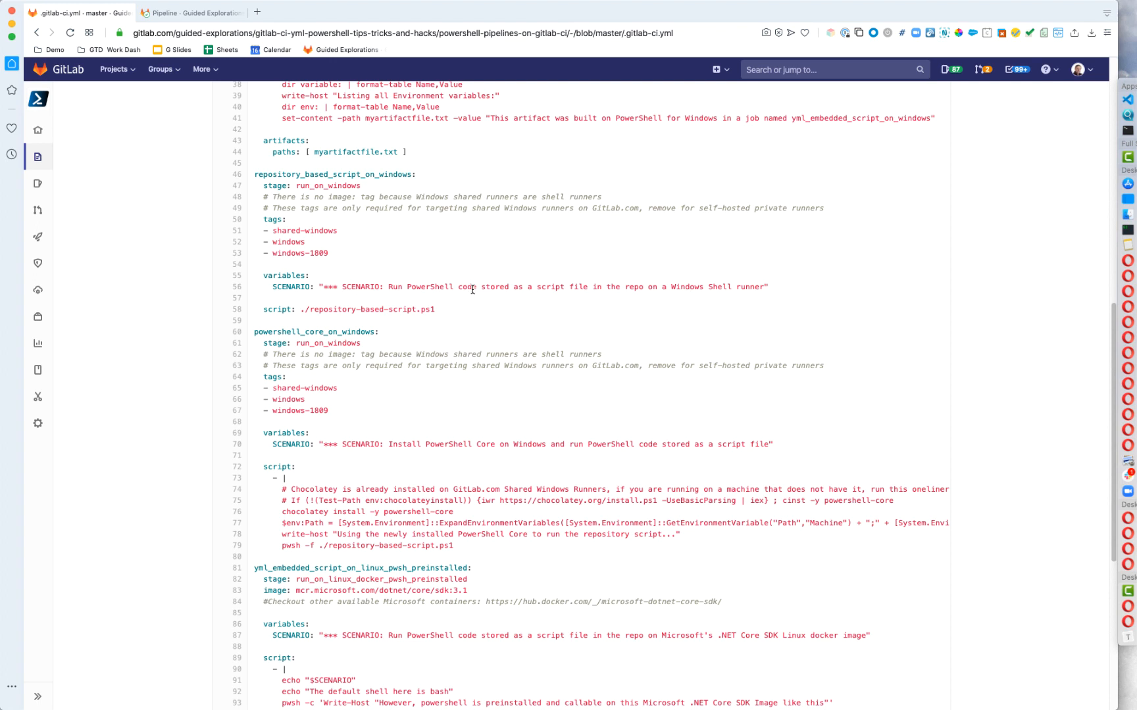
Step: Read the repository_based_script_on_windows job log down to its environment-variable listing, then go back
left_click(192, 12)
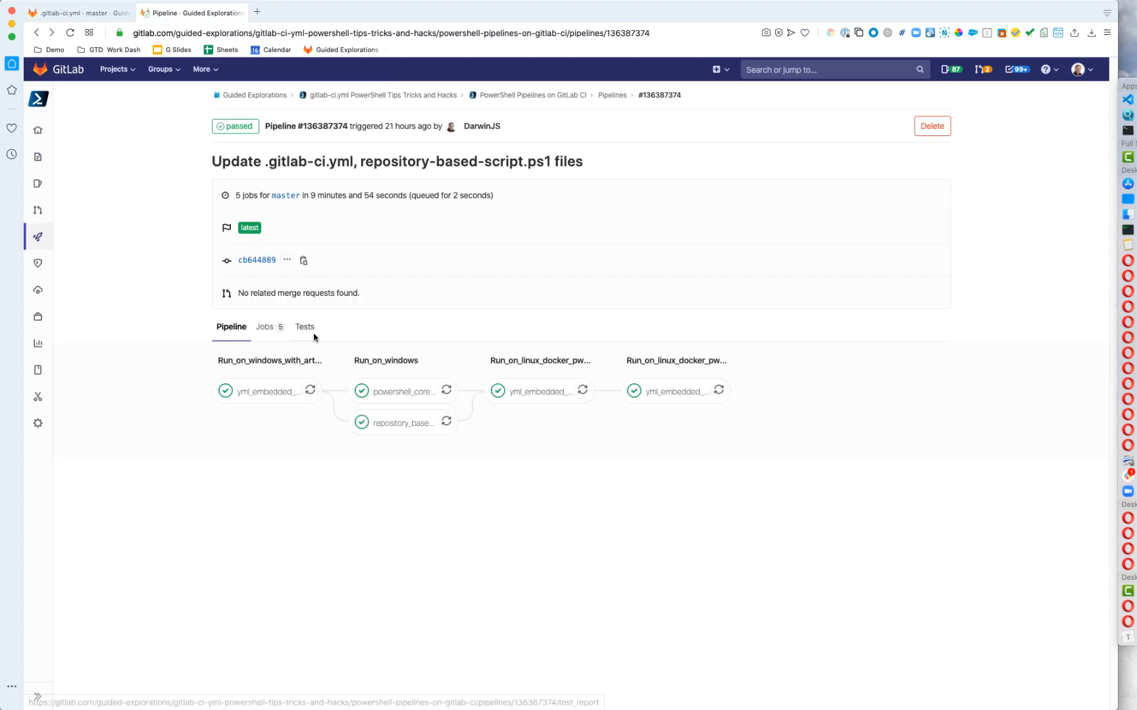
mouse_move(404, 422)
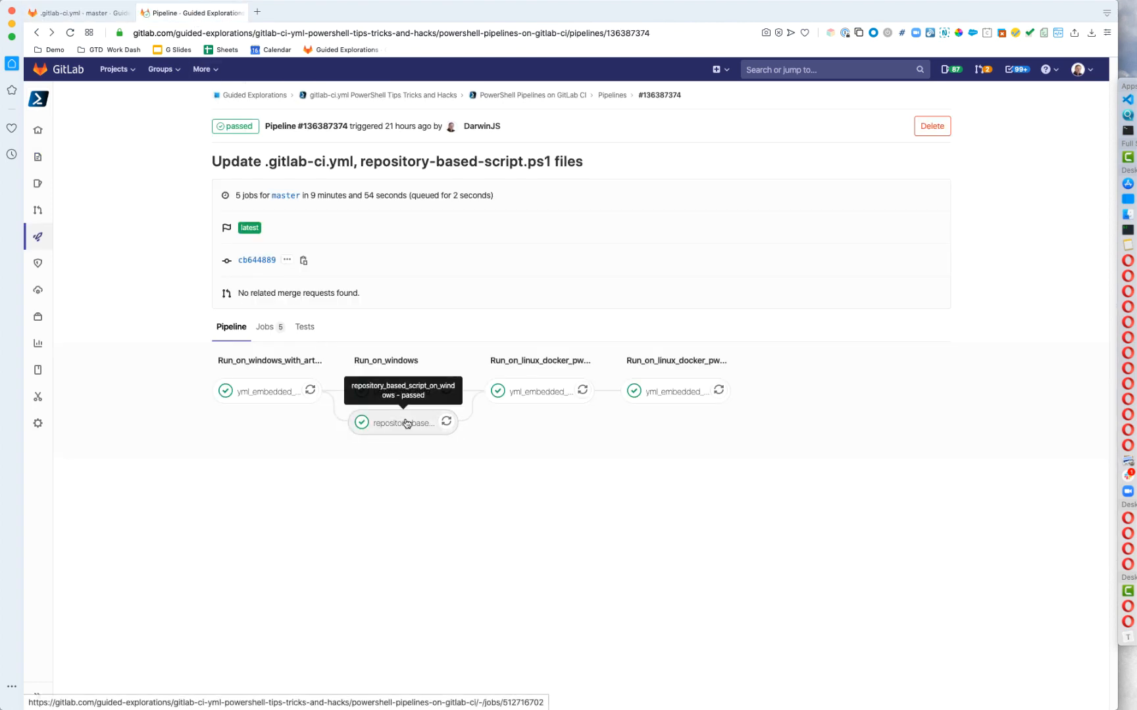
left_click(401, 422)
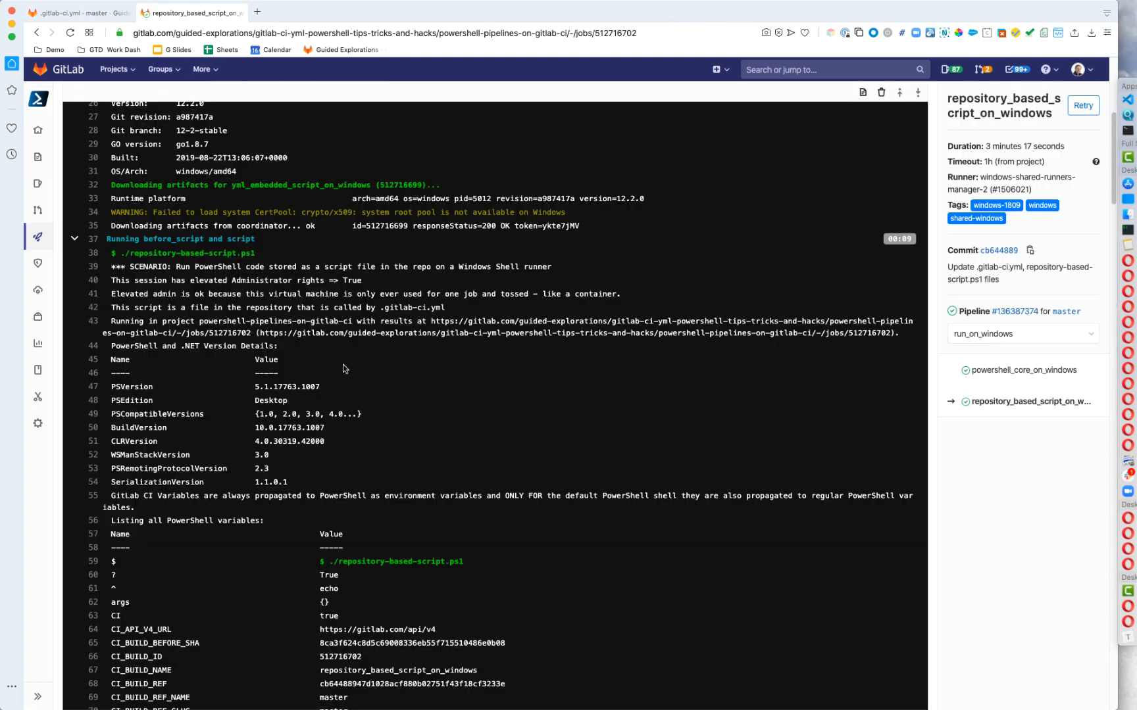
scroll("down", 3)
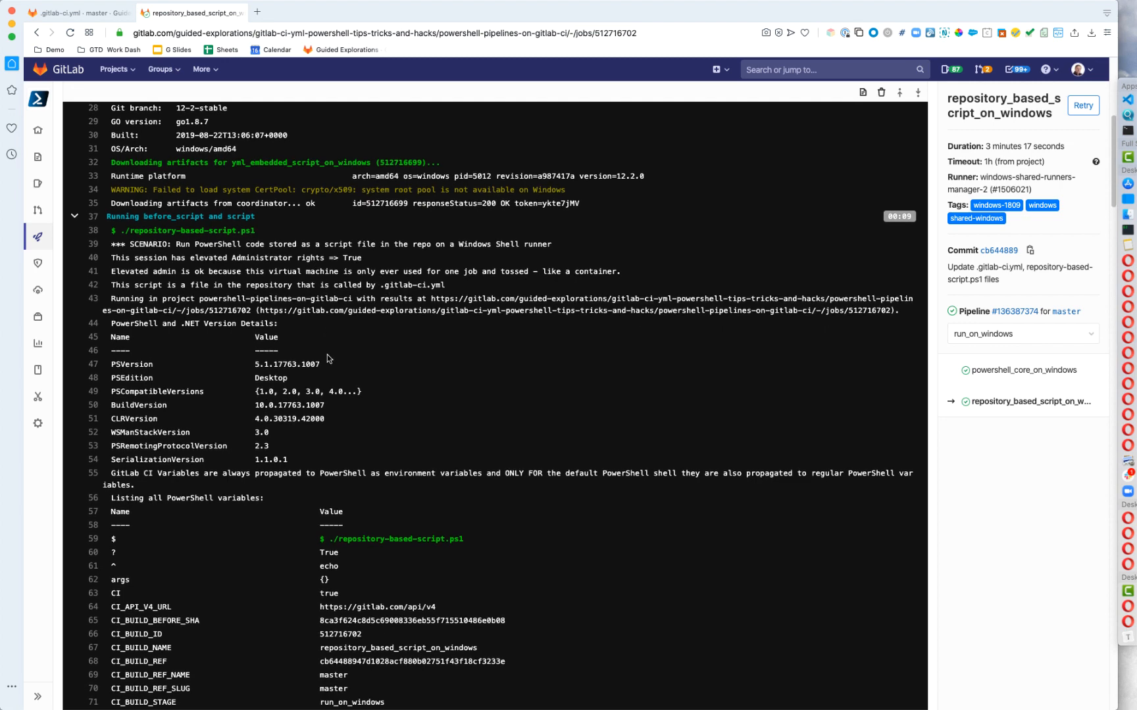
scroll("down", 3)
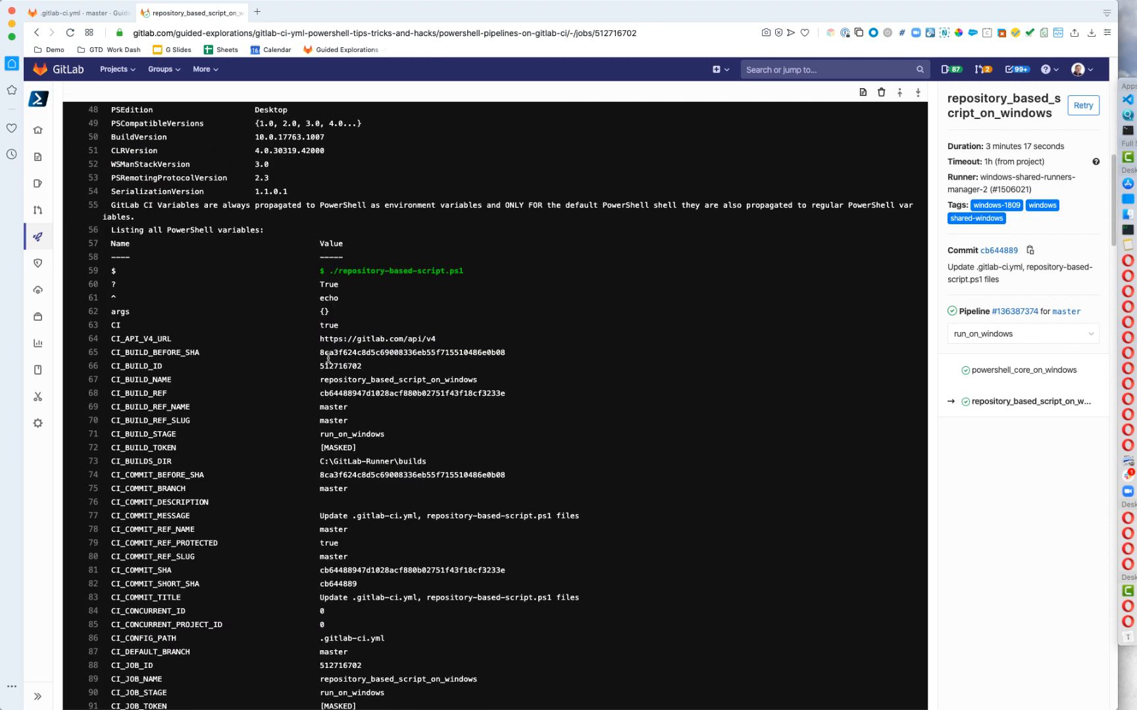
scroll("down", 3)
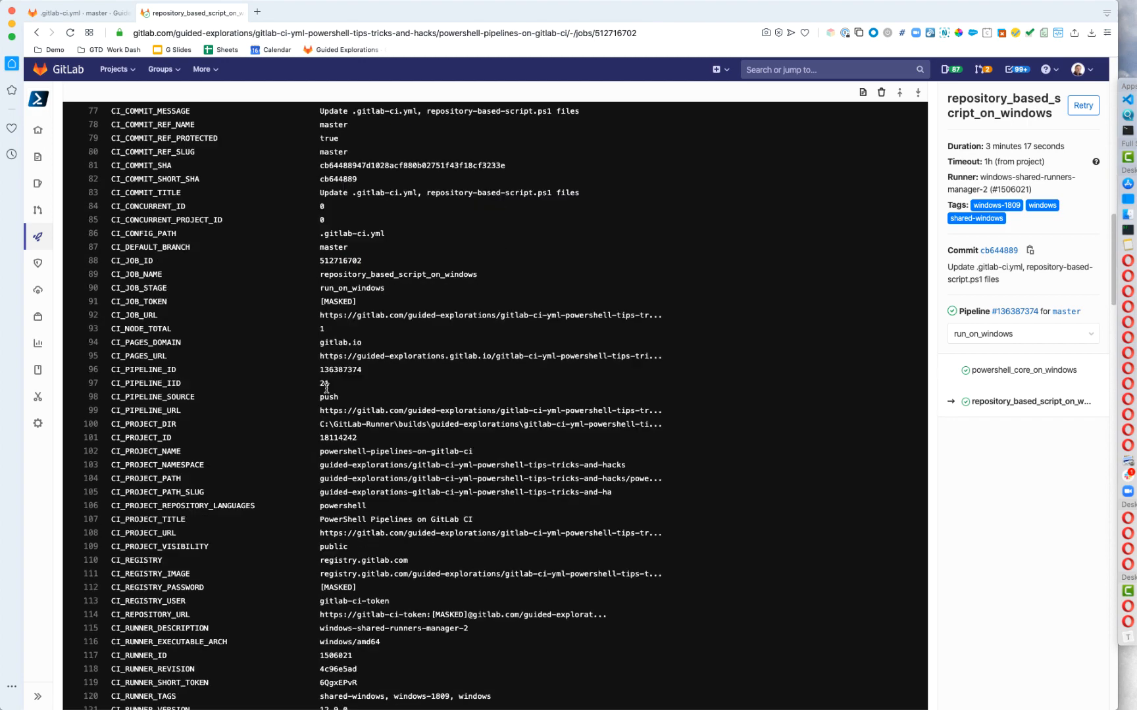
scroll("down", 3)
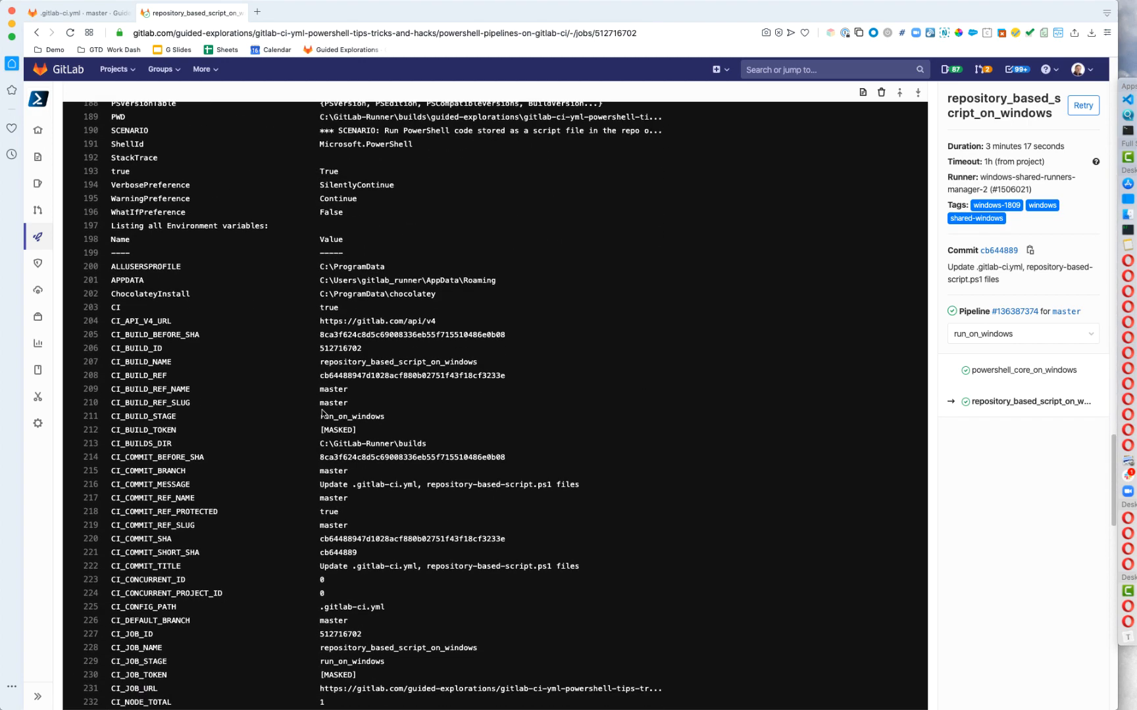
left_click(36, 33)
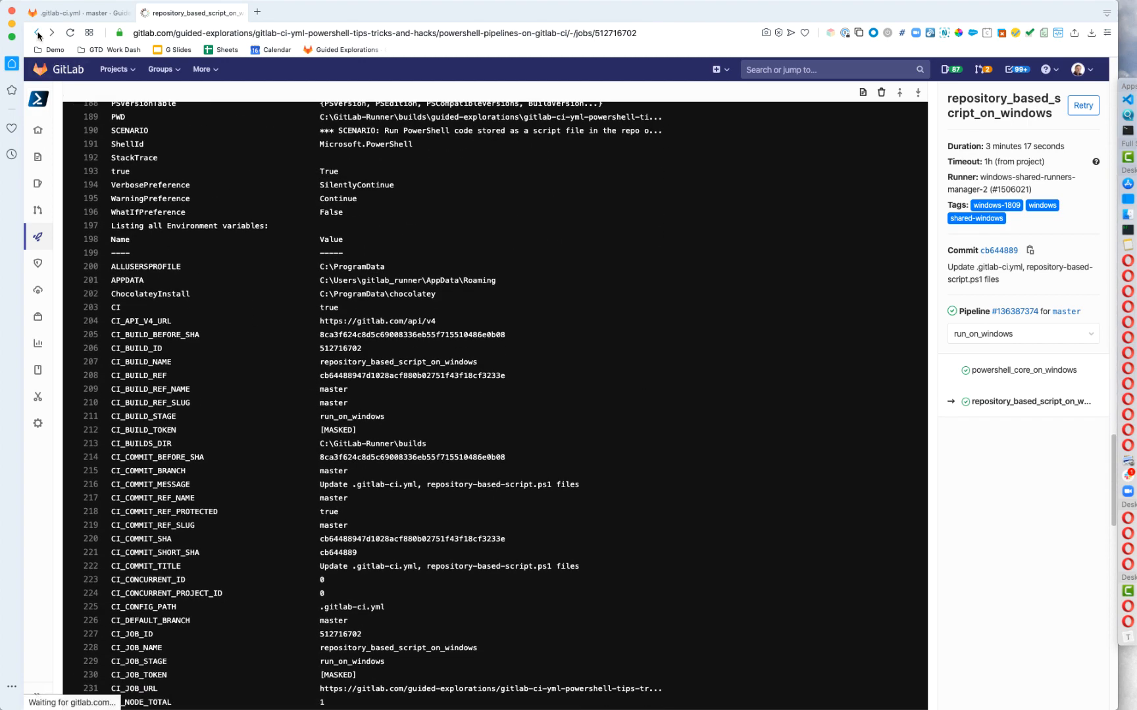
Step: Examine the Linux dotnet SDK job's image name and its Get-Content myartifactfile.txt script line
left_click(81, 12)
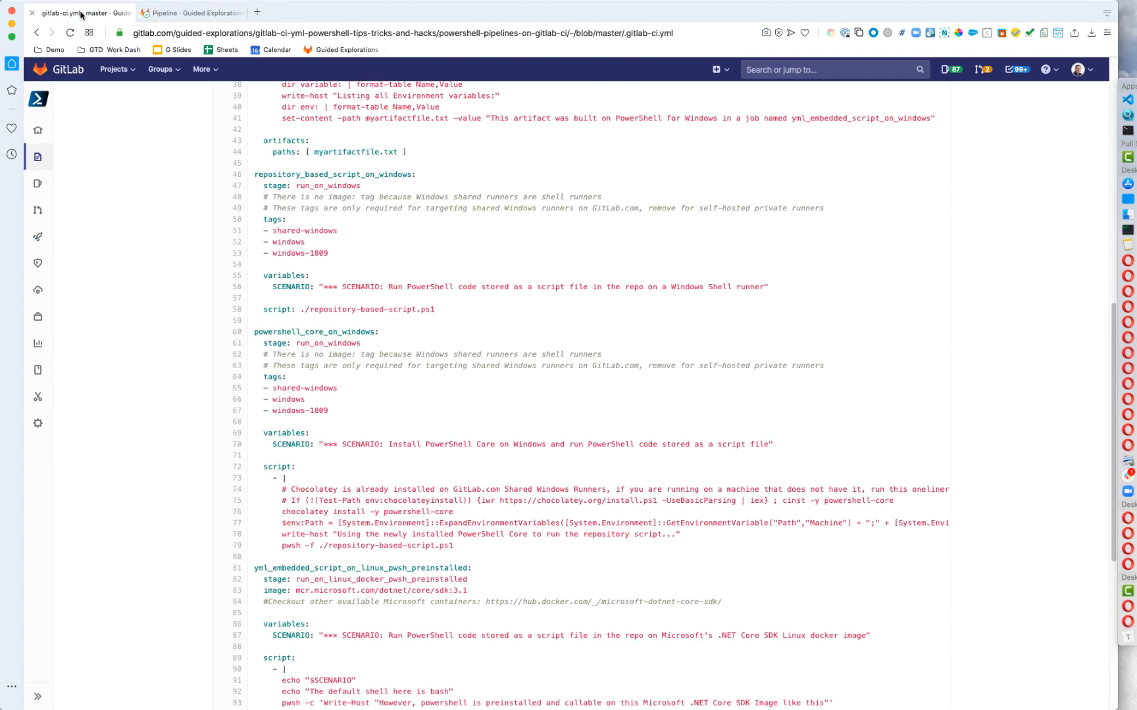
scroll("down", 3)
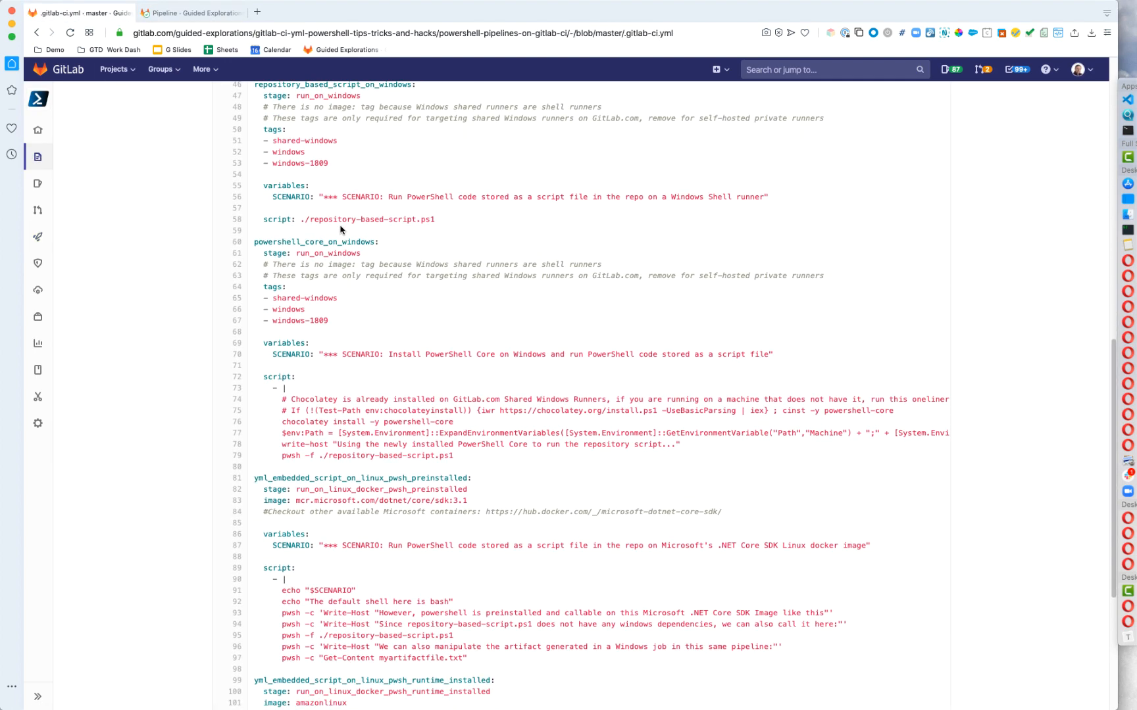
scroll("down", 3)
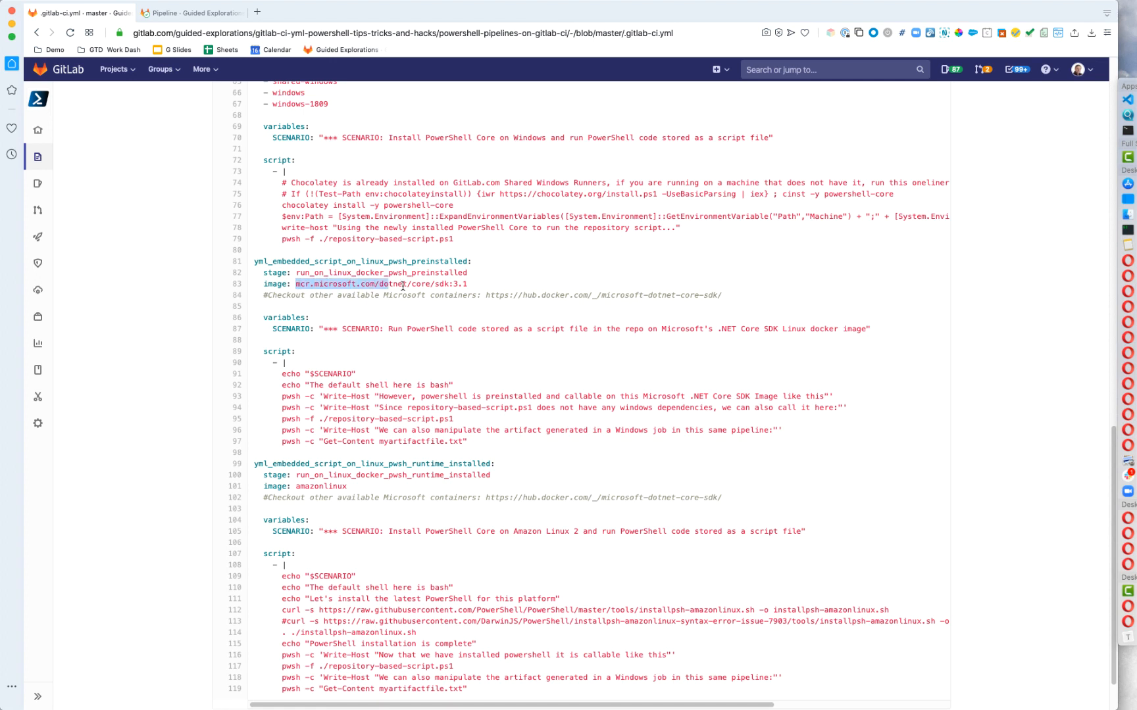
double_click(381, 283)
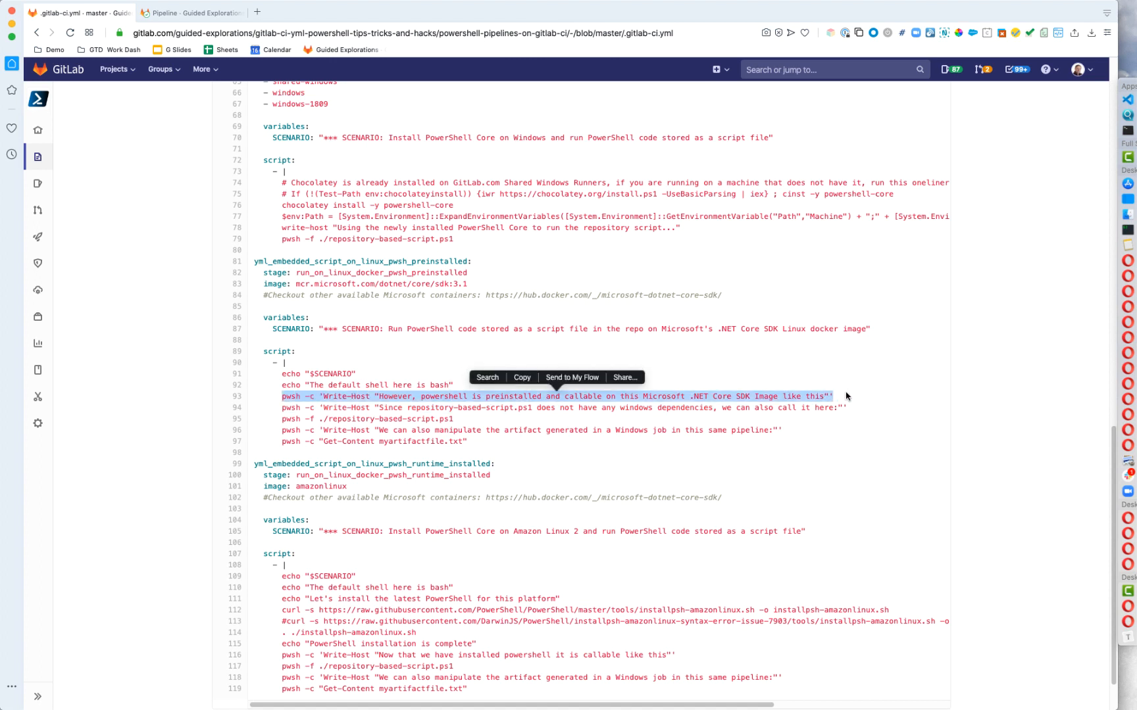
mouse_move(652, 451)
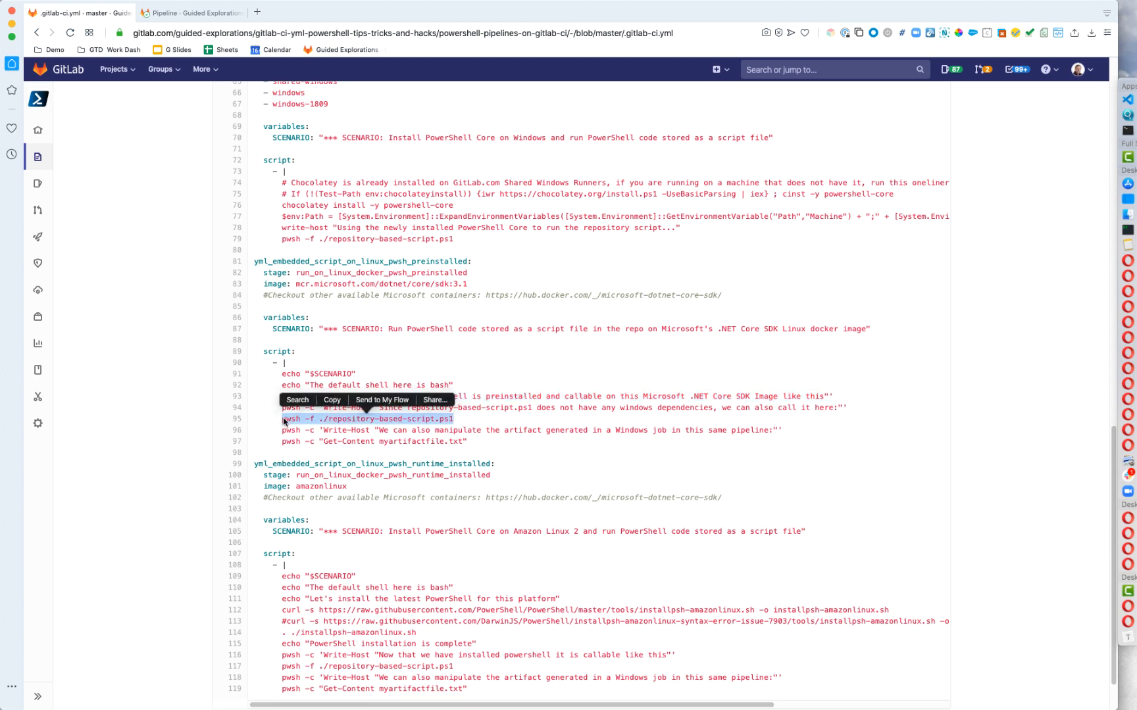
left_click(434, 360)
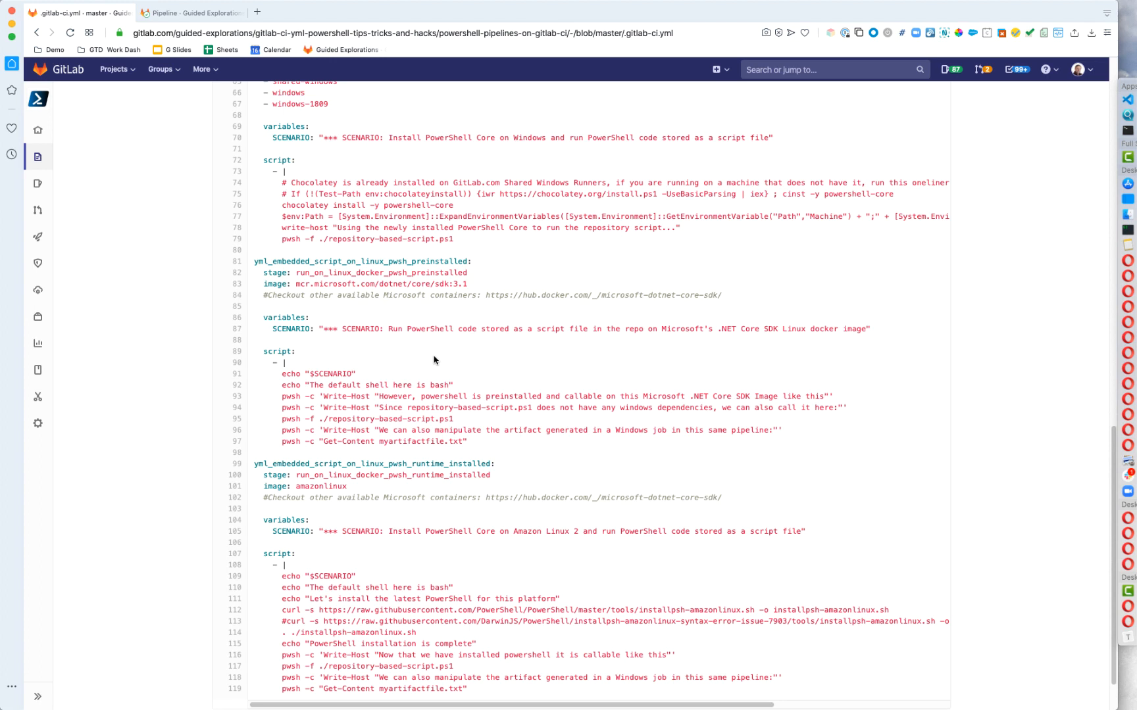
mouse_move(477, 445)
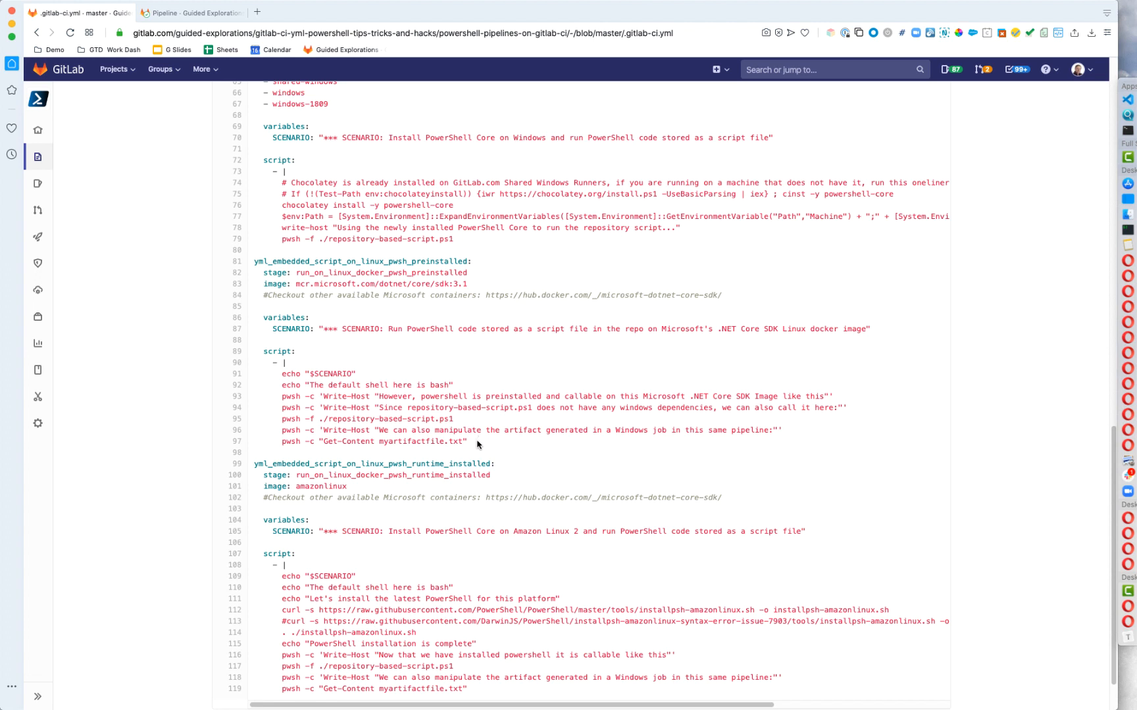
double_click(407, 442)
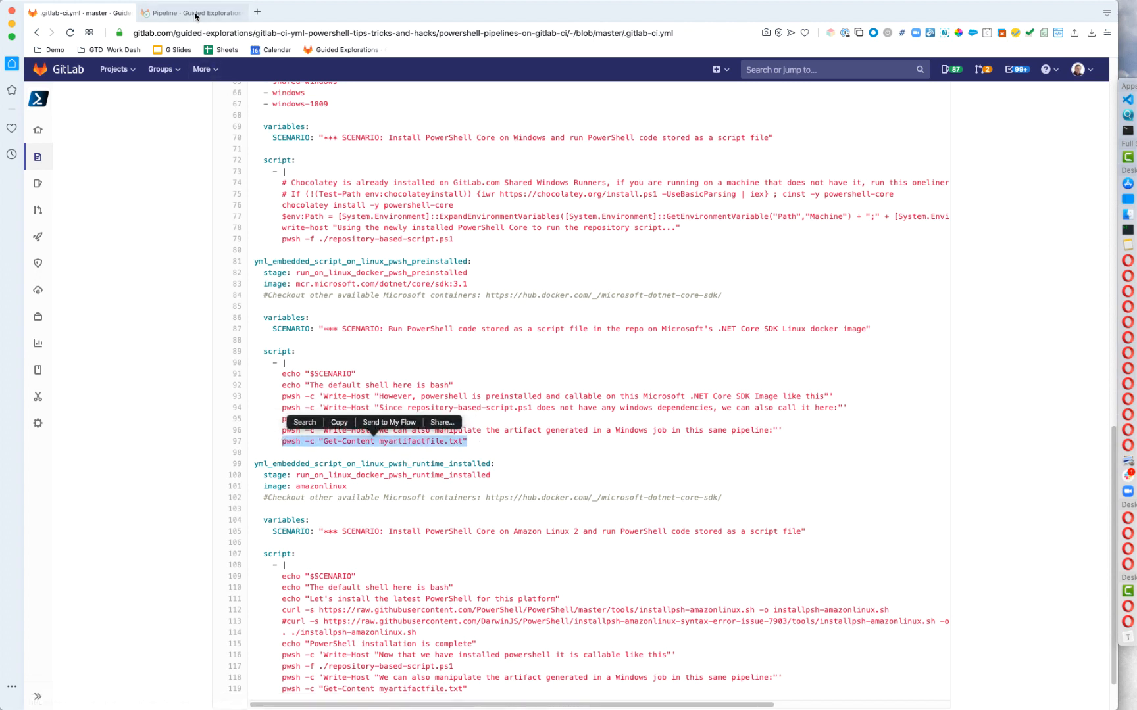
Step: Open the yml_embedded_script_on_linux_pwsh_preinstalled job log and check its Not running on Windows output
left_click(190, 12)
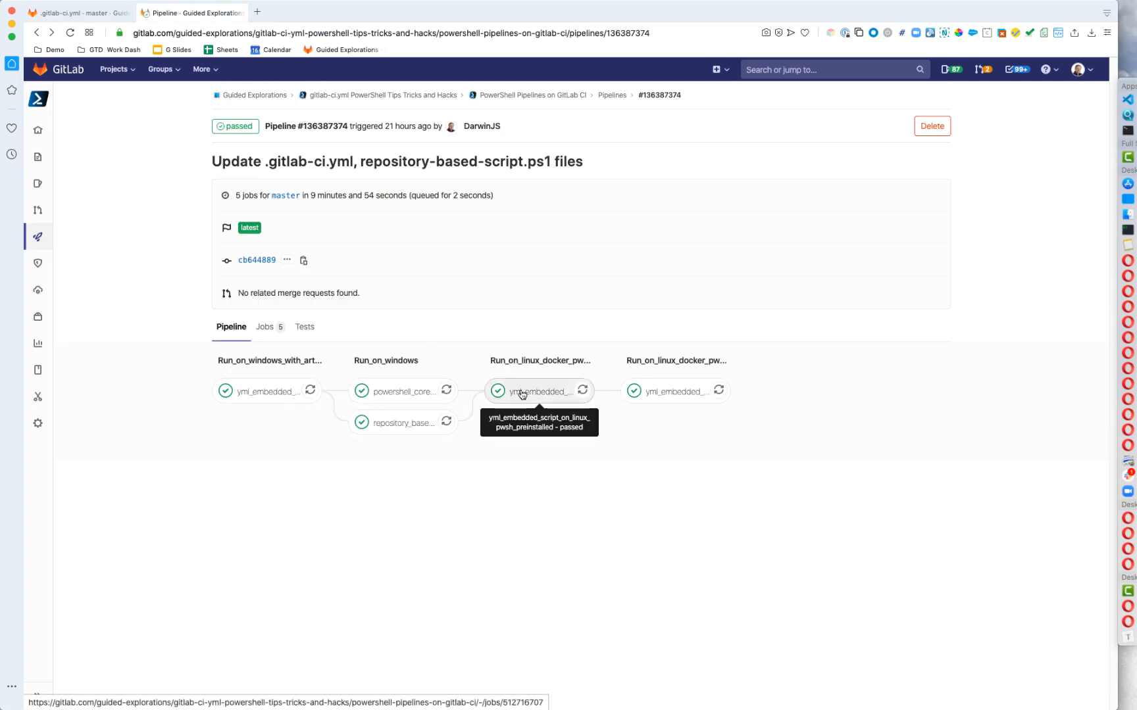
left_click(535, 392)
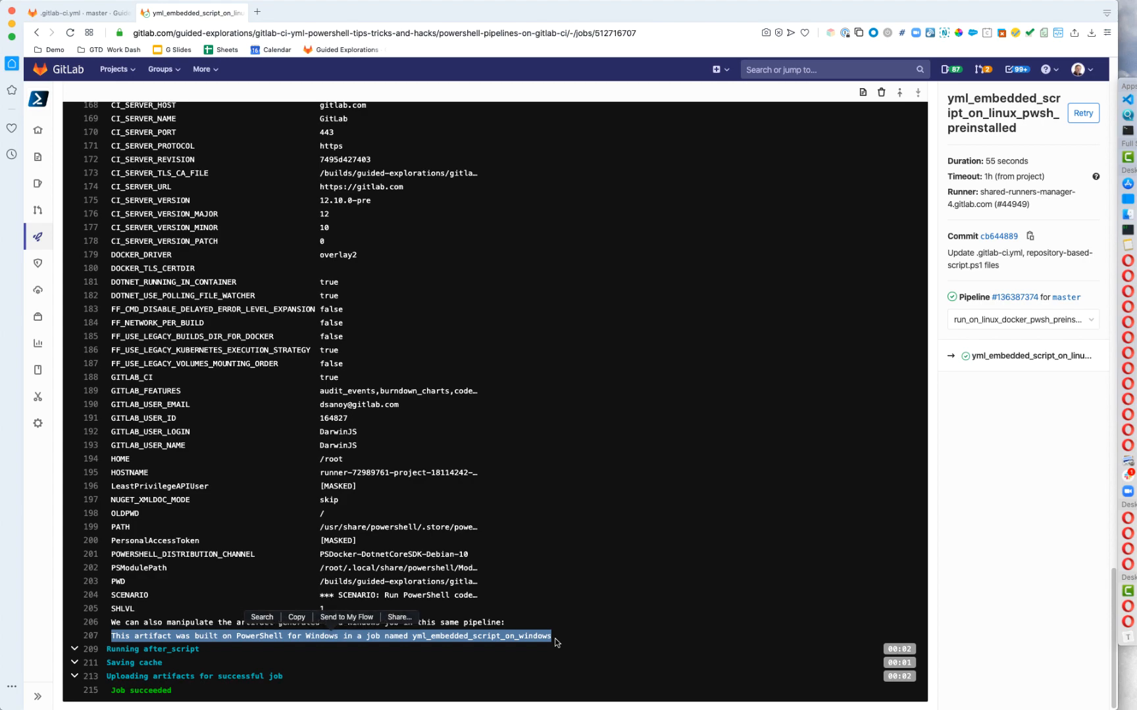
mouse_move(555, 638)
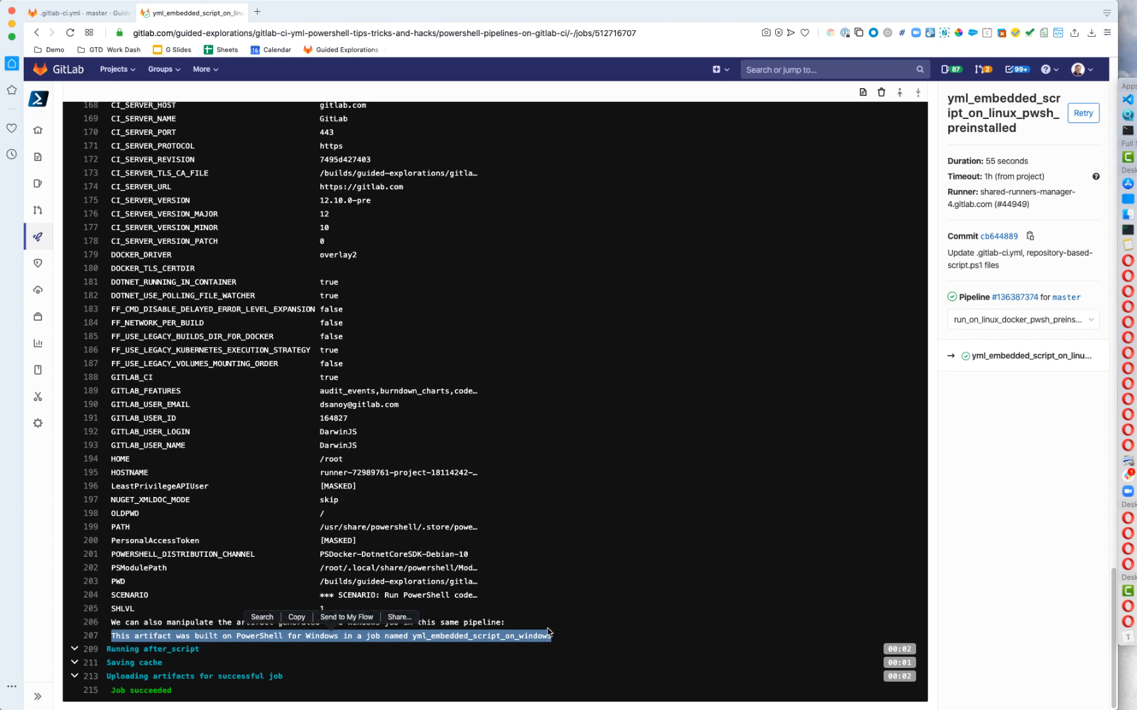
scroll("up", 3)
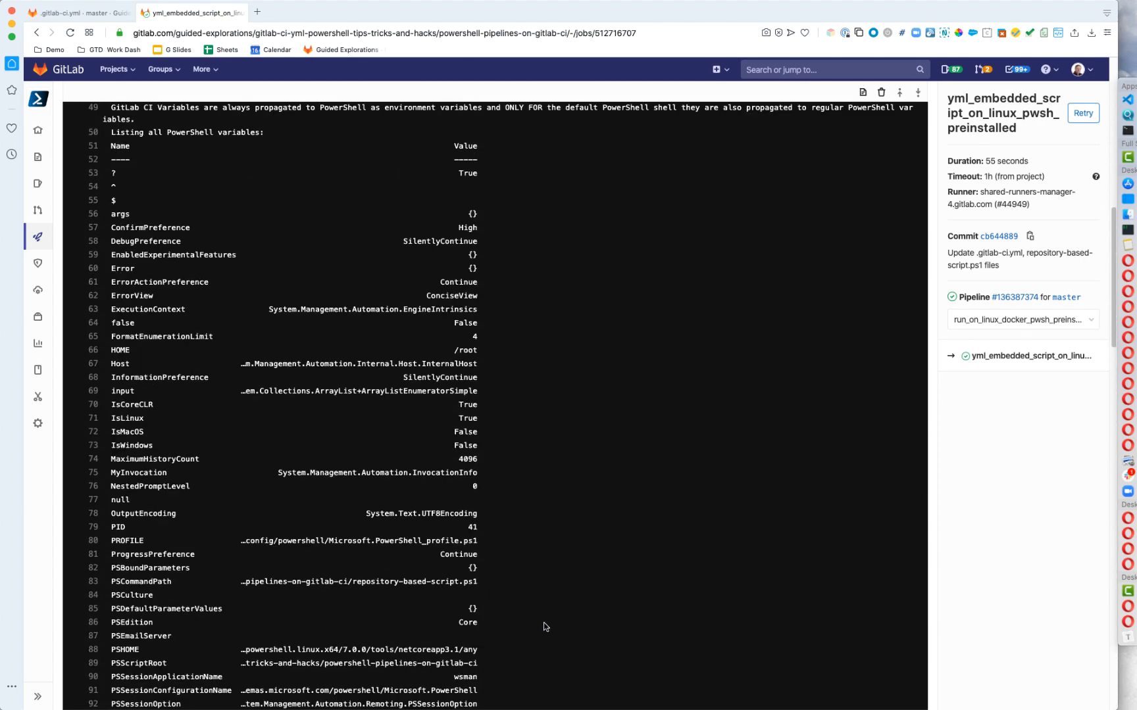
scroll("up", 3)
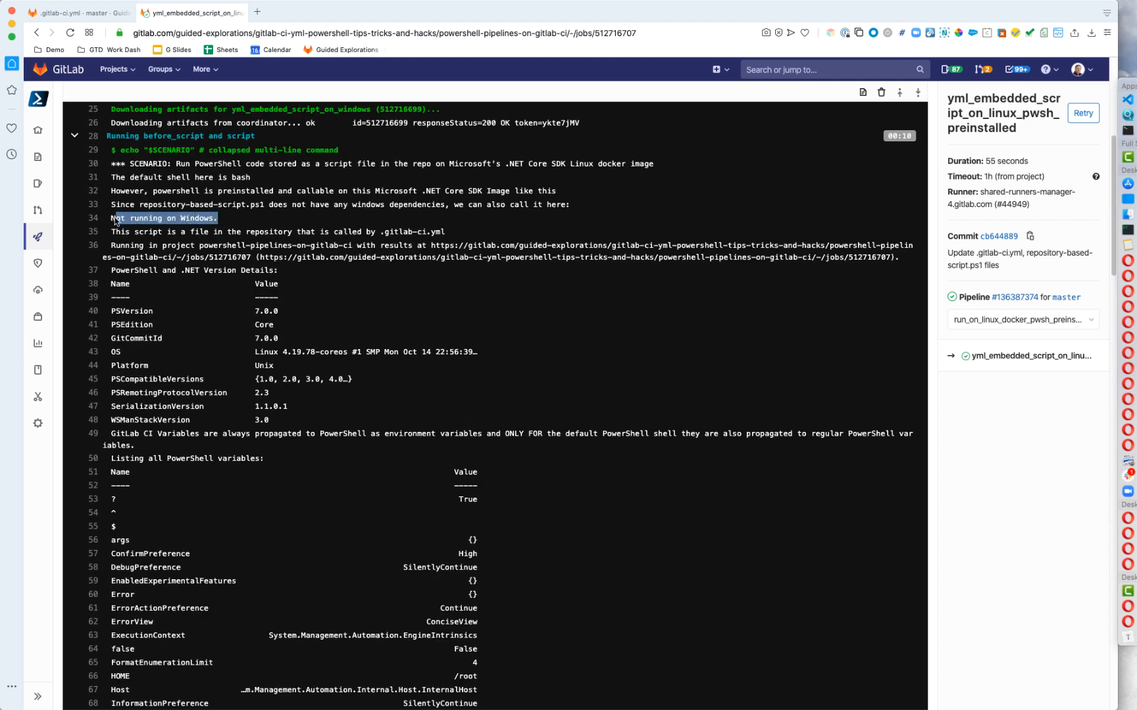
right_click(165, 217)
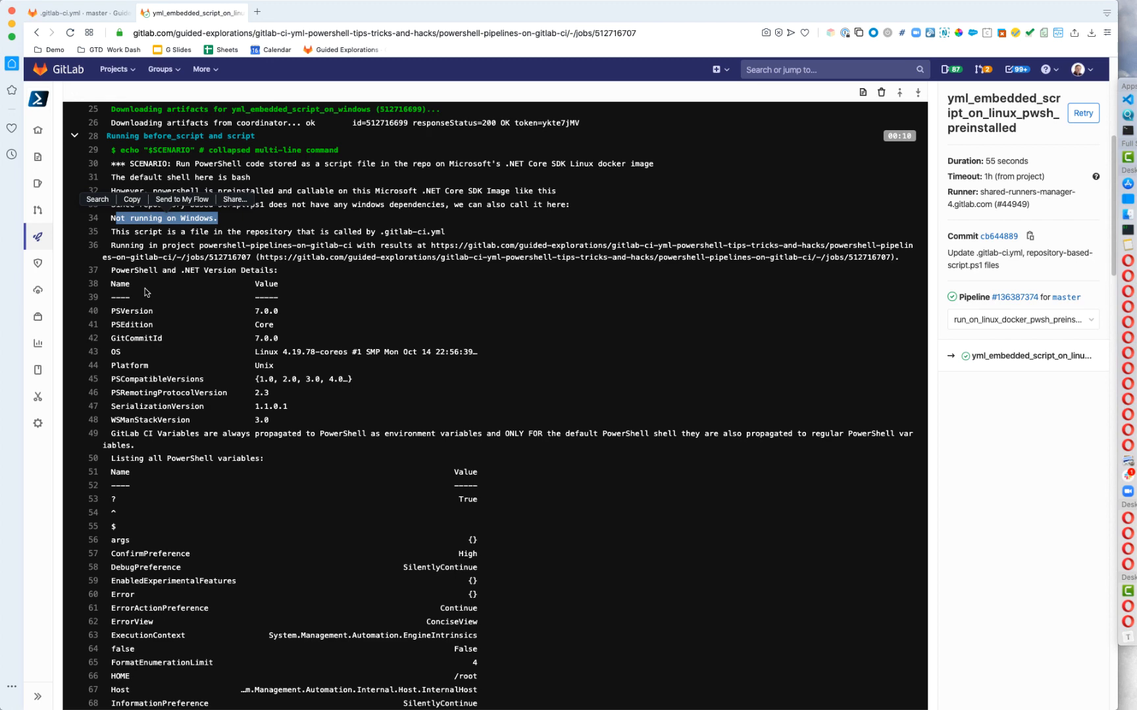
Step: Read down through the log's PowerShell and CI environment variable listings
scroll("down", 3)
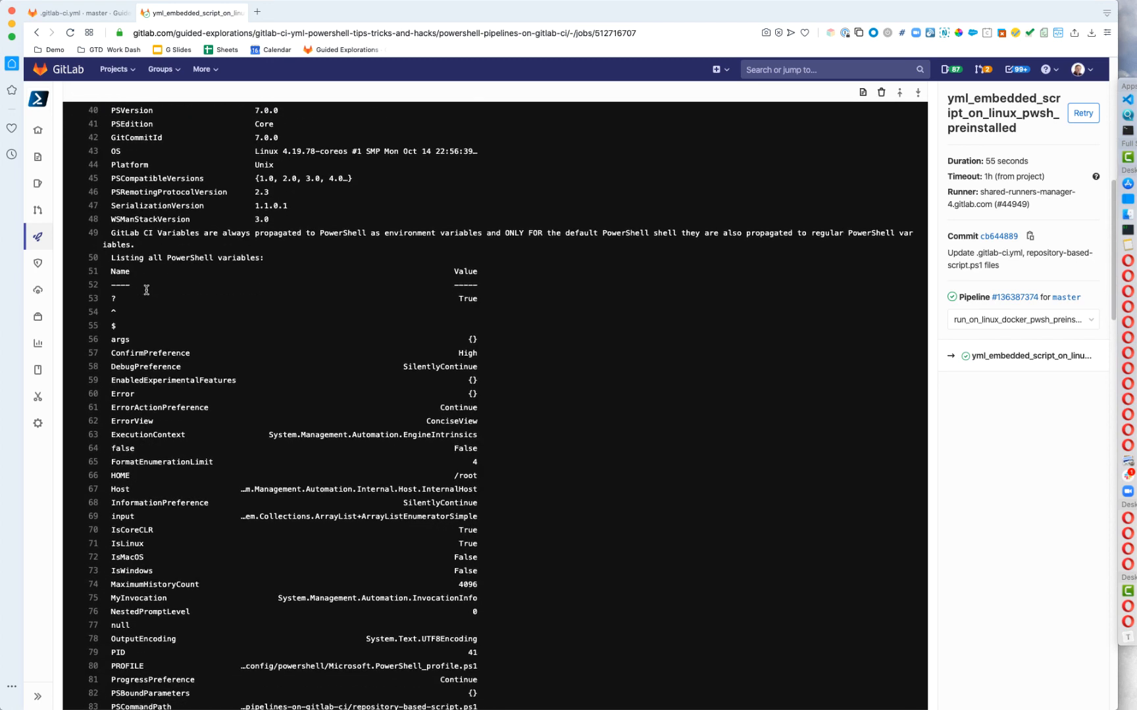
scroll("down", 3)
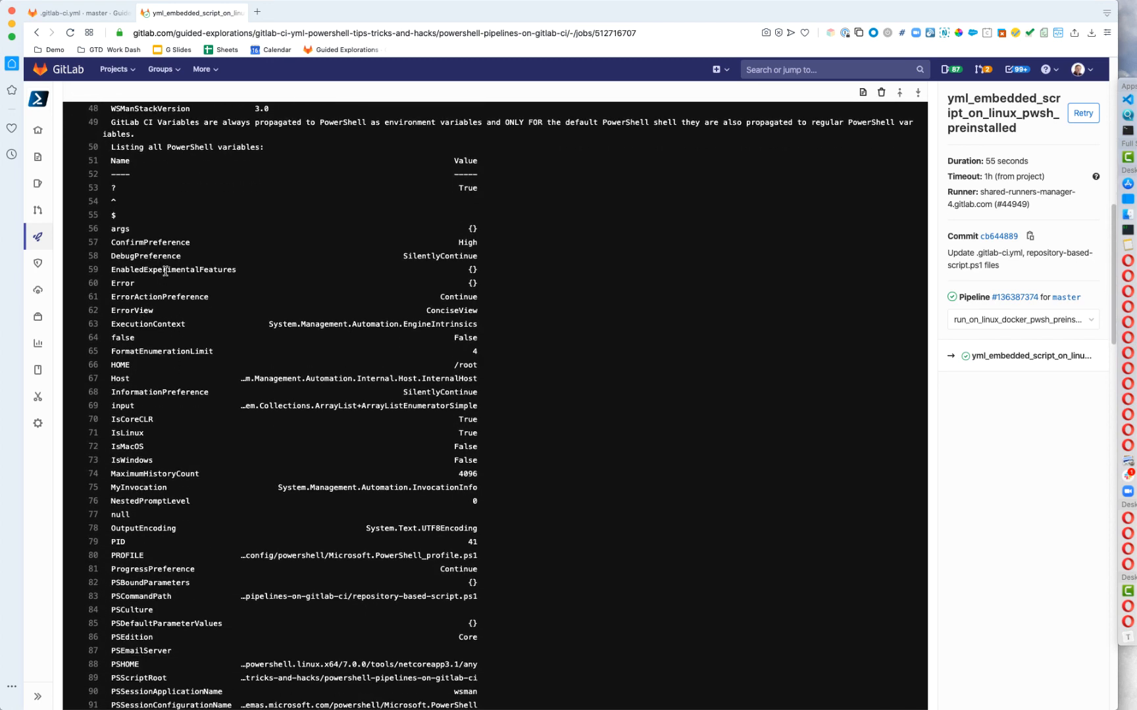
scroll("down", 3)
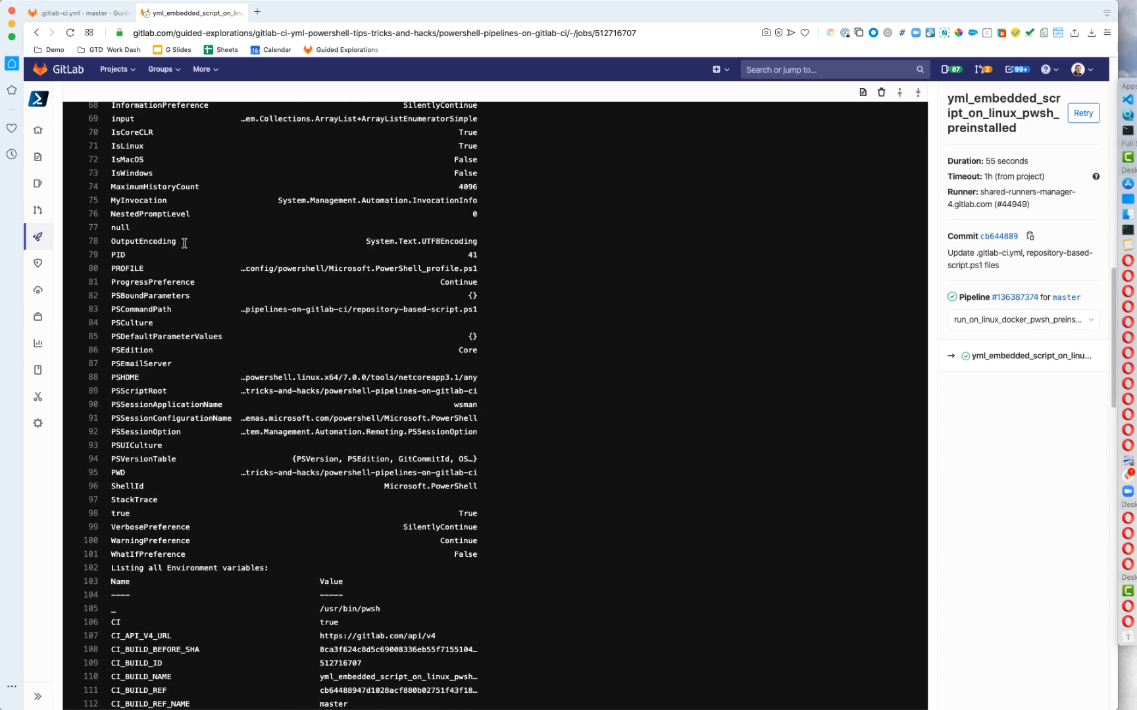
scroll("down", 3)
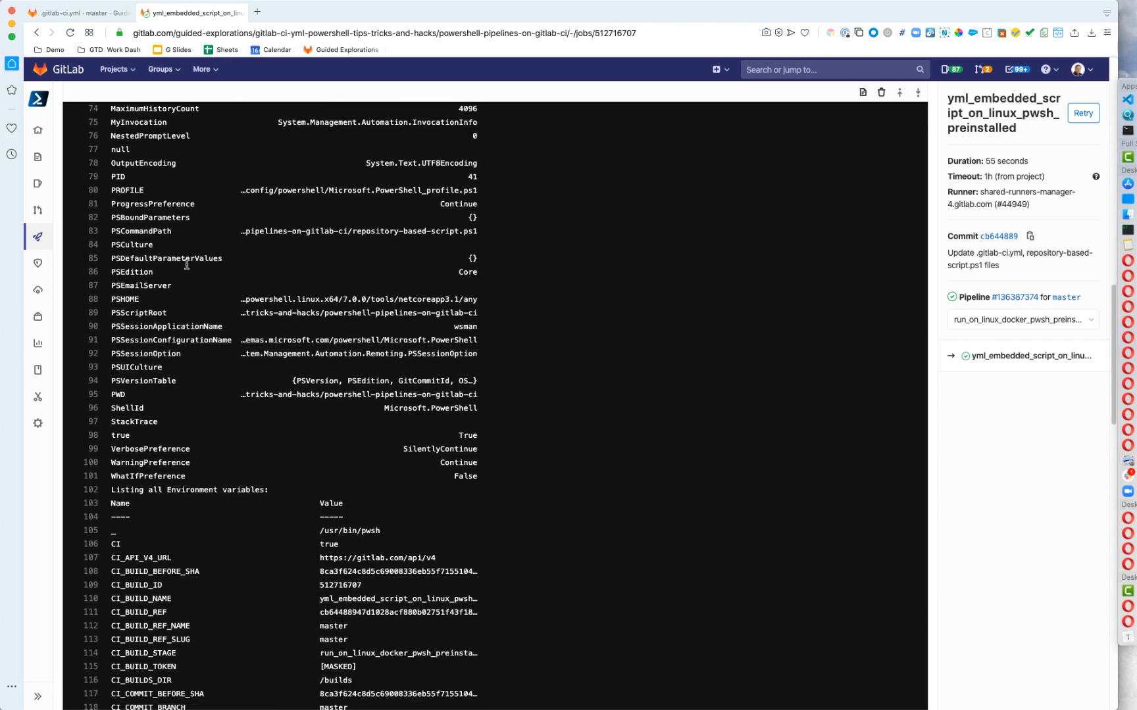
scroll("down", 3)
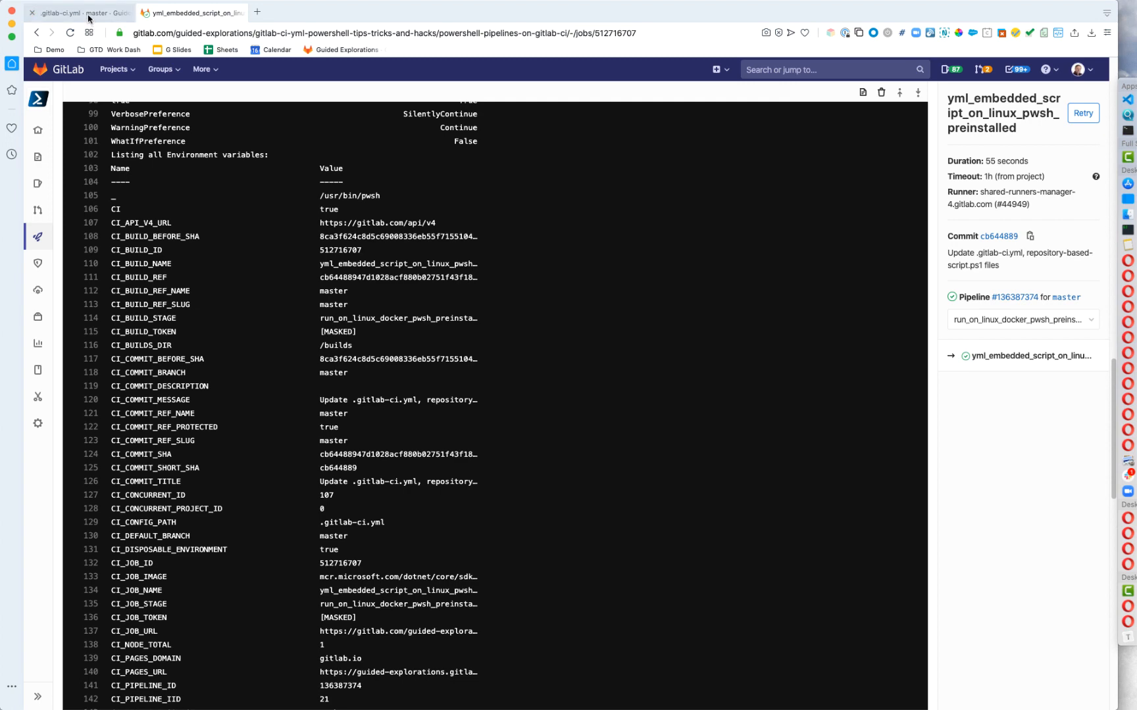
Step: Examine the Amazon Linux job's curl download and installpsh-amazonlinux.sh install lines in the YAML
left_click(77, 12)
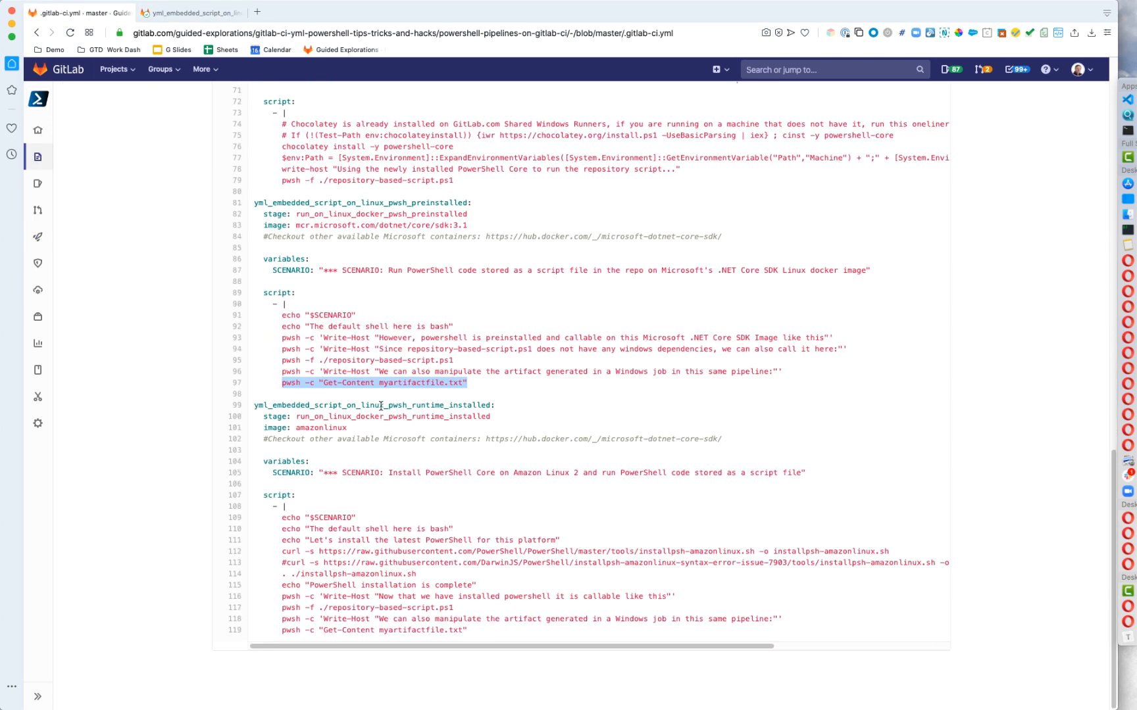
mouse_move(404, 404)
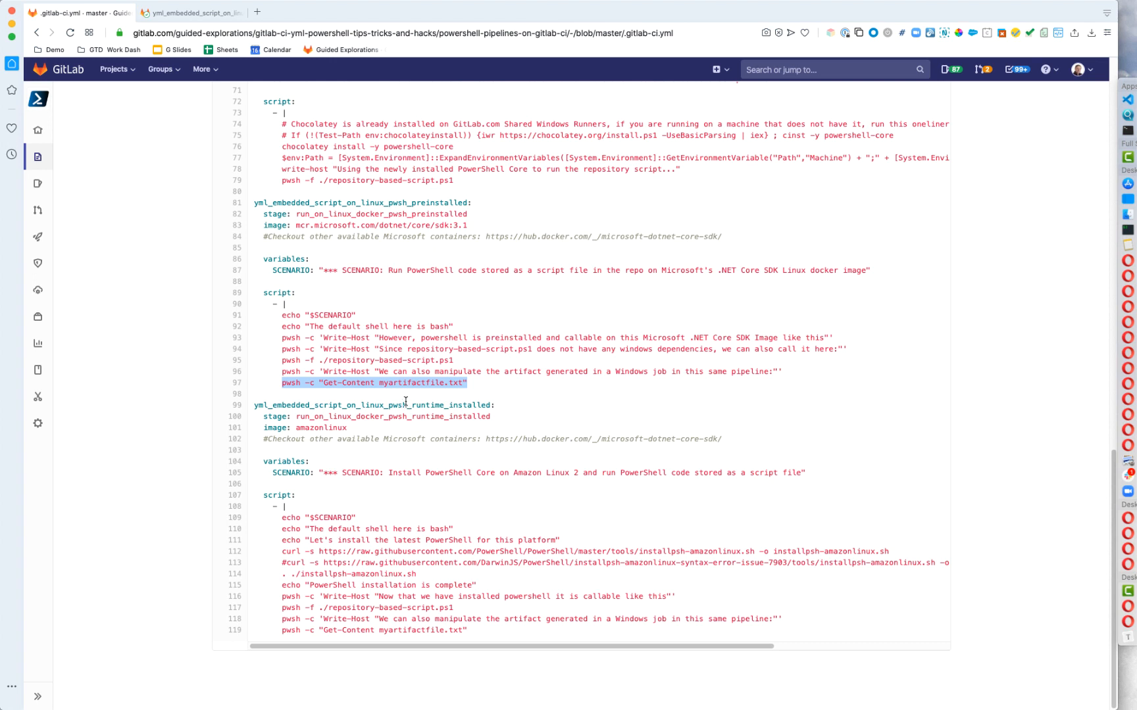
left_click(377, 551)
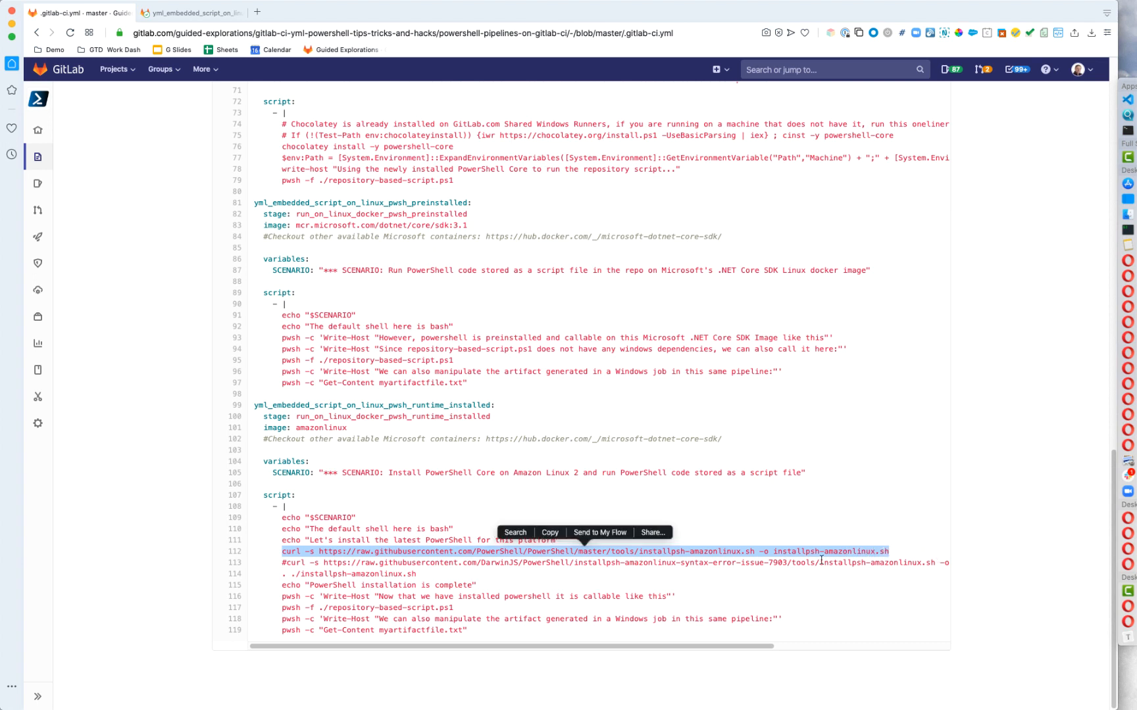
left_click(290, 572)
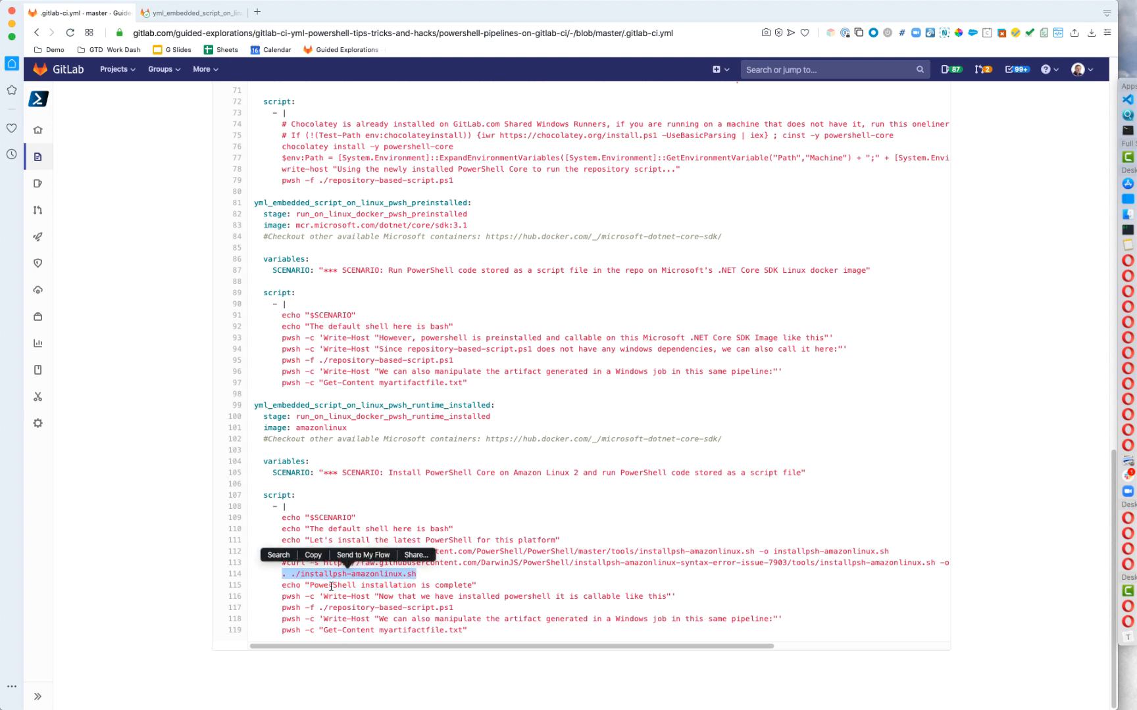
mouse_move(399, 371)
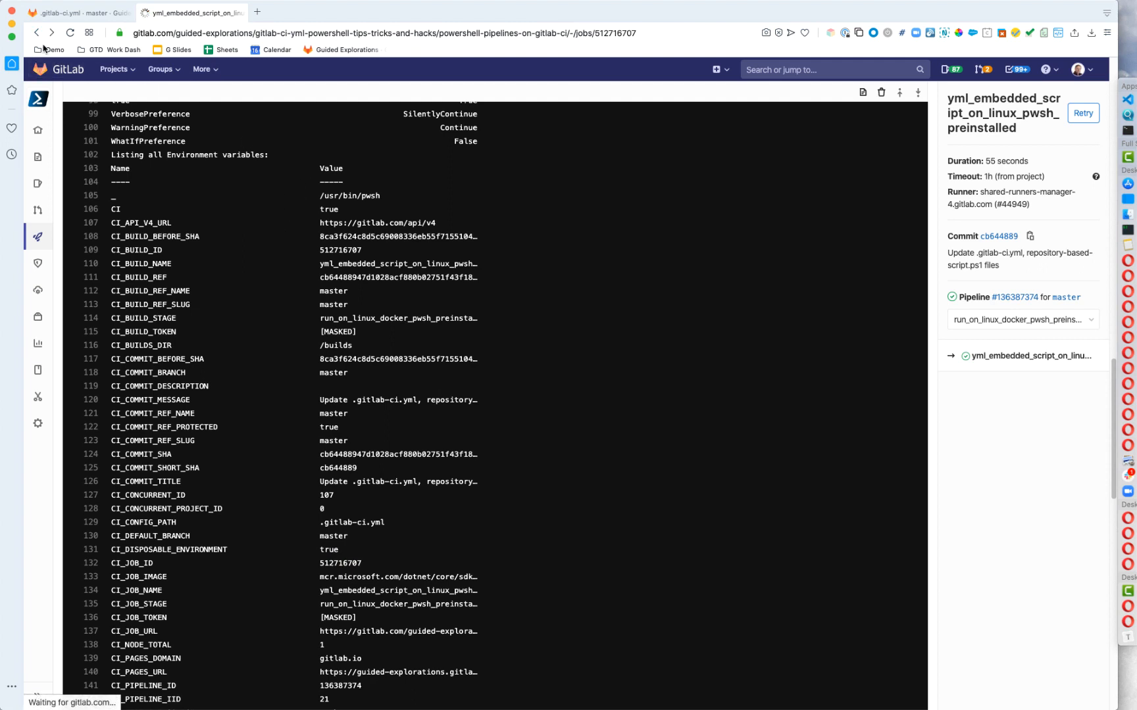
Step: Open the yml_embedded_script_on_linux_pwsh_runtime_installed job log and read its PowerShell install messages
left_click(1015, 296)
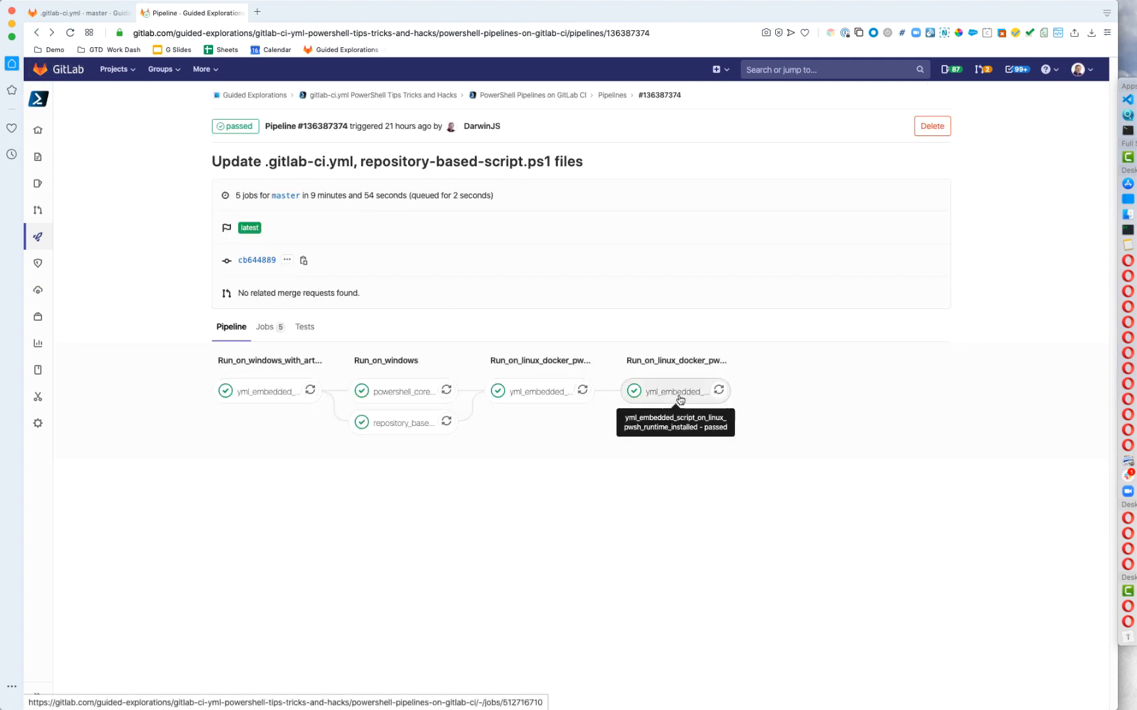
left_click(678, 392)
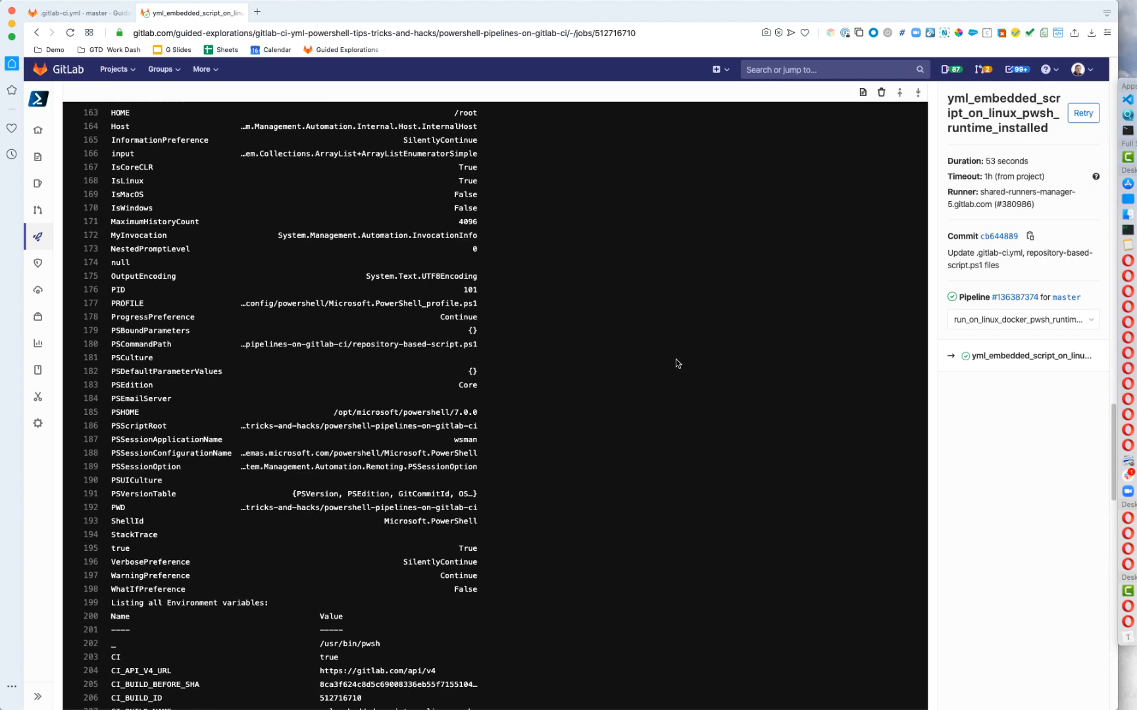
scroll("up", 3)
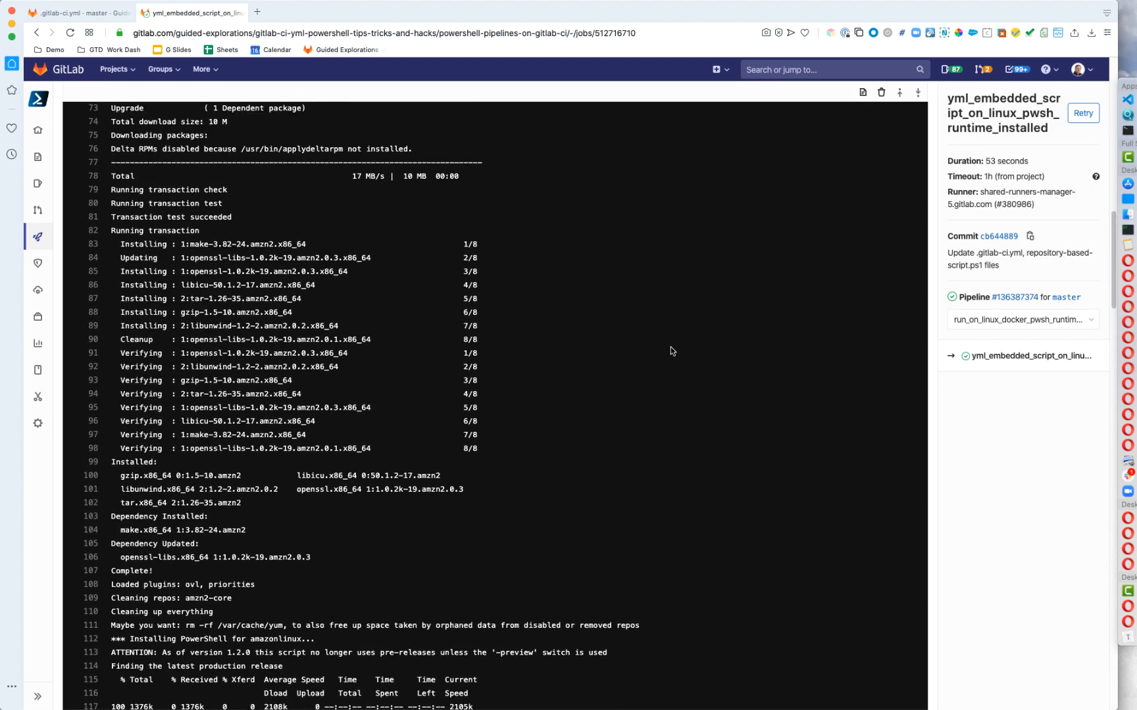
scroll("up", 3)
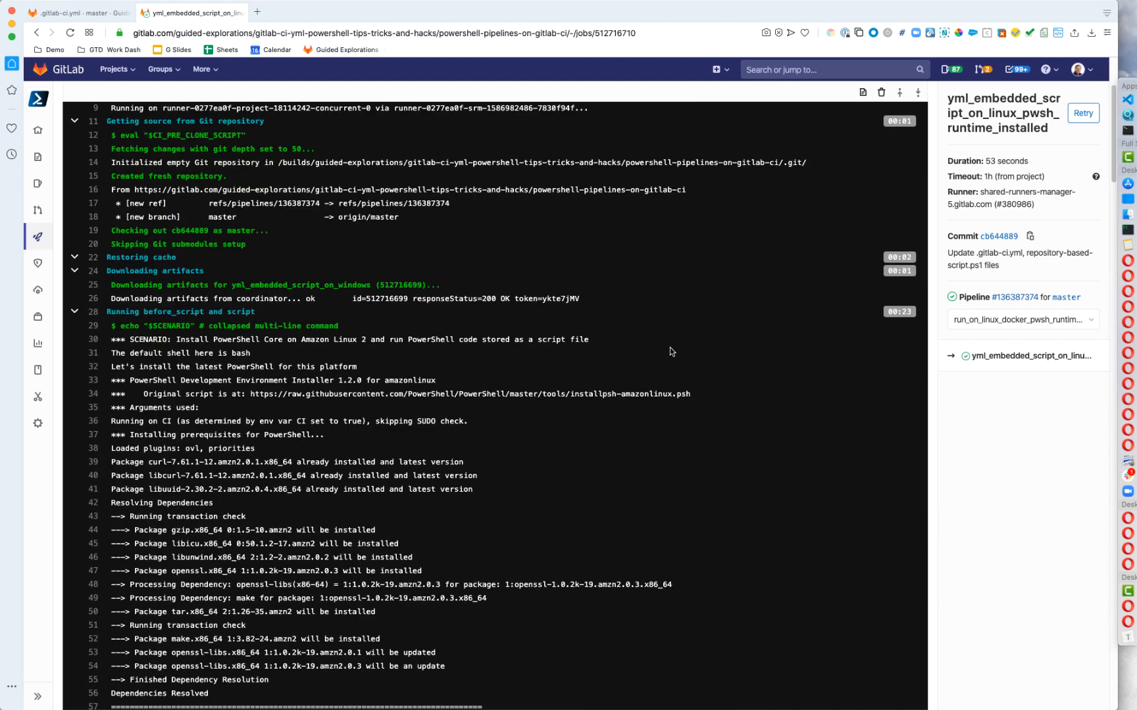
scroll("down", 3)
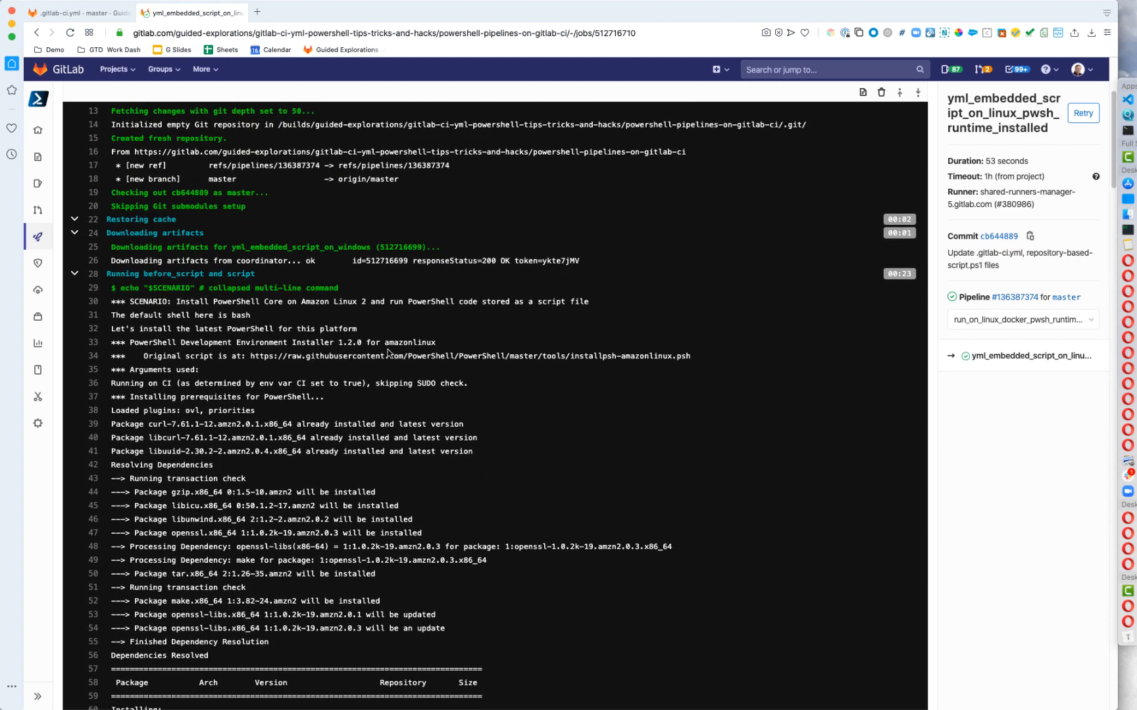
scroll("down", 3)
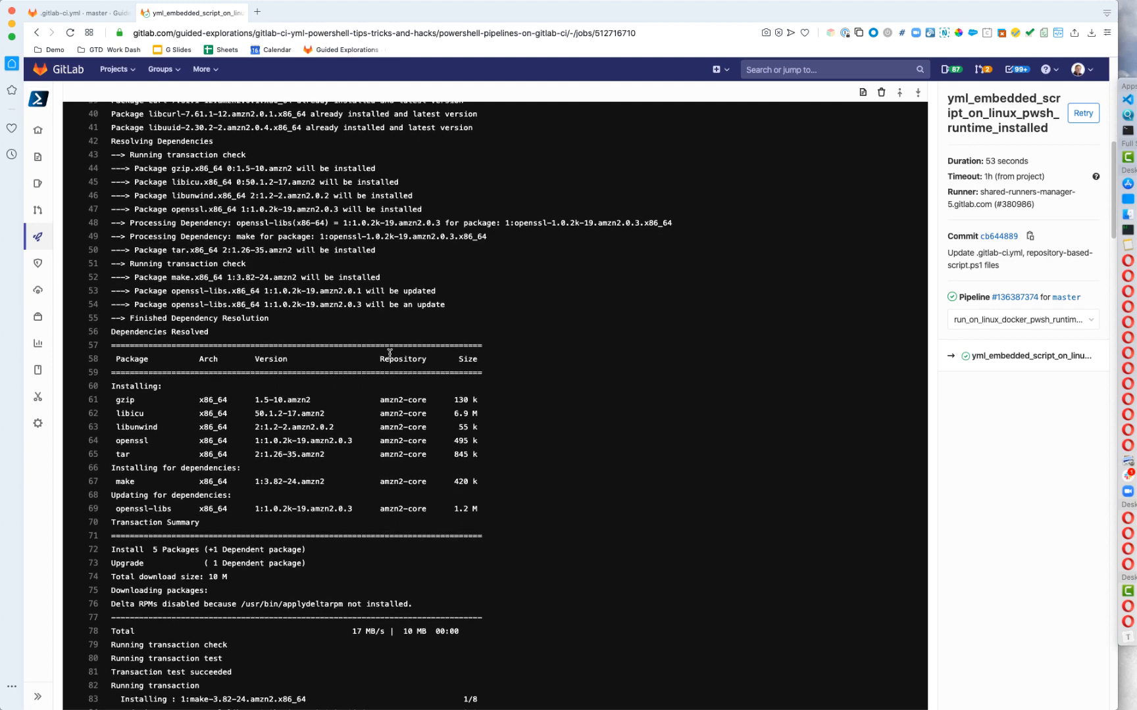
scroll("down", 3)
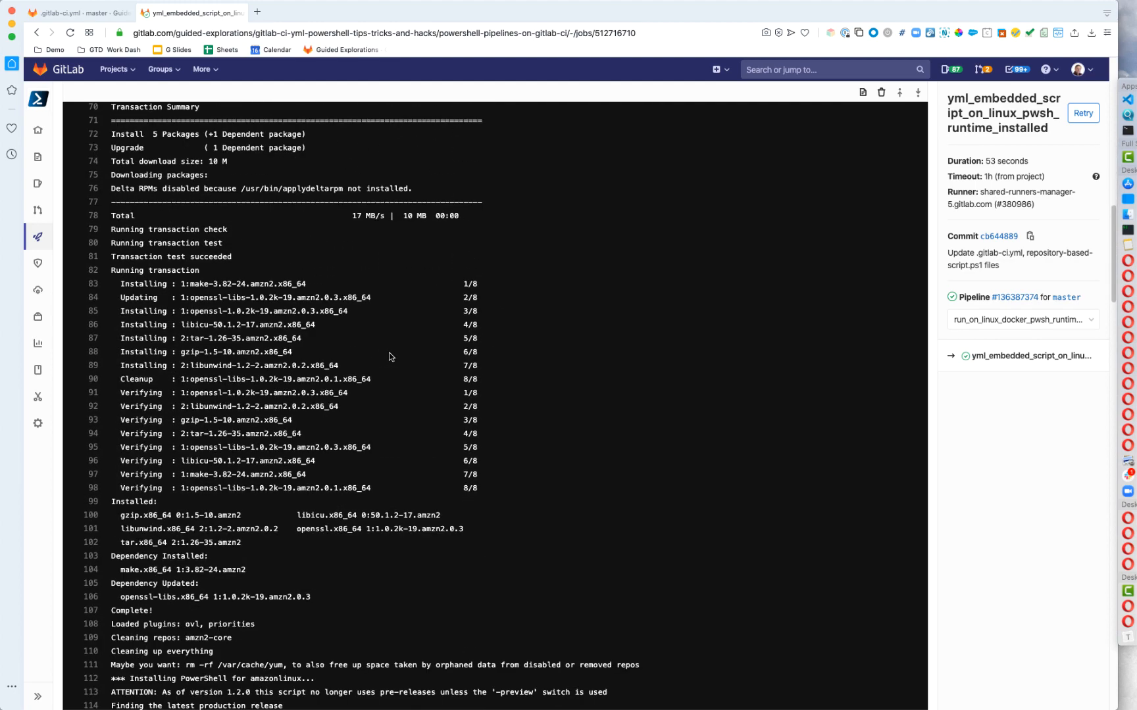
scroll("down", 3)
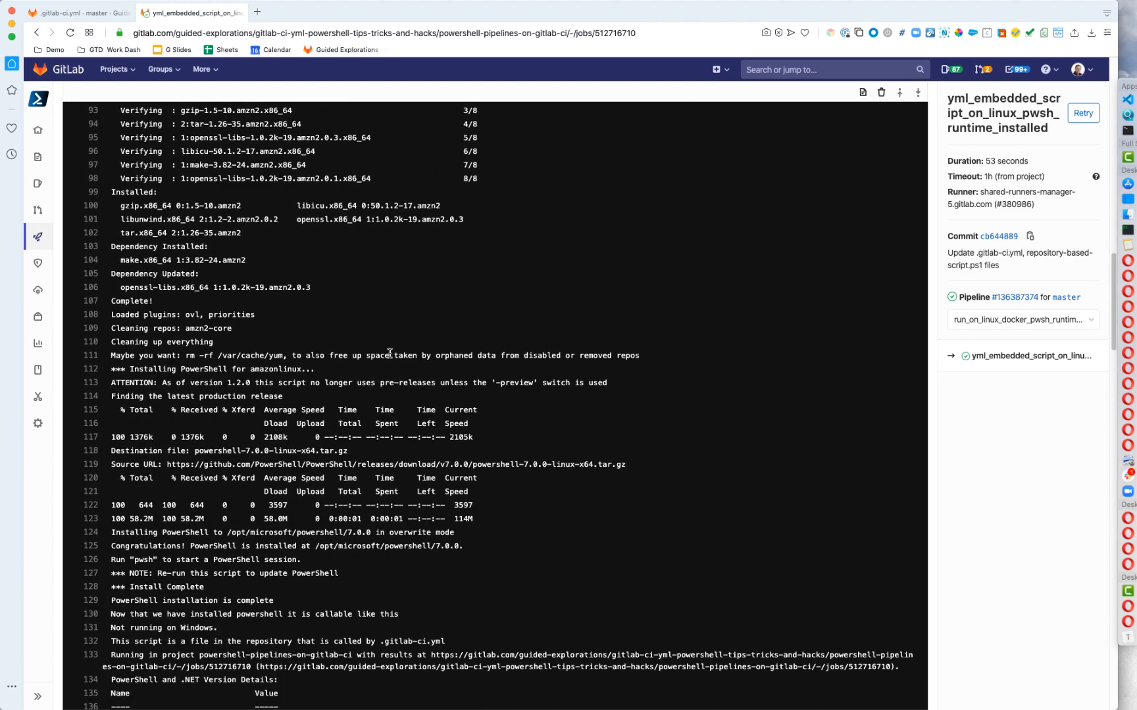
scroll("down", 3)
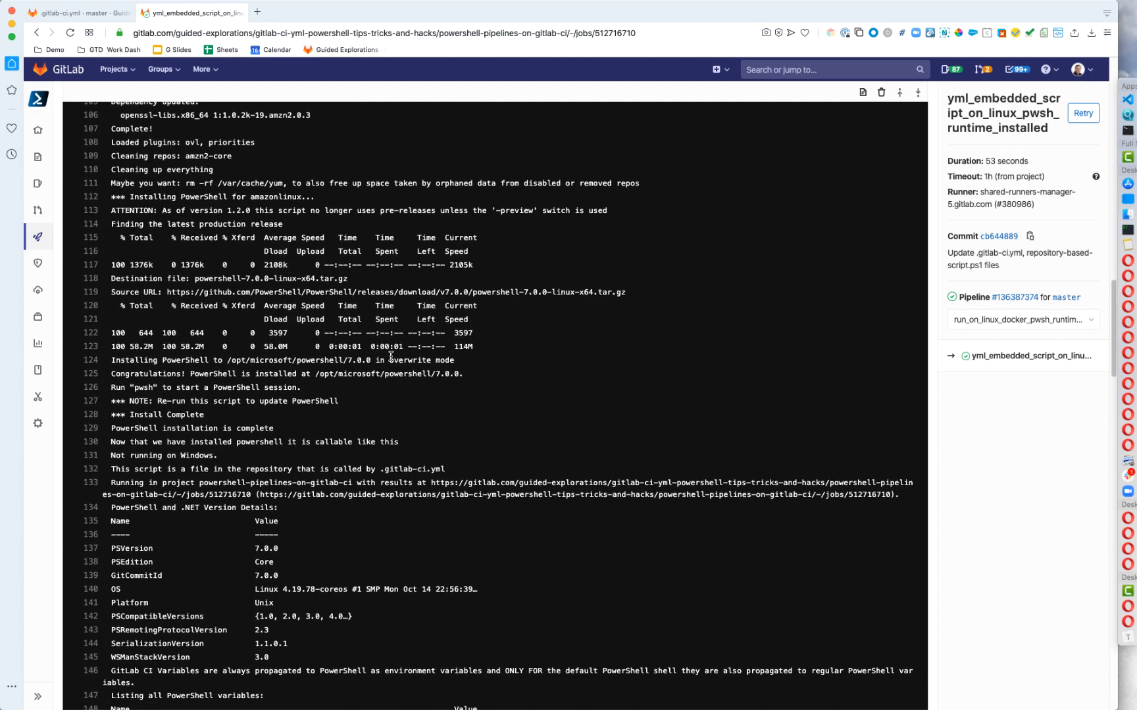
Step: Continue reading the Amazon Linux job log down to Job succeeded
scroll("down", 3)
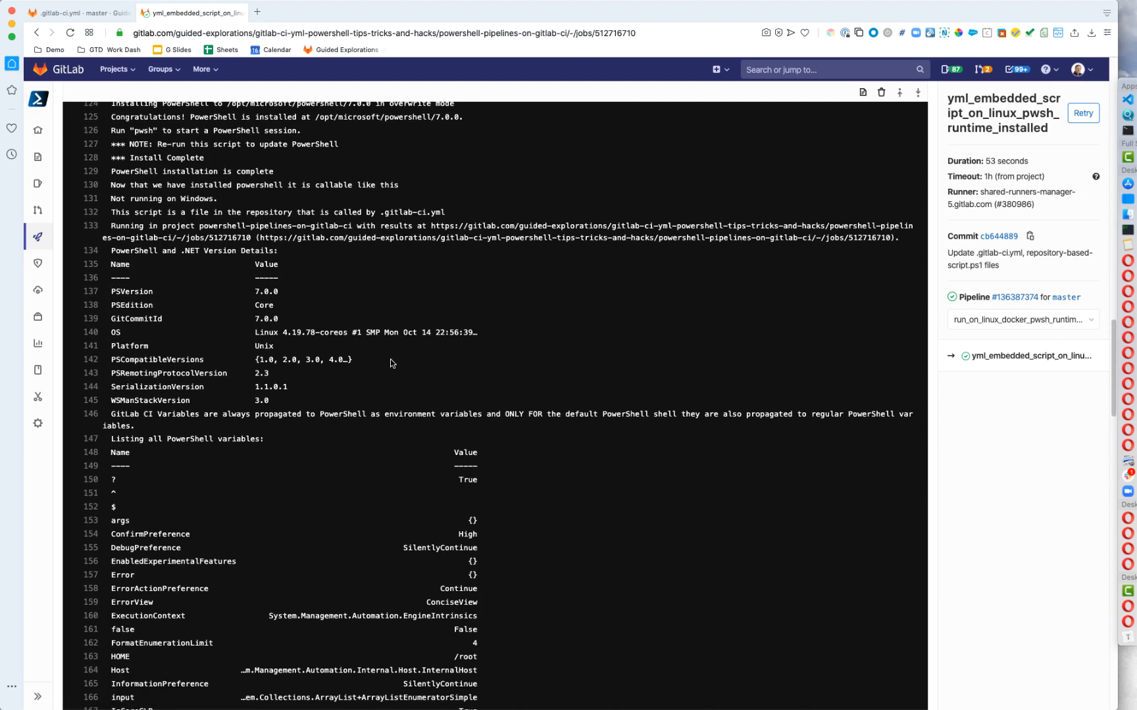
scroll("down", 3)
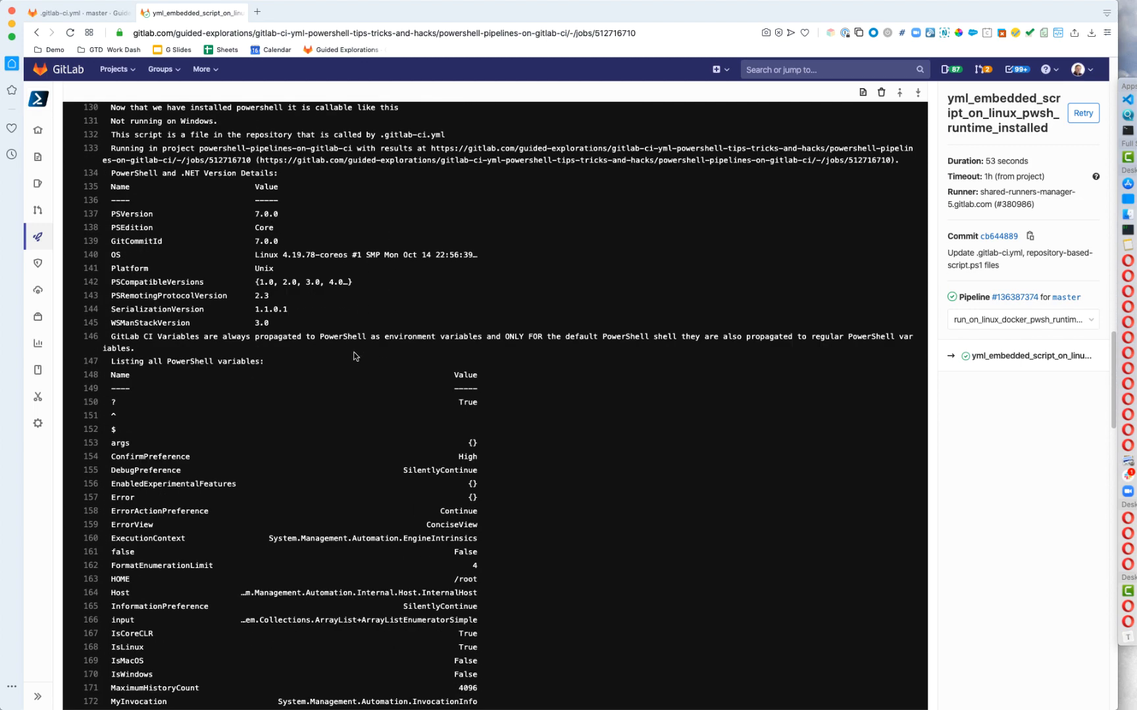
scroll("down", 3)
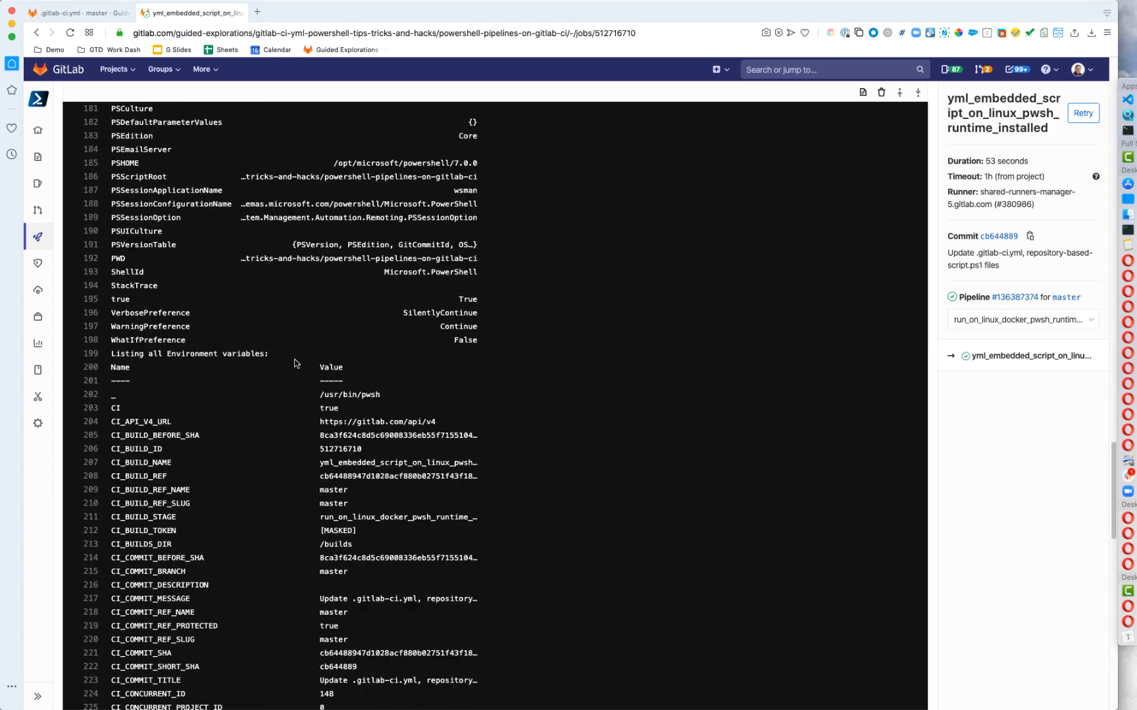
scroll("up", 3)
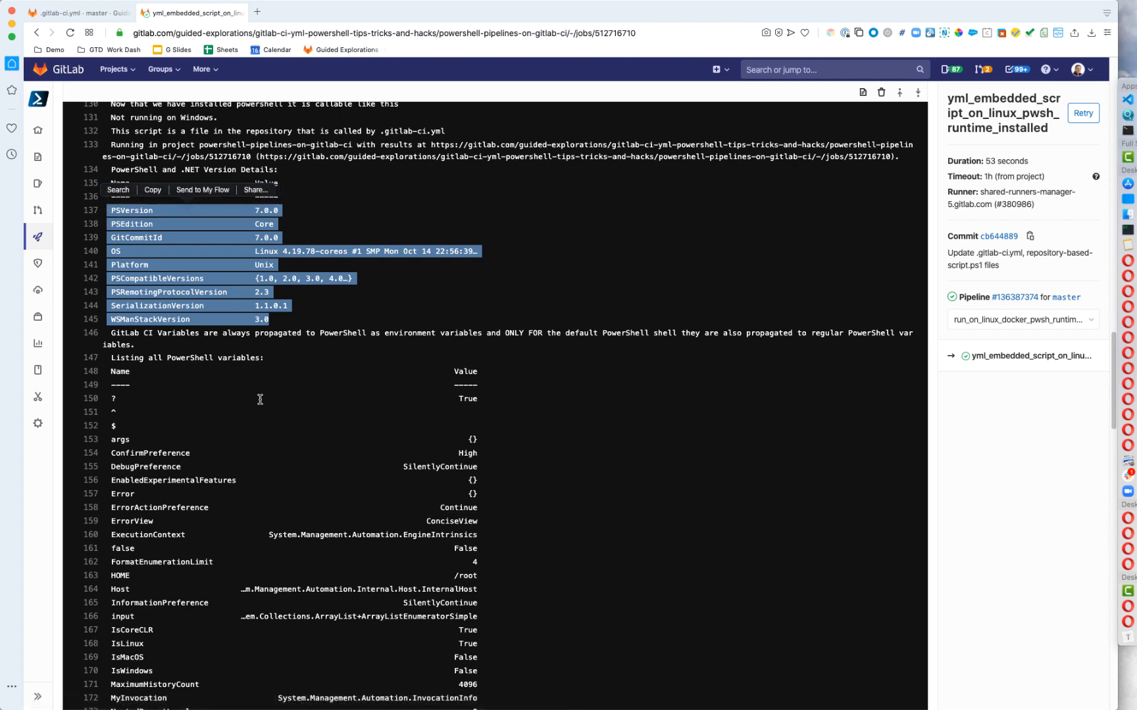
scroll("down", 3)
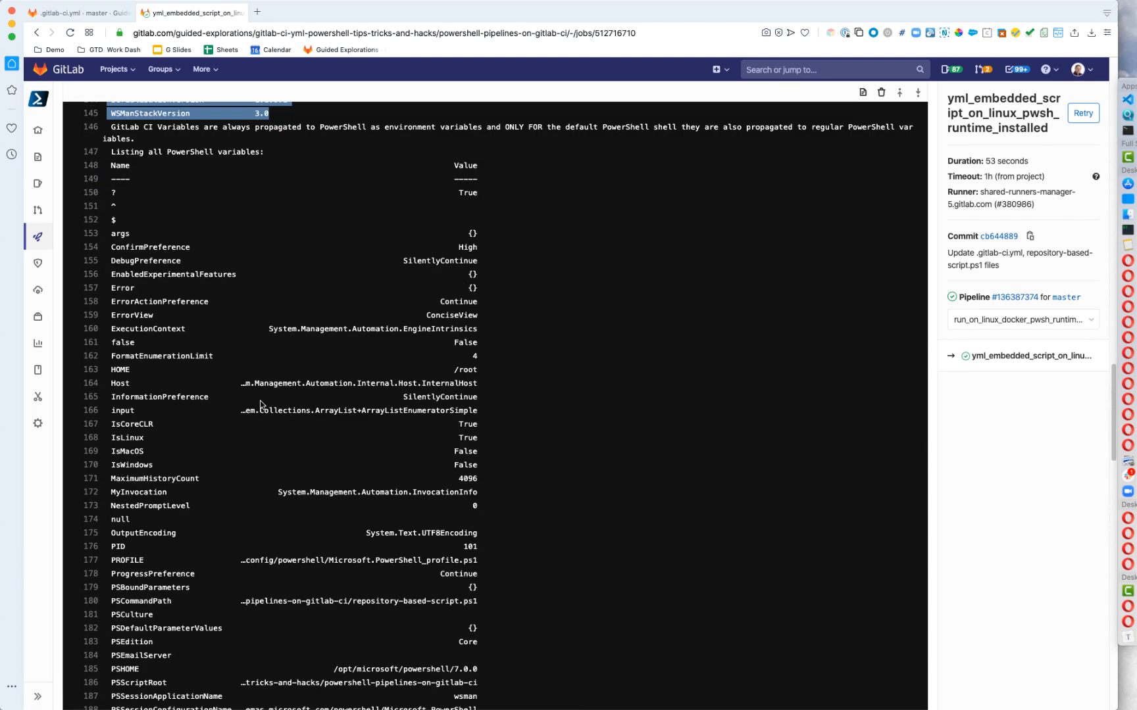
scroll("down", 3)
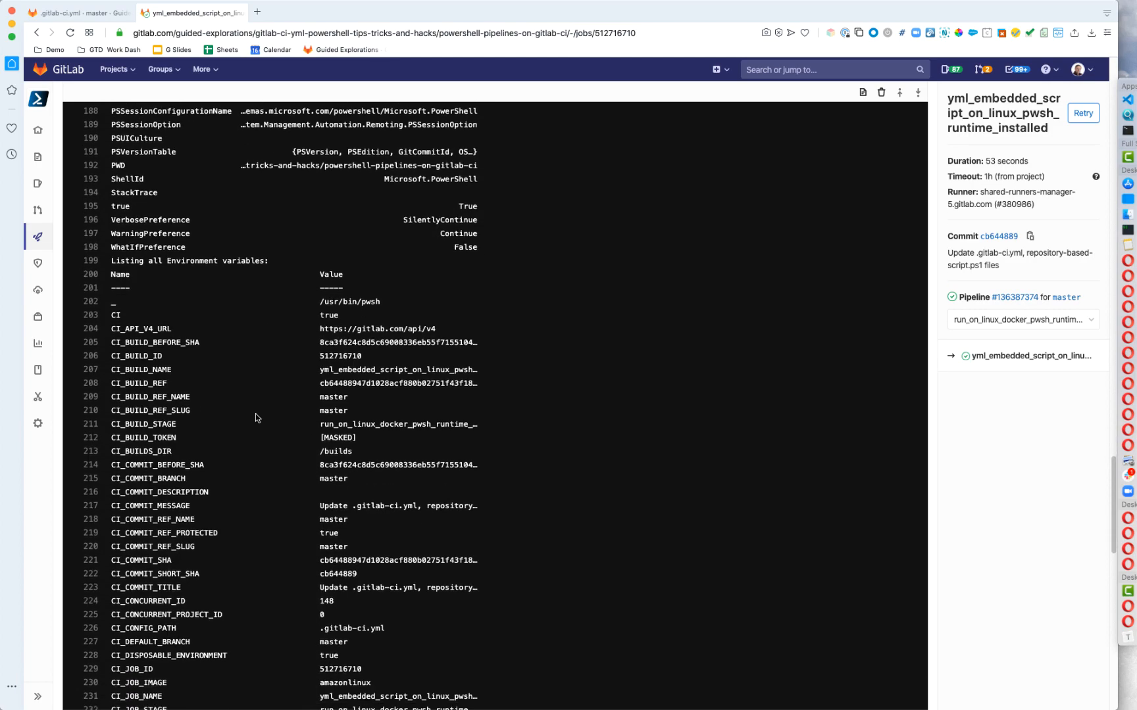
scroll("down", 3)
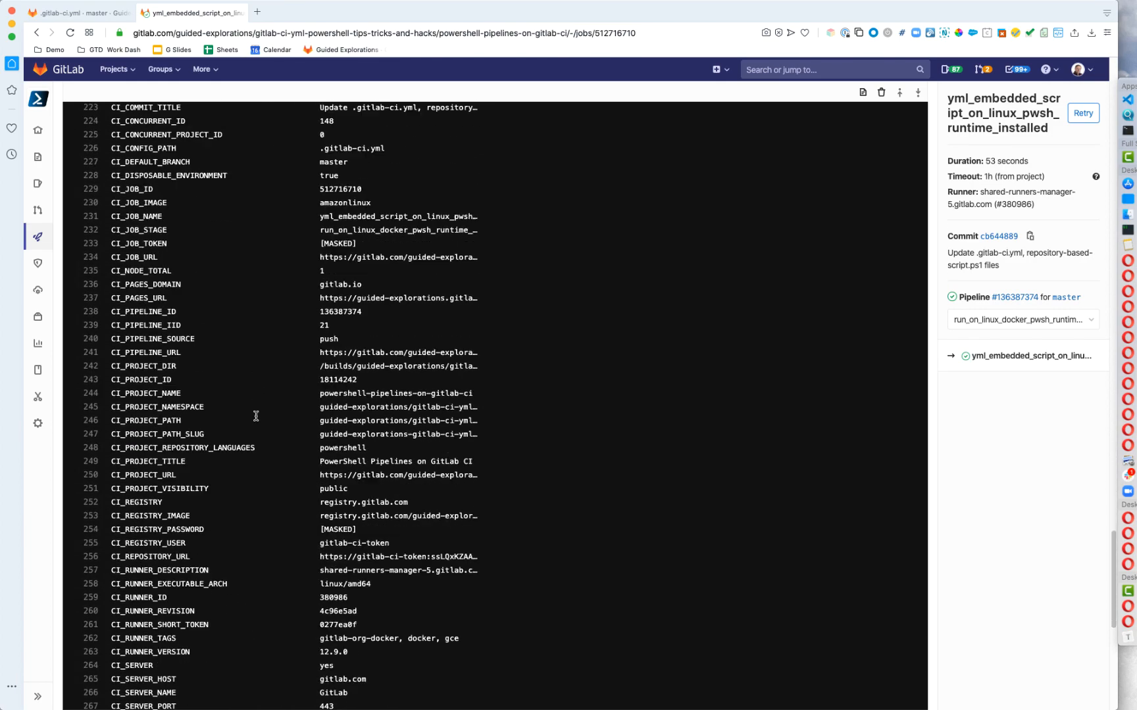
scroll("down", 3)
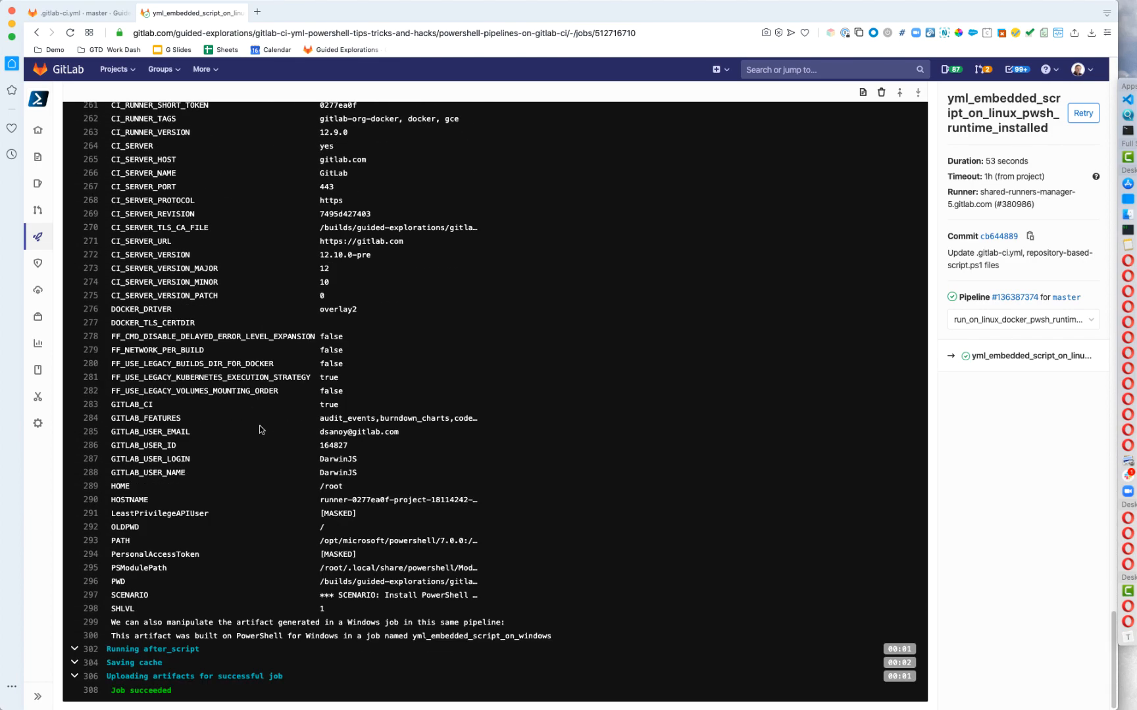
mouse_move(561, 641)
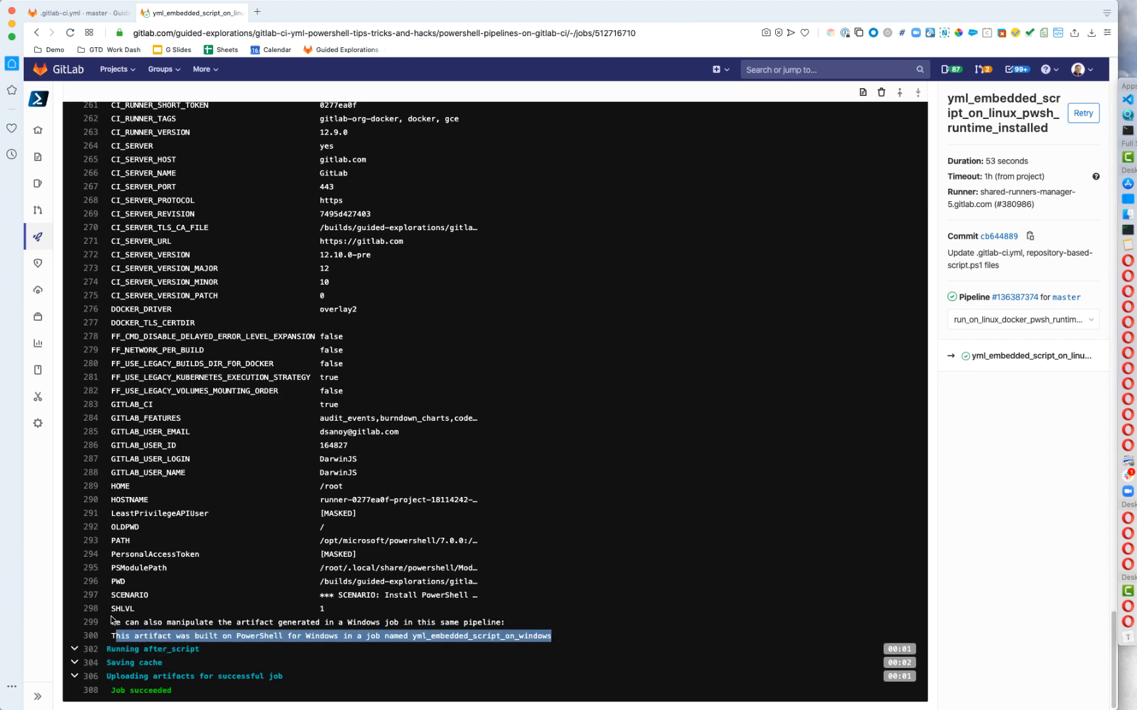
Step: Return to the .gitlab-ci.yml source showing the Amazon Linux runtime-install job's script
left_click(77, 12)
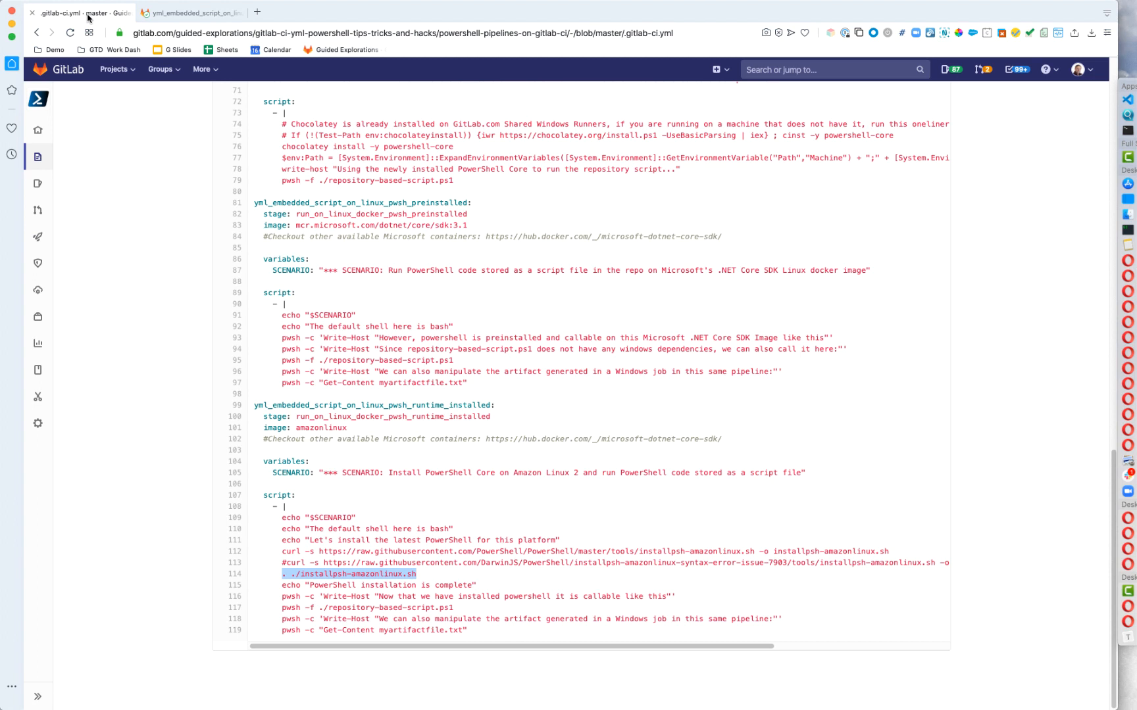
mouse_move(83, 12)
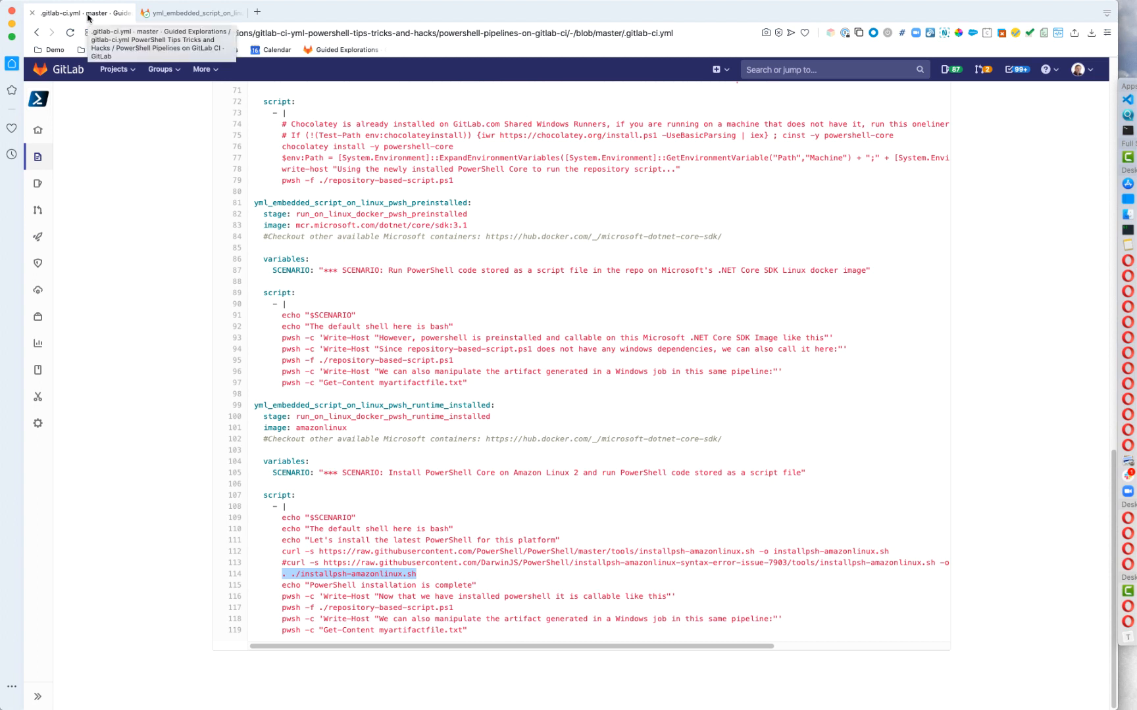